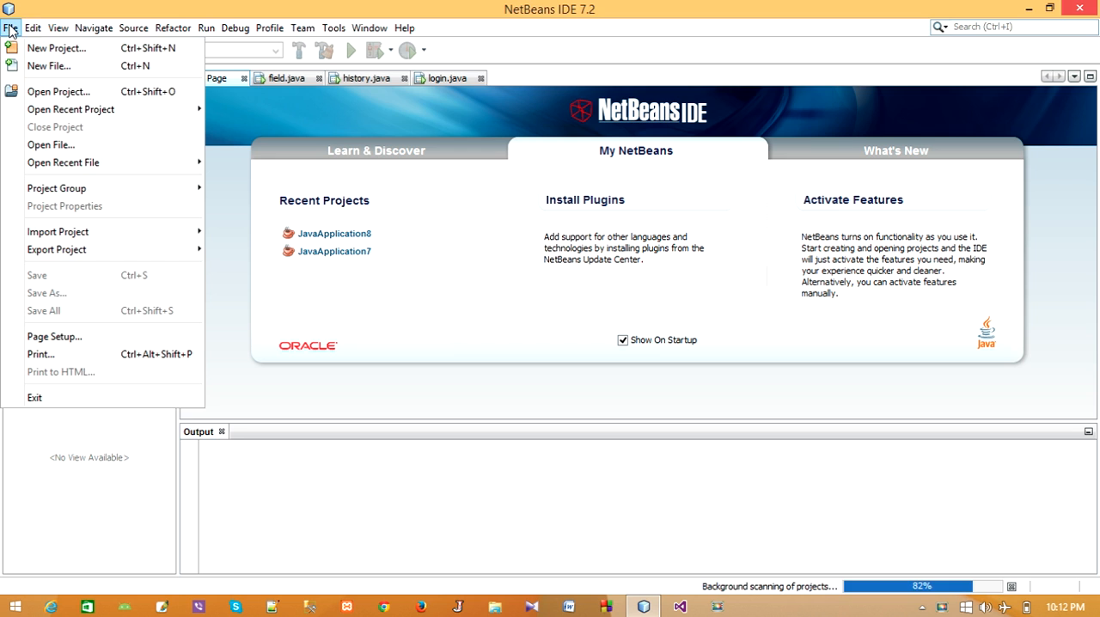
{"action": "mouse_move", "coordinate": [56, 47]}
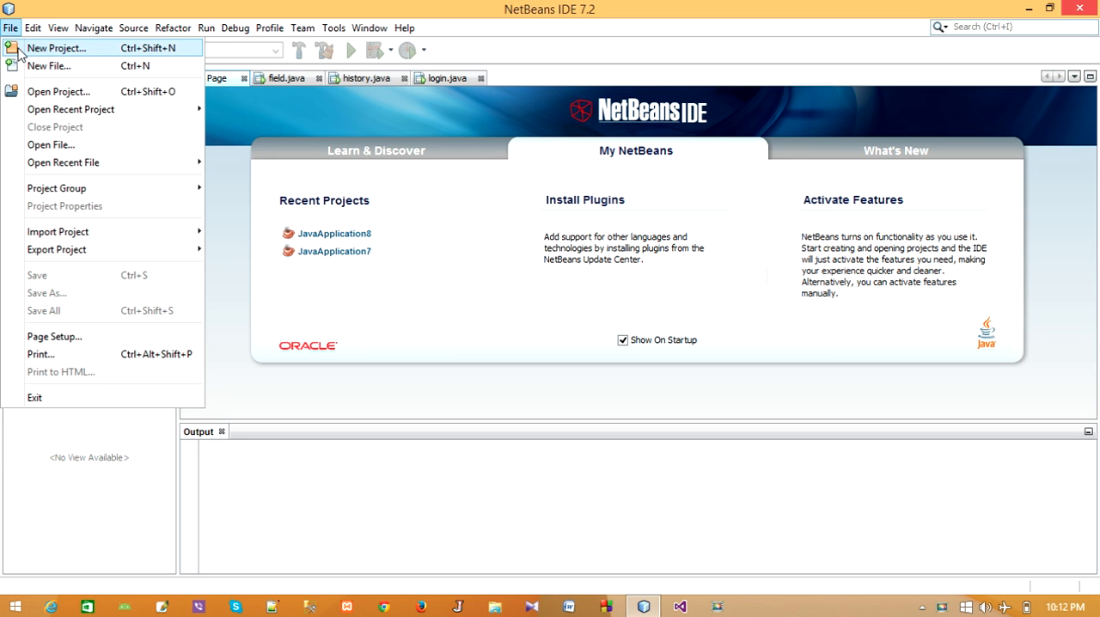
Create the JavaApplication9 Java Application project with the default name and location.
{"action": "left_click", "coordinate": [56, 47]}
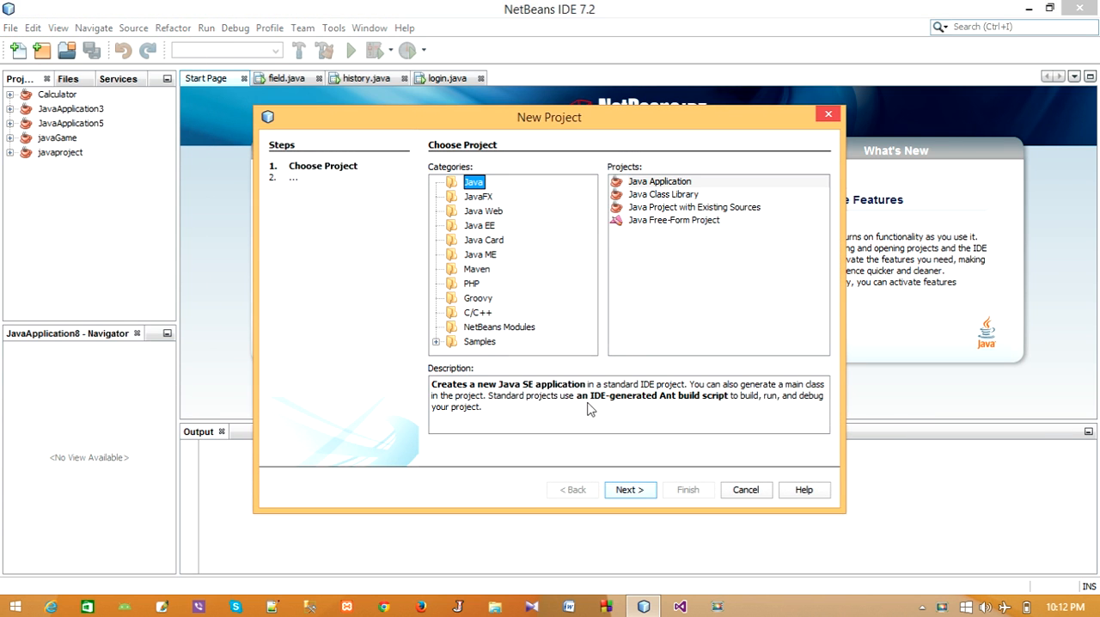
{"action": "mouse_move", "coordinate": [513, 220]}
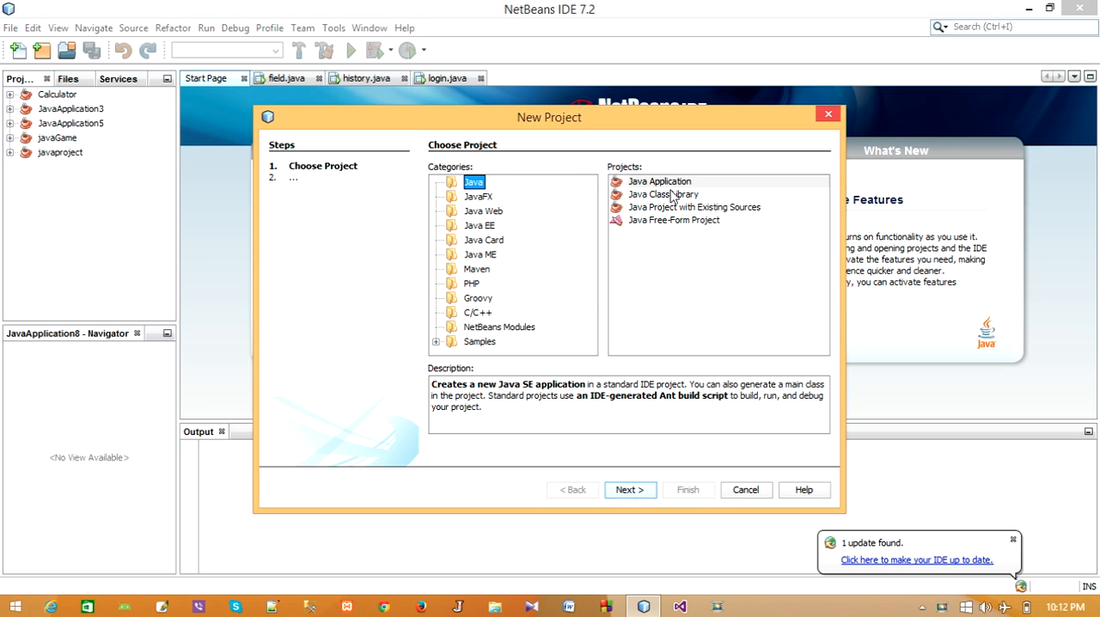
{"action": "left_click", "coordinate": [659, 181]}
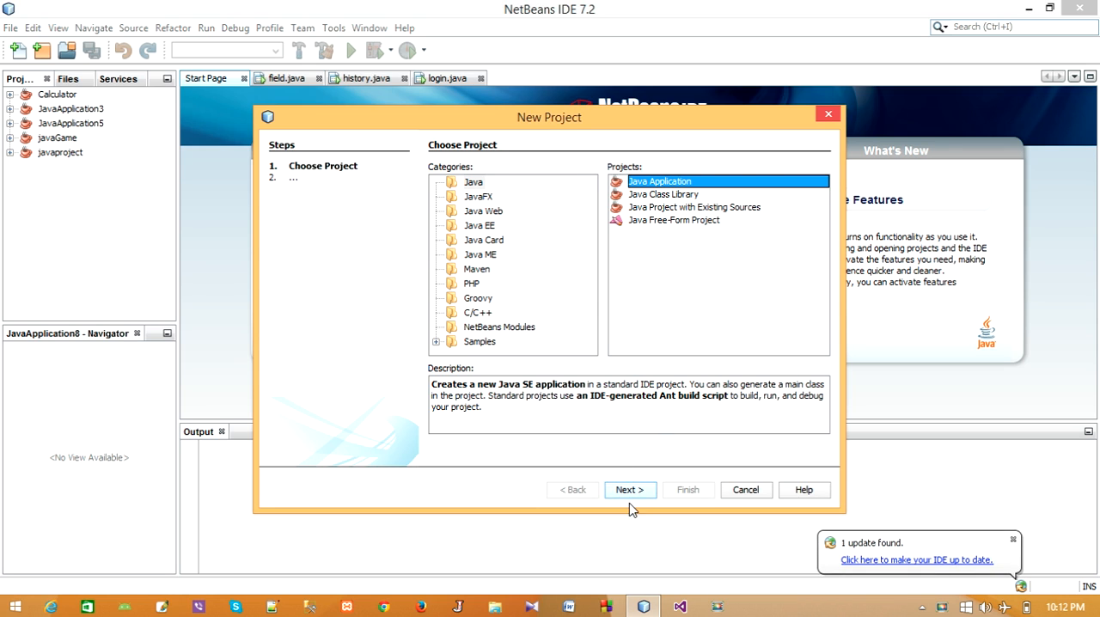
{"action": "left_click", "coordinate": [630, 490]}
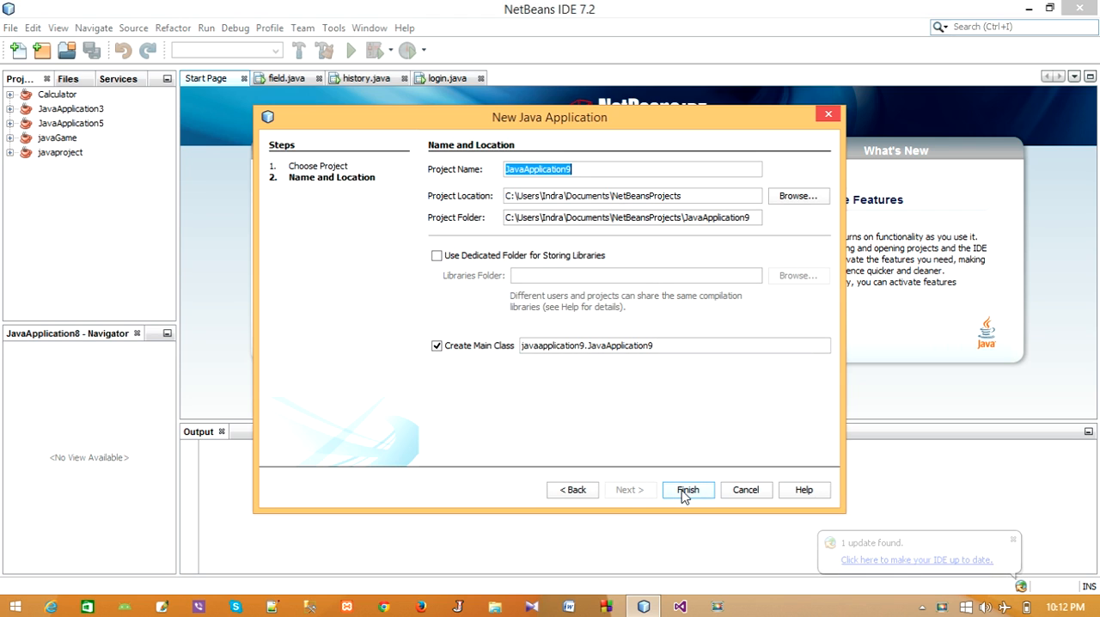
{"action": "left_click", "coordinate": [688, 489]}
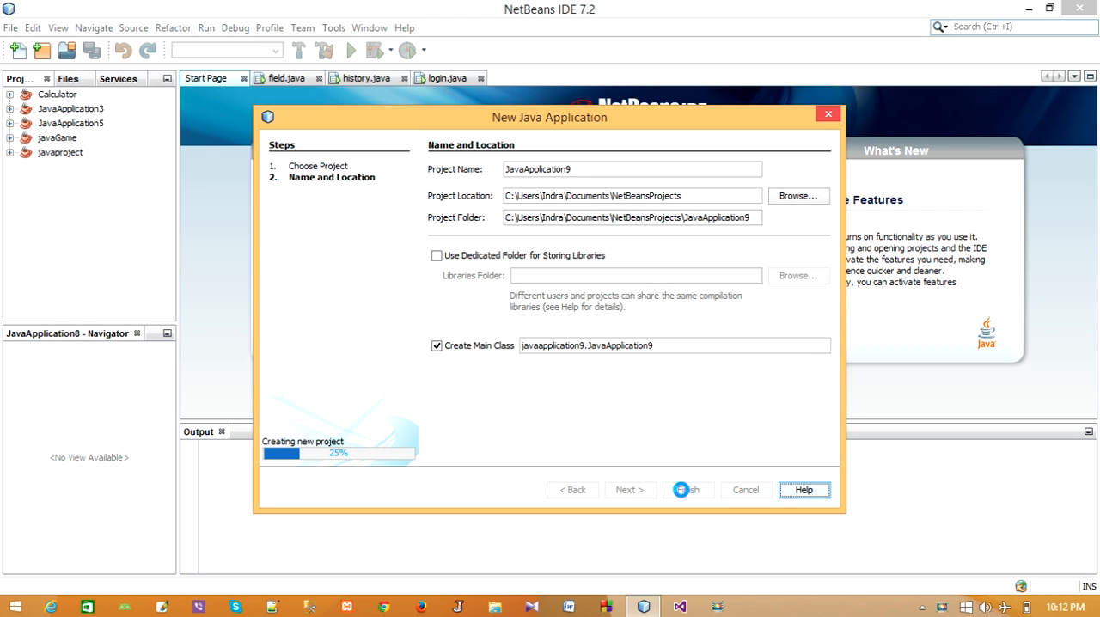
{"action": "left_click", "coordinate": [688, 489]}
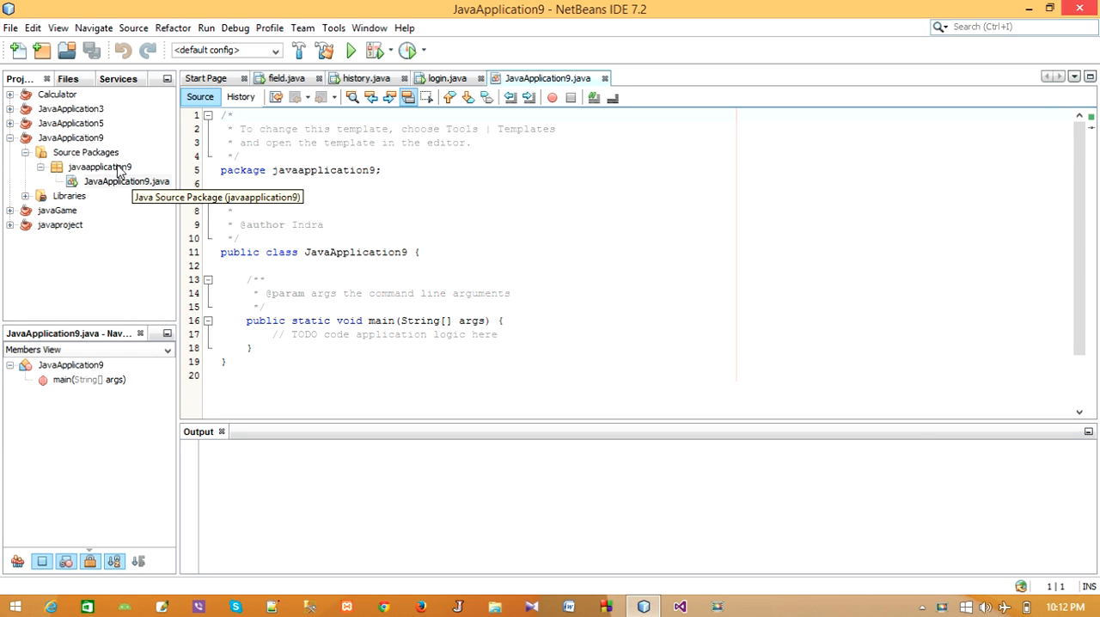
Add a JFrame form named NewJFrame to the javaapplication9 package.
{"action": "right_click", "coordinate": [99, 167]}
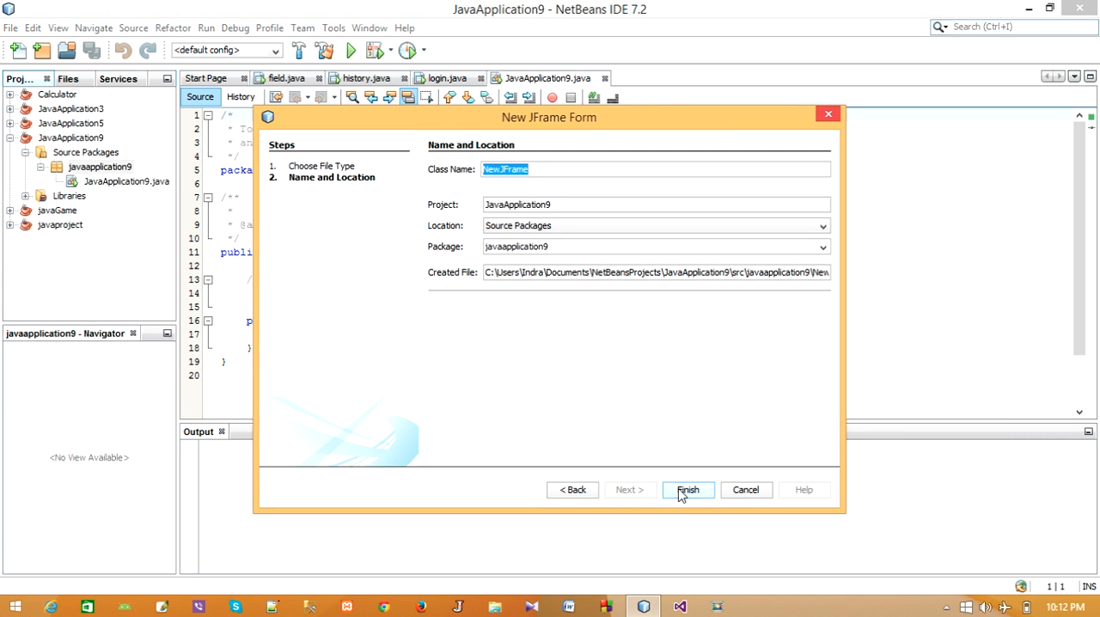
{"action": "left_click", "coordinate": [688, 489]}
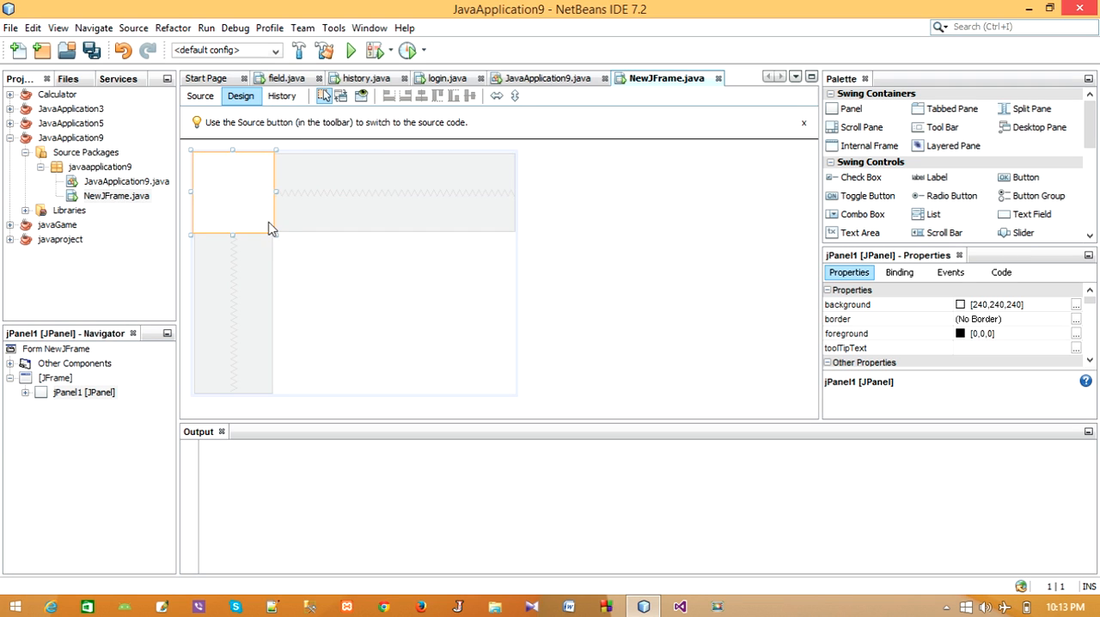
Stretch jPanel1 to fill the entire 400×300 form area.
{"action": "left_click_drag", "start_coordinate": [273, 236], "coordinate": [488, 378]}
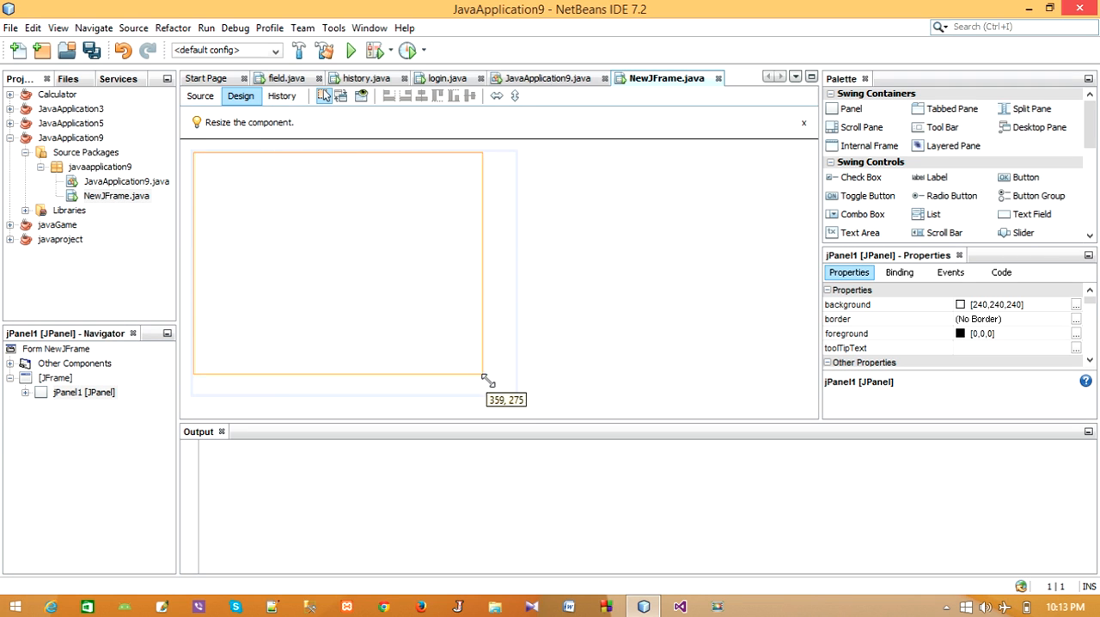
{"action": "left_click_drag", "start_coordinate": [488, 381], "coordinate": [525, 402]}
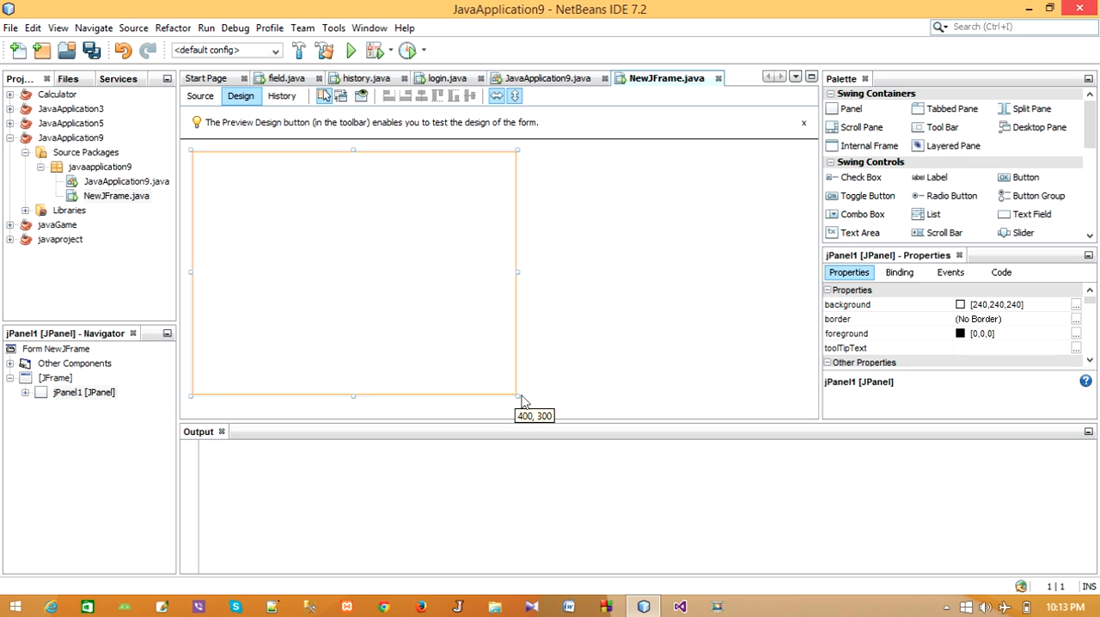
{"action": "mouse_move", "coordinate": [930, 177]}
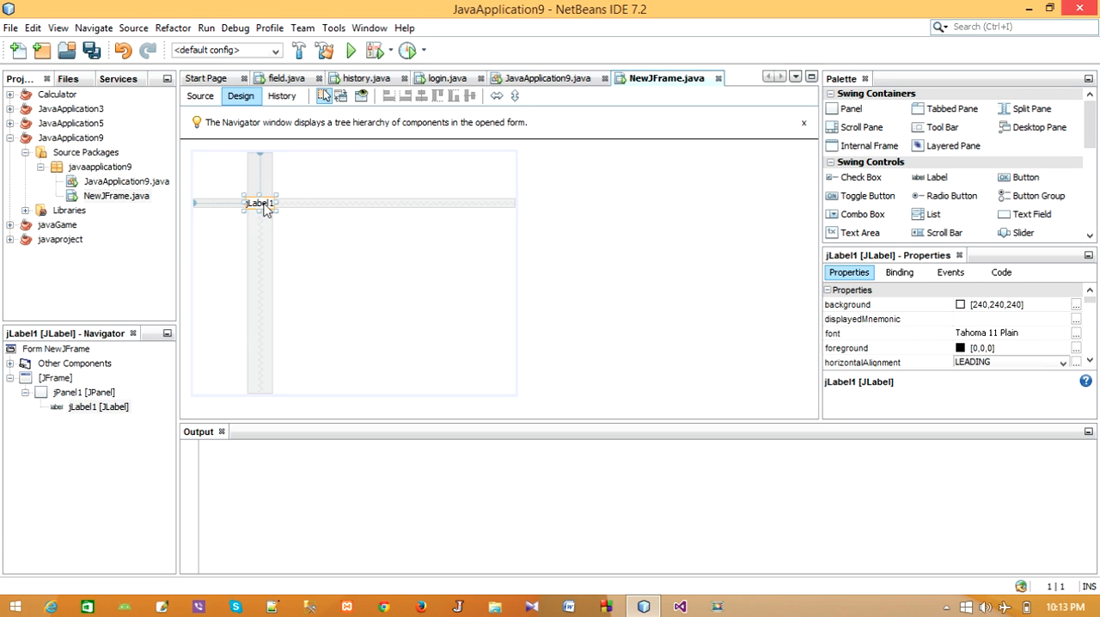
Add a second label, two text fields and a button, and start renaming jLabel1 to Name.
{"action": "left_click", "coordinate": [937, 177]}
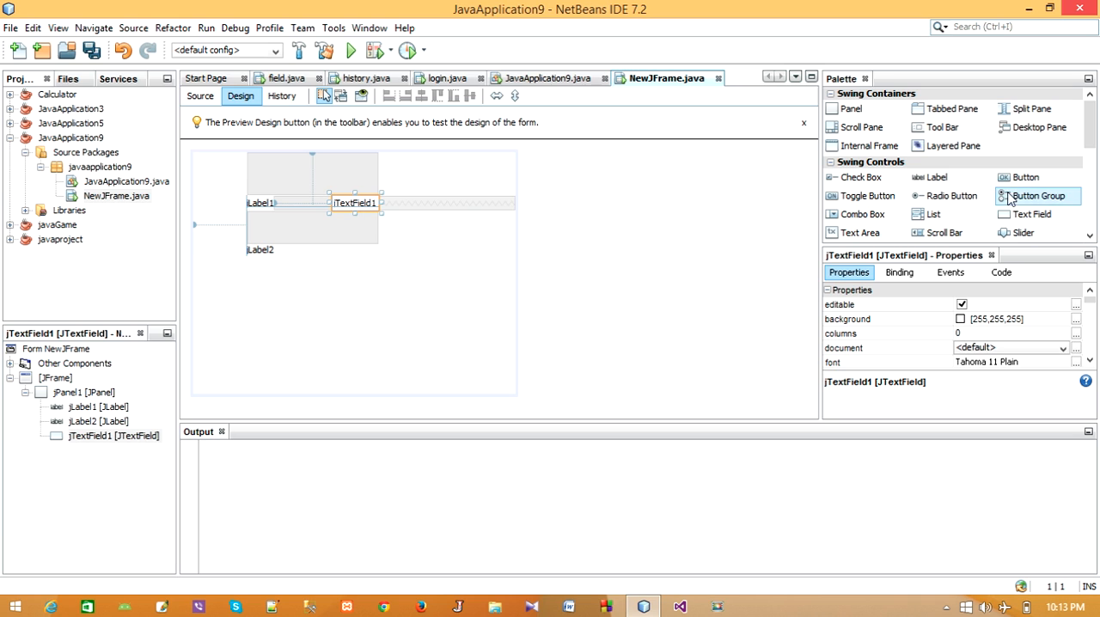
{"action": "left_click", "coordinate": [1037, 214]}
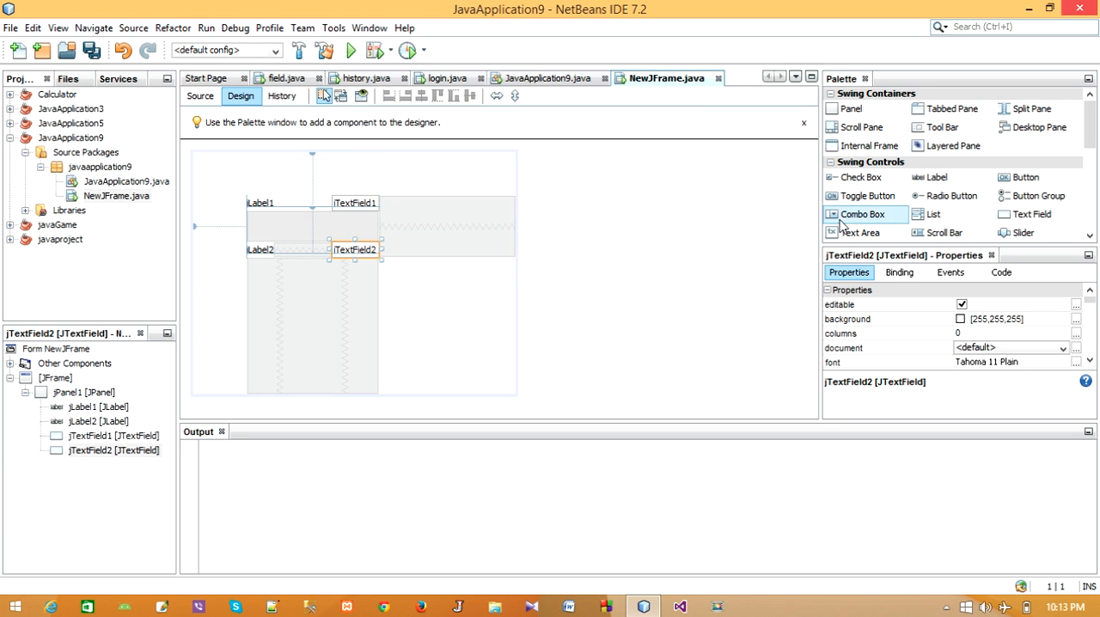
{"action": "mouse_move", "coordinate": [1024, 177]}
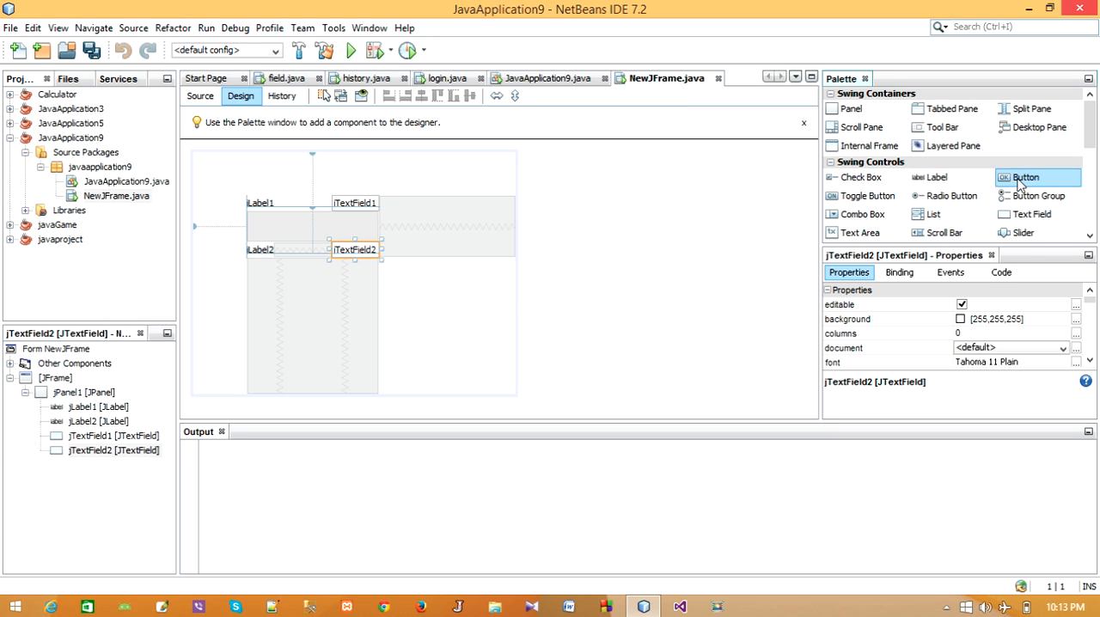
{"action": "left_click", "coordinate": [1024, 177]}
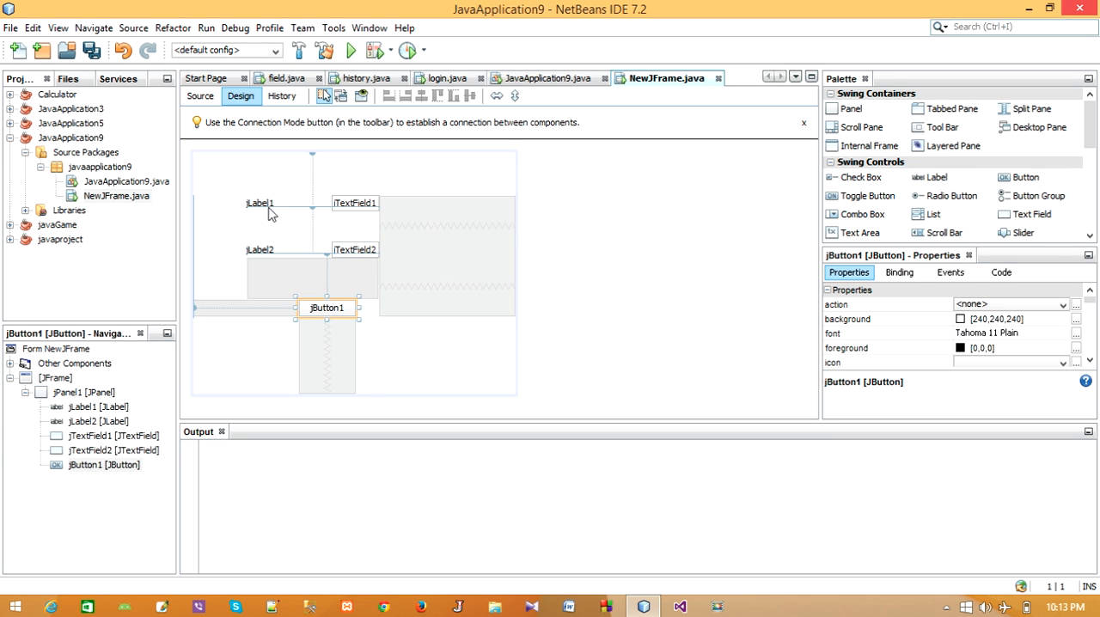
{"action": "left_click", "coordinate": [260, 203]}
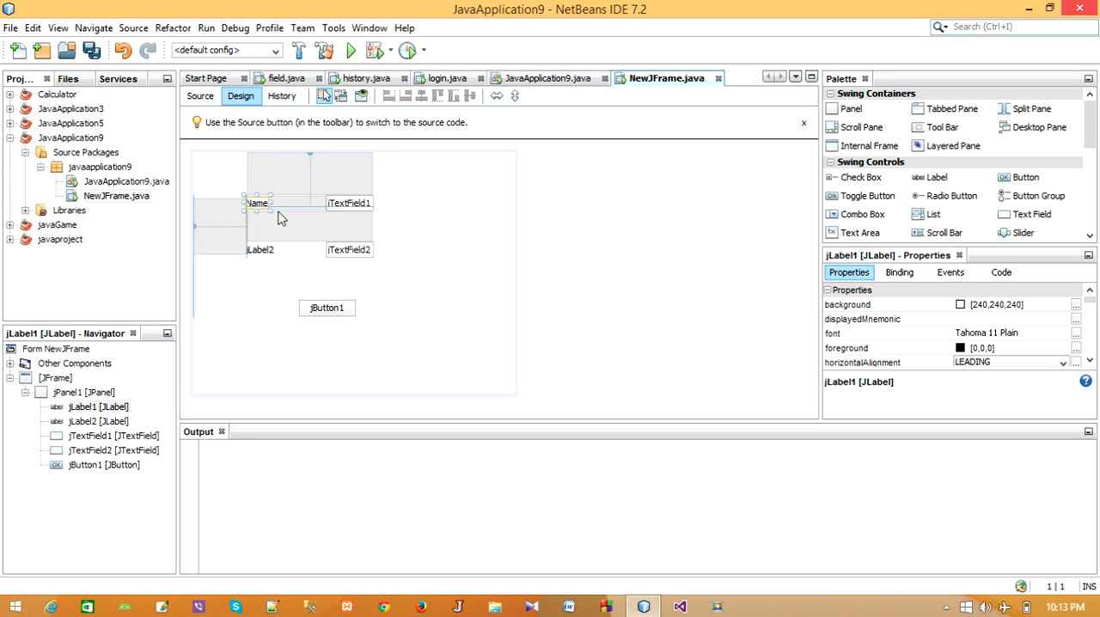
Relabel jLabel2 as 'Password' and clear jTextField1's default text.
{"action": "left_click", "coordinate": [261, 249]}
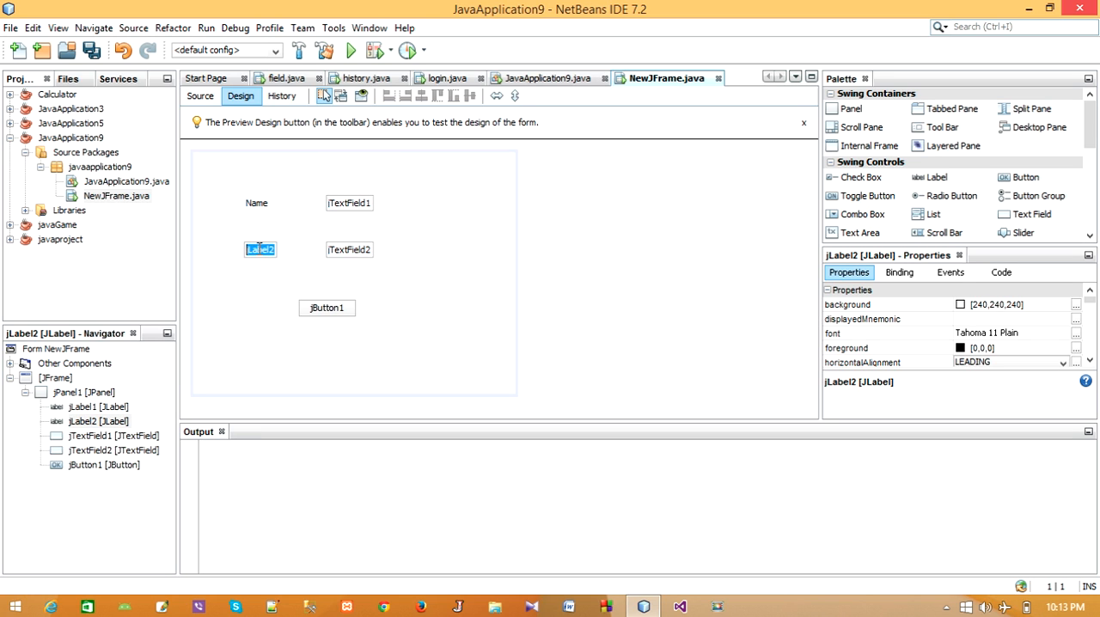
{"action": "type", "text": "Password"}
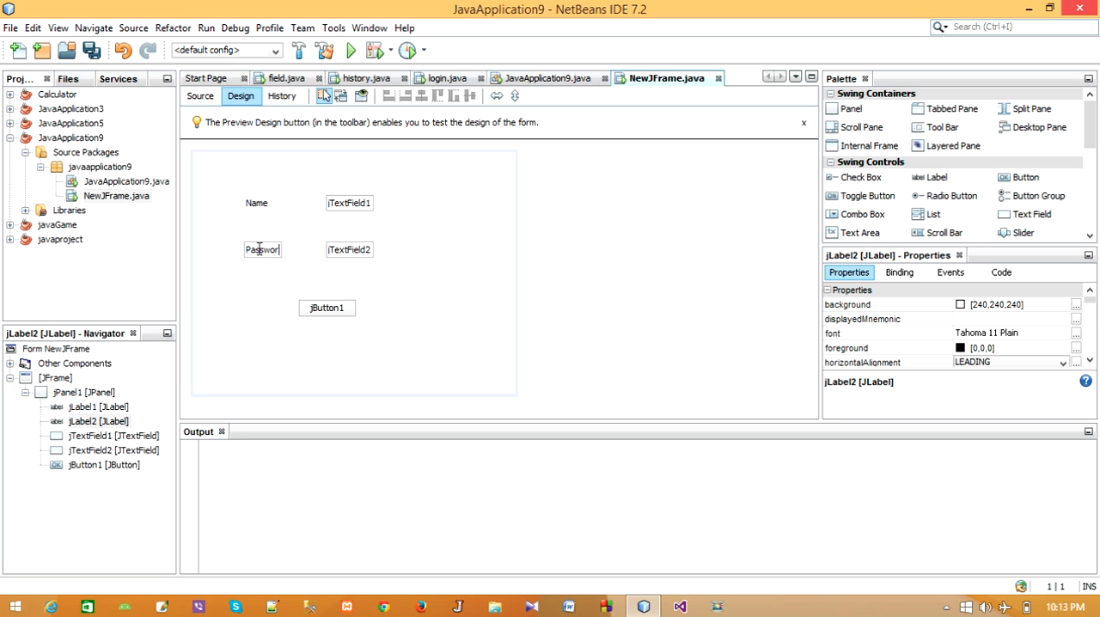
{"action": "mouse_move", "coordinate": [349, 216]}
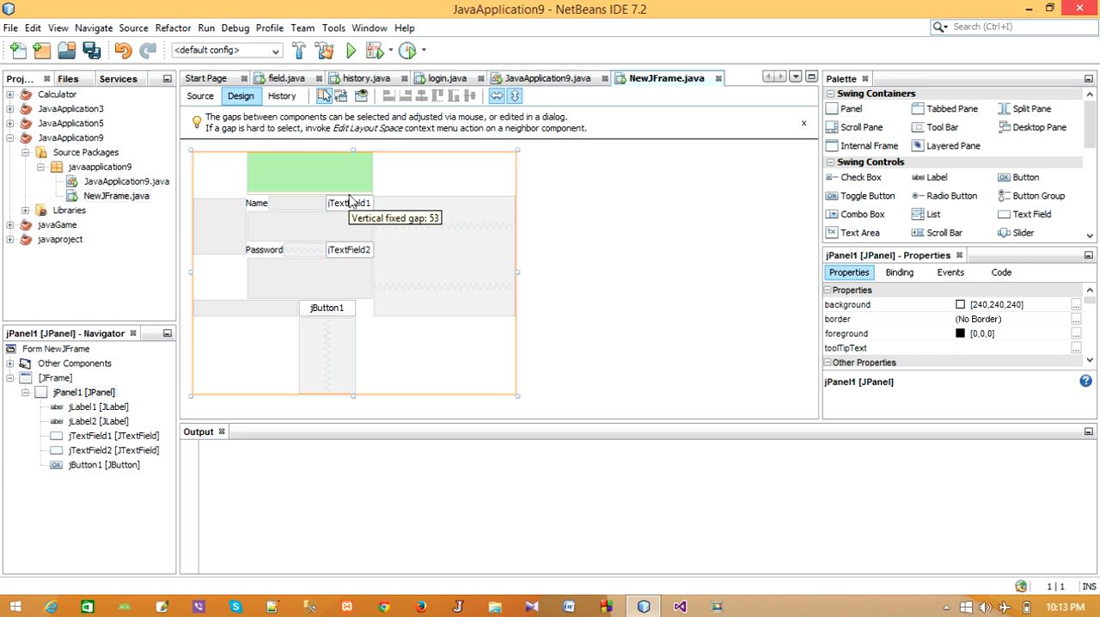
{"action": "right_click", "coordinate": [348, 203]}
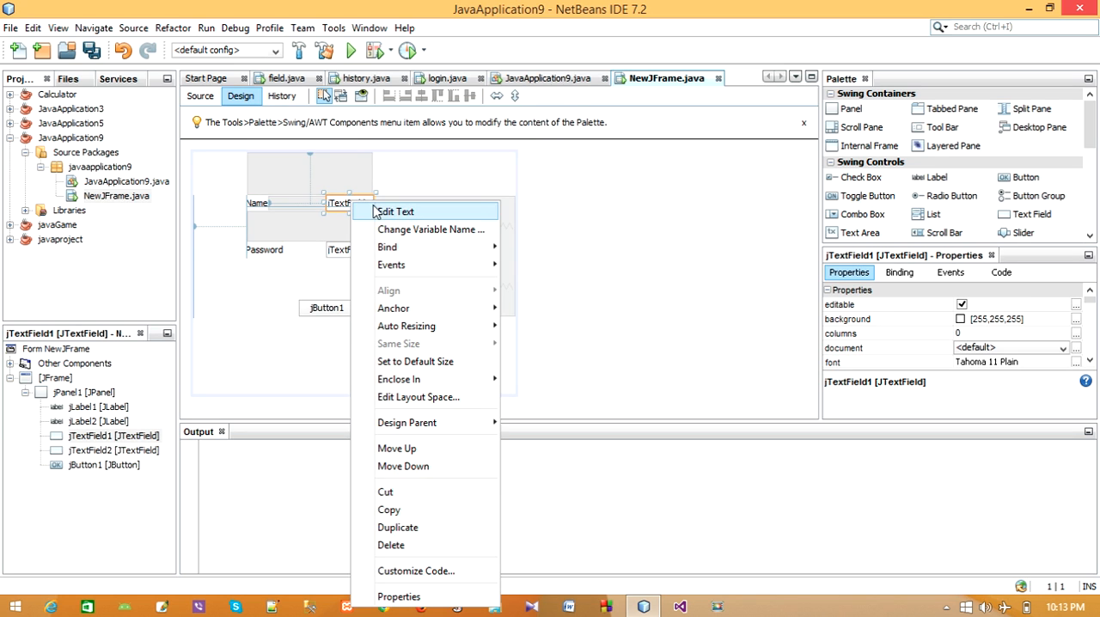
{"action": "left_click", "coordinate": [365, 212]}
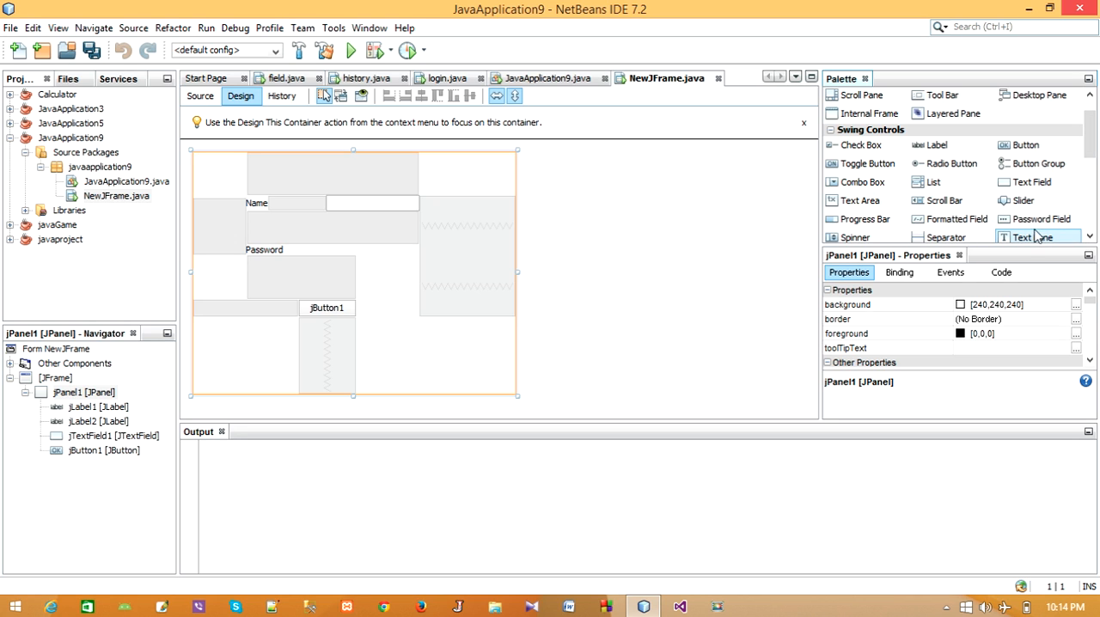
Add a password field beside Password and name its variable 'password'.
{"action": "left_click", "coordinate": [1043, 218]}
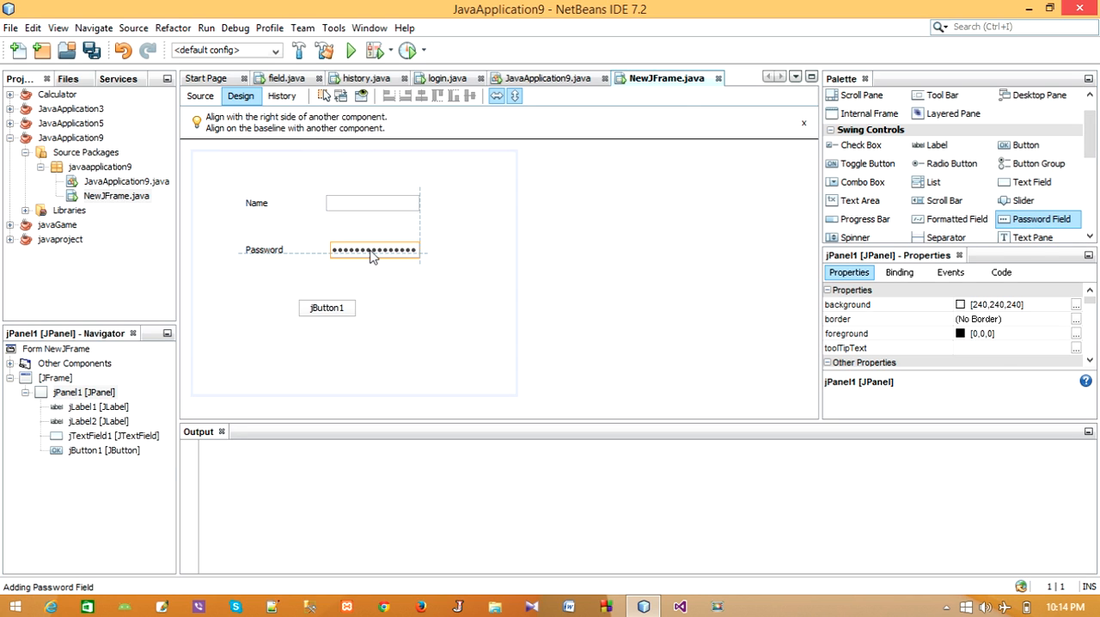
{"action": "right_click", "coordinate": [374, 250]}
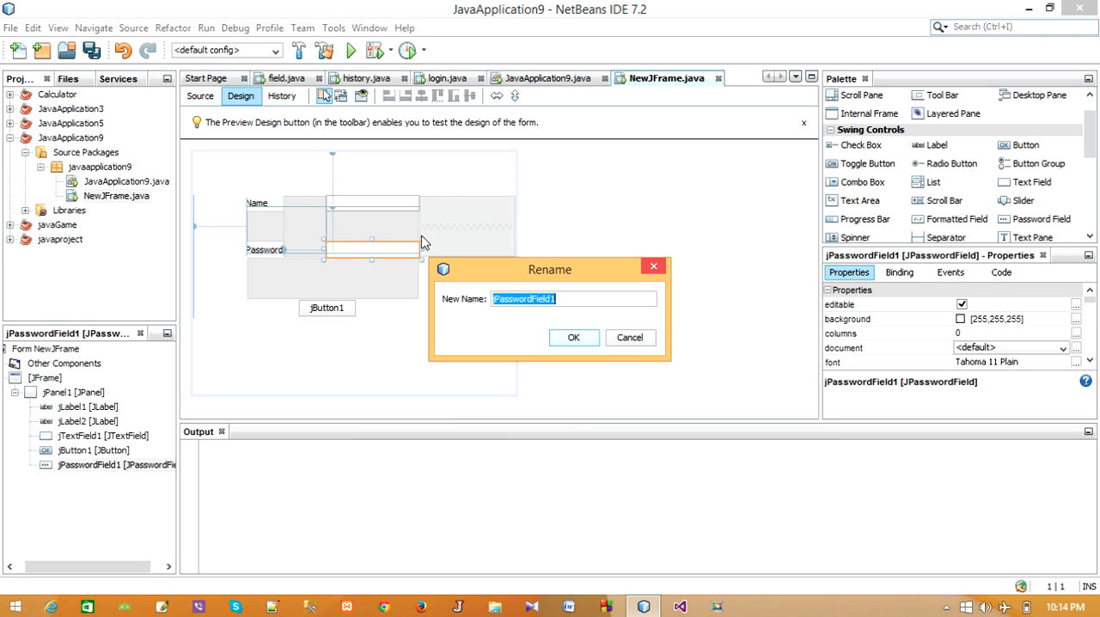
{"action": "type", "text": "pas"}
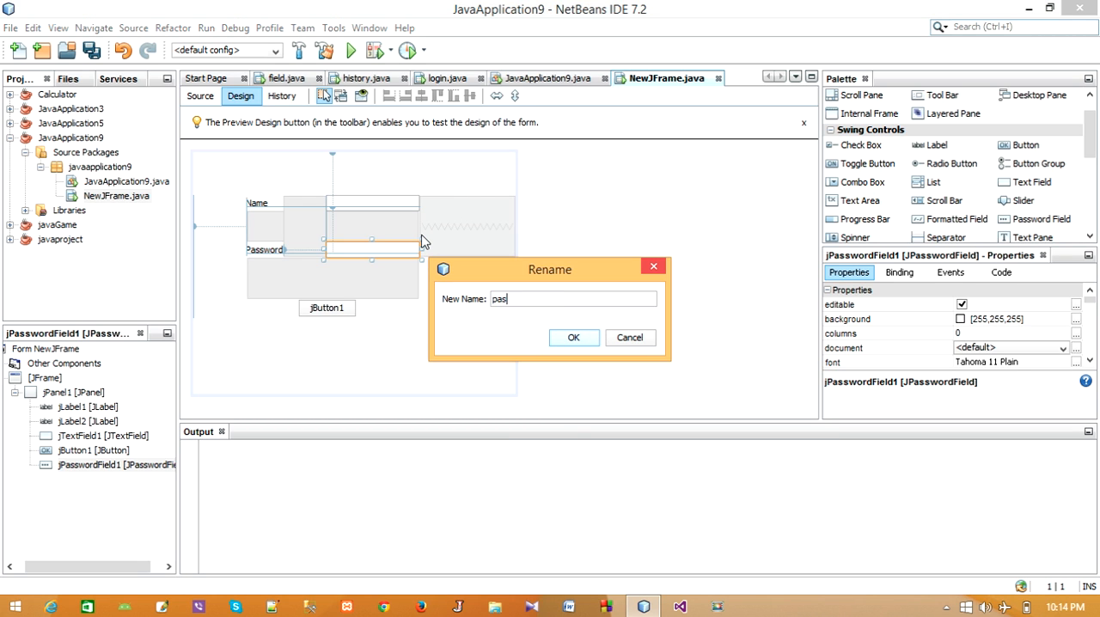
{"action": "type", "text": "sword"}
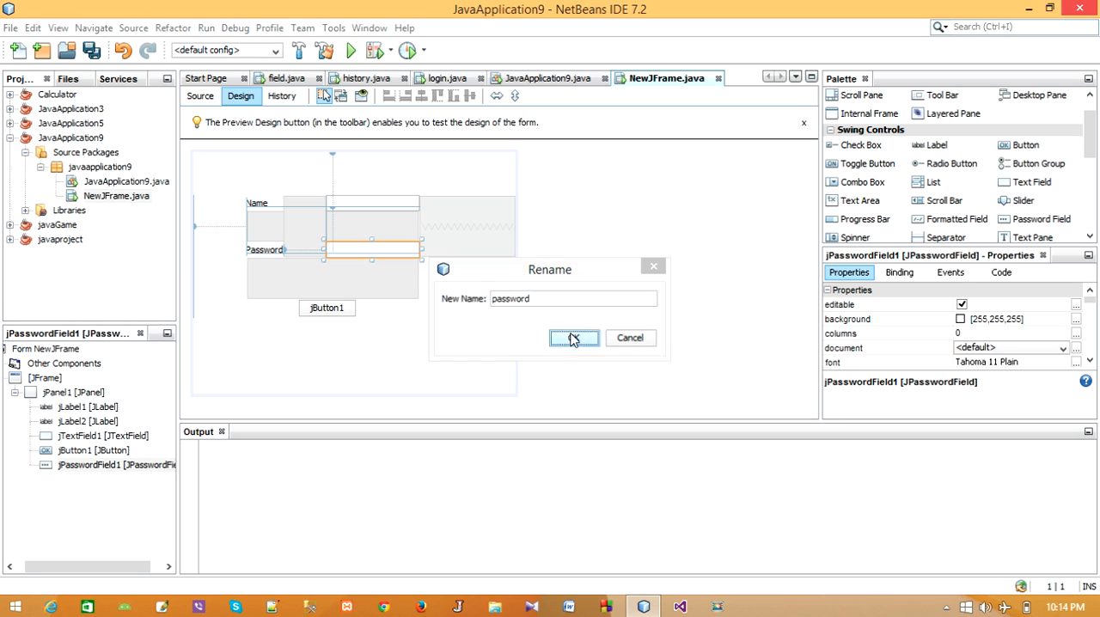
{"action": "left_click", "coordinate": [574, 337]}
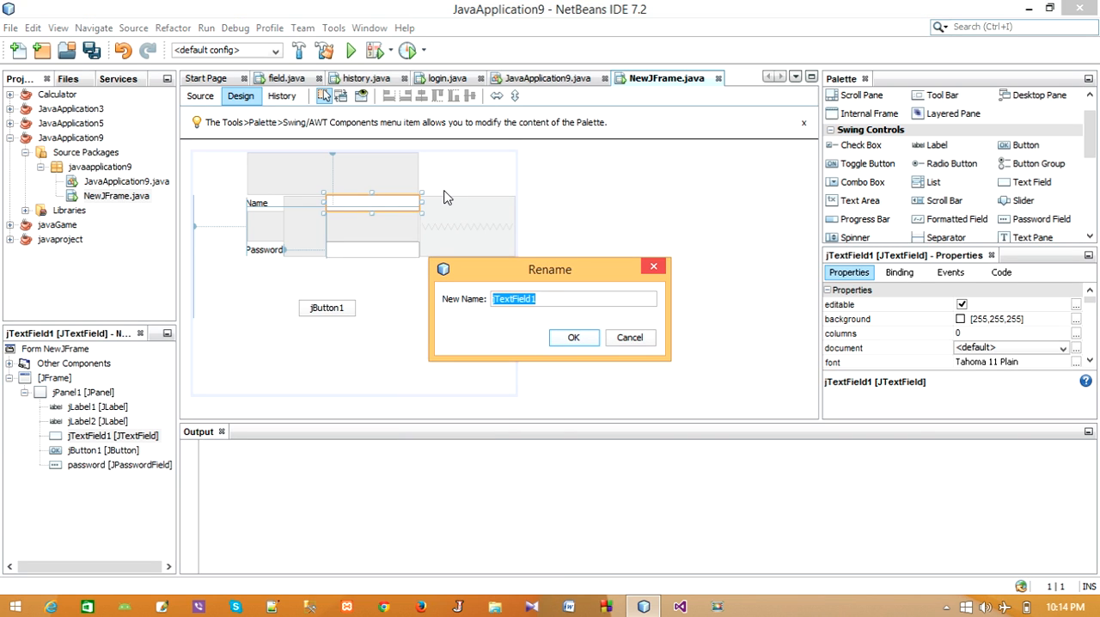
Rename the jTextField1 variable to 'username'.
{"action": "type", "text": "username"}
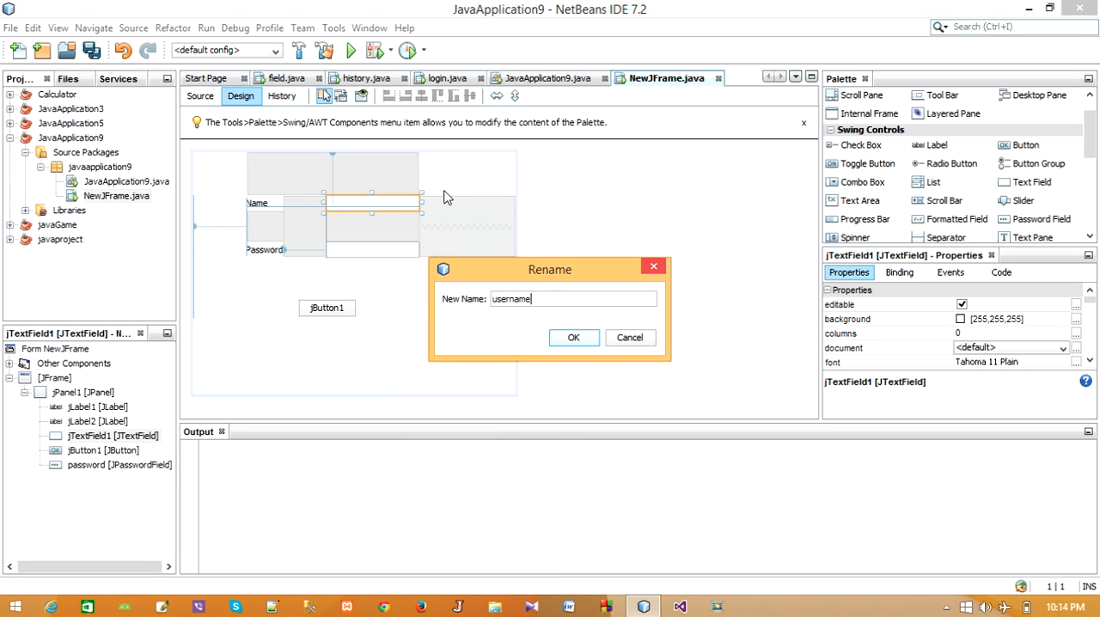
{"action": "left_click", "coordinate": [574, 337]}
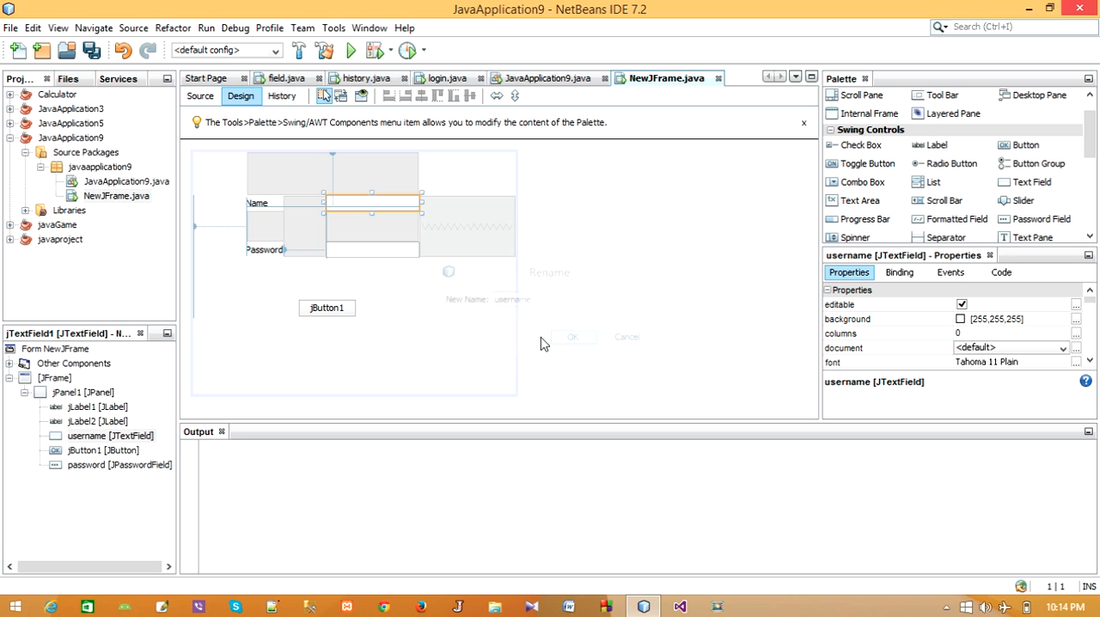
{"action": "right_click", "coordinate": [324, 308]}
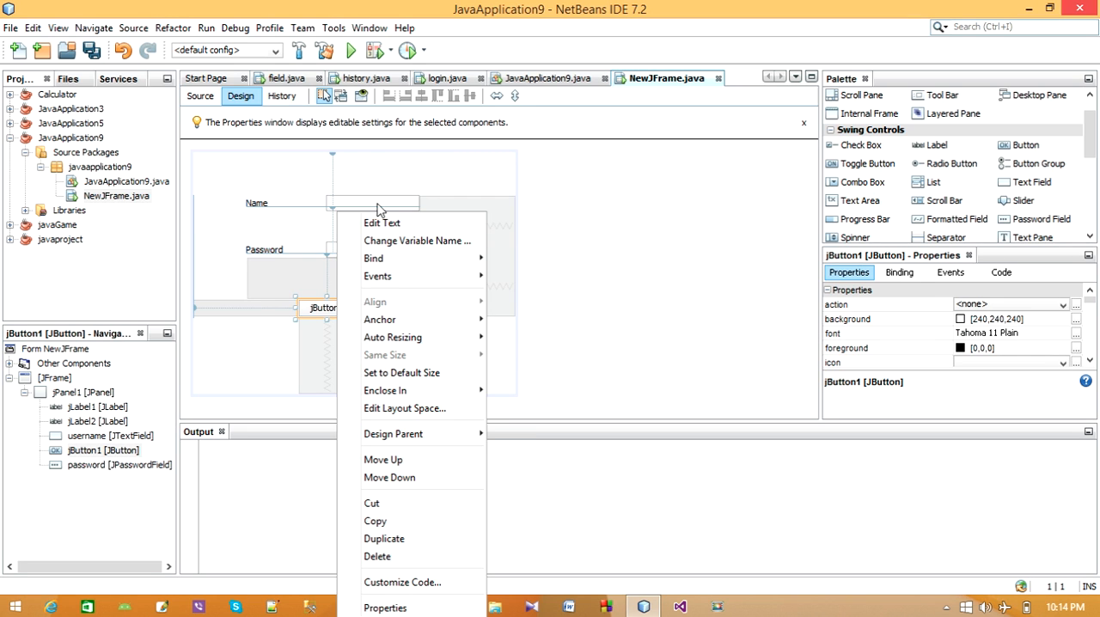
Caption the button 'Signin', then save all files and run the project.
{"action": "left_click", "coordinate": [382, 223]}
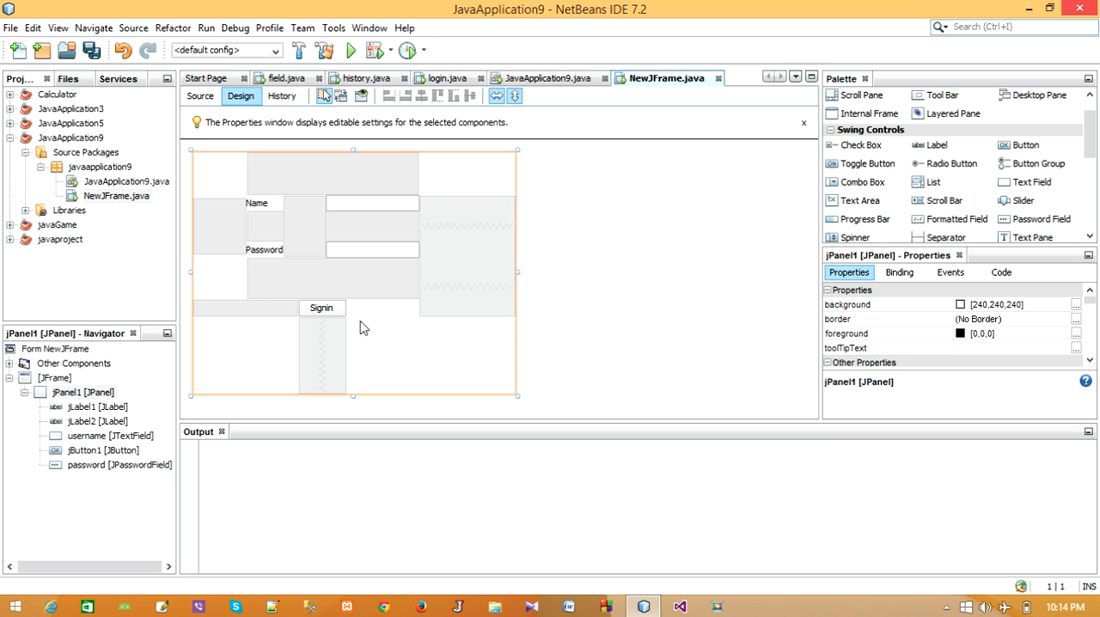
{"action": "left_click", "coordinate": [321, 307]}
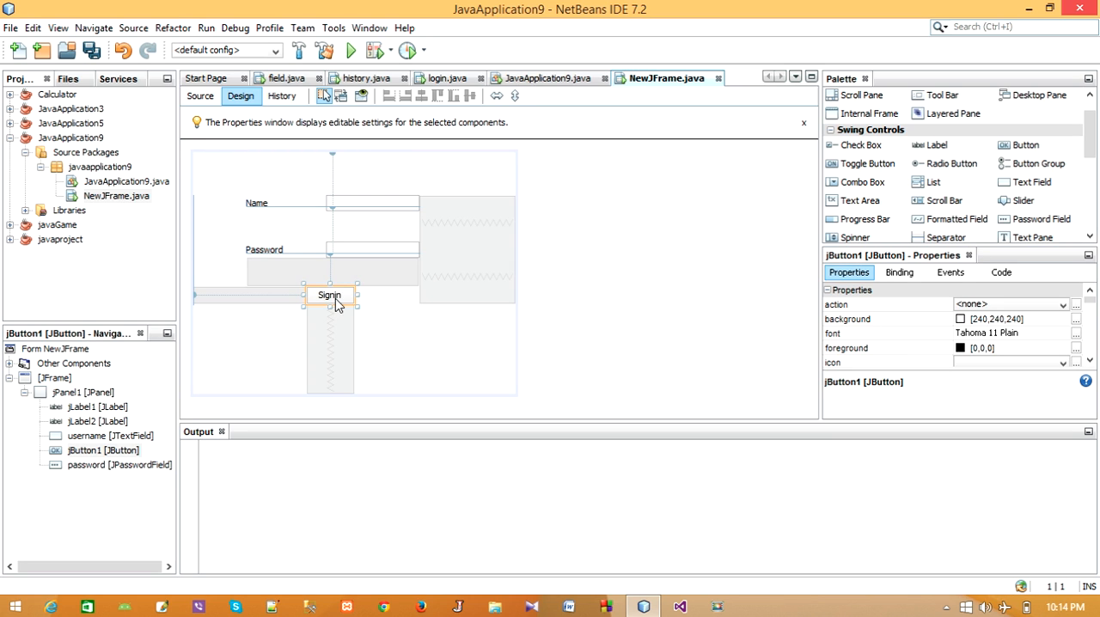
{"action": "left_click", "coordinate": [116, 196]}
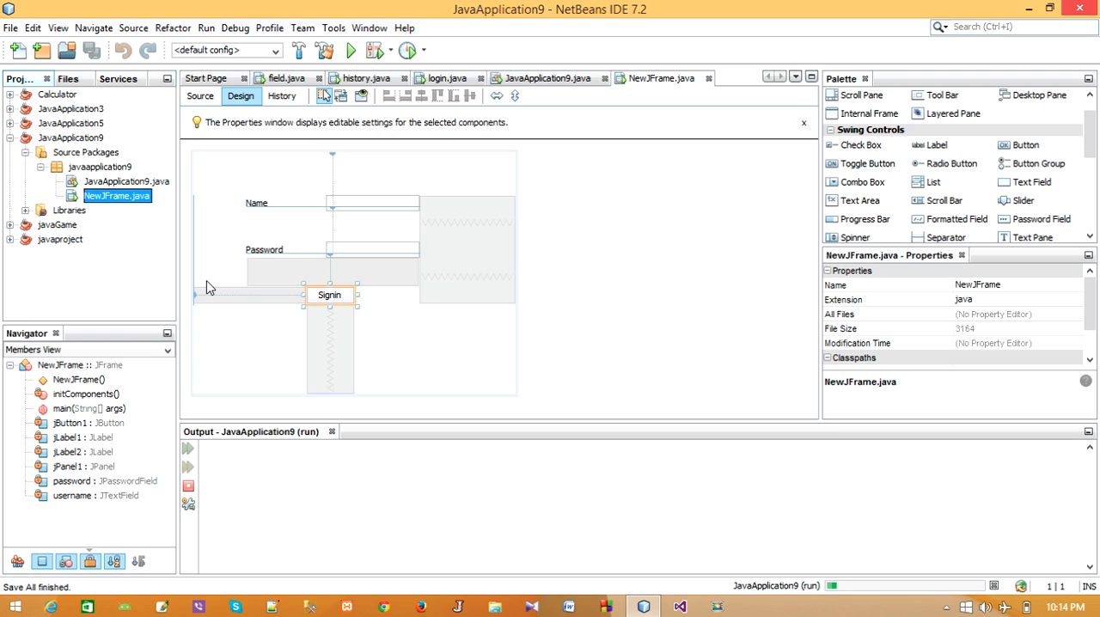
Check the running login form, close it, and select the password field in the designer.
{"action": "left_click", "coordinate": [350, 50]}
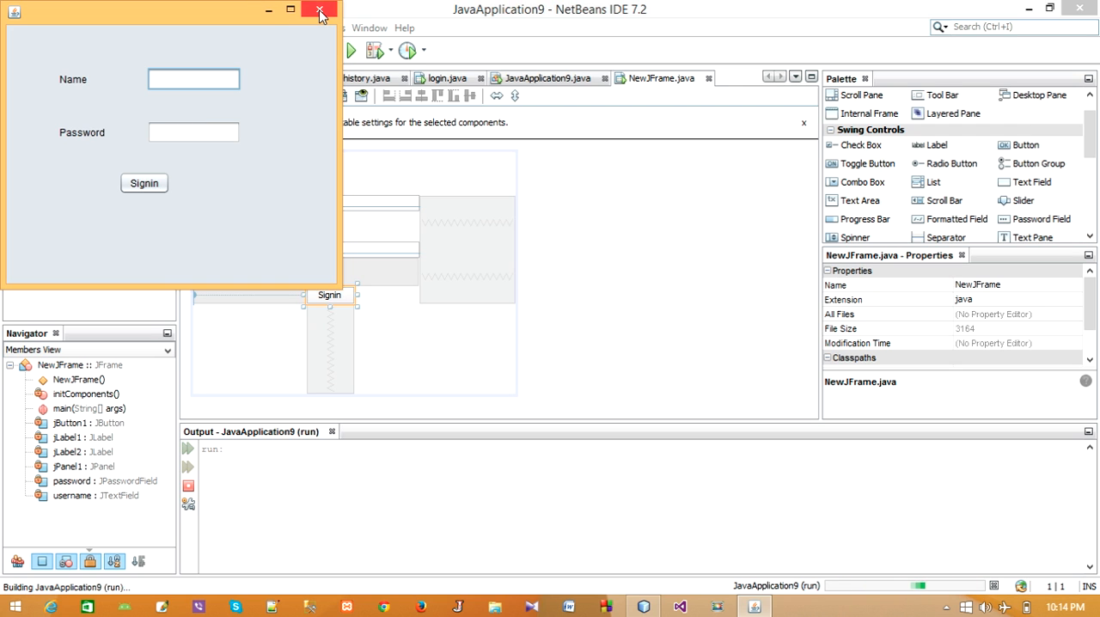
{"action": "left_click", "coordinate": [320, 9]}
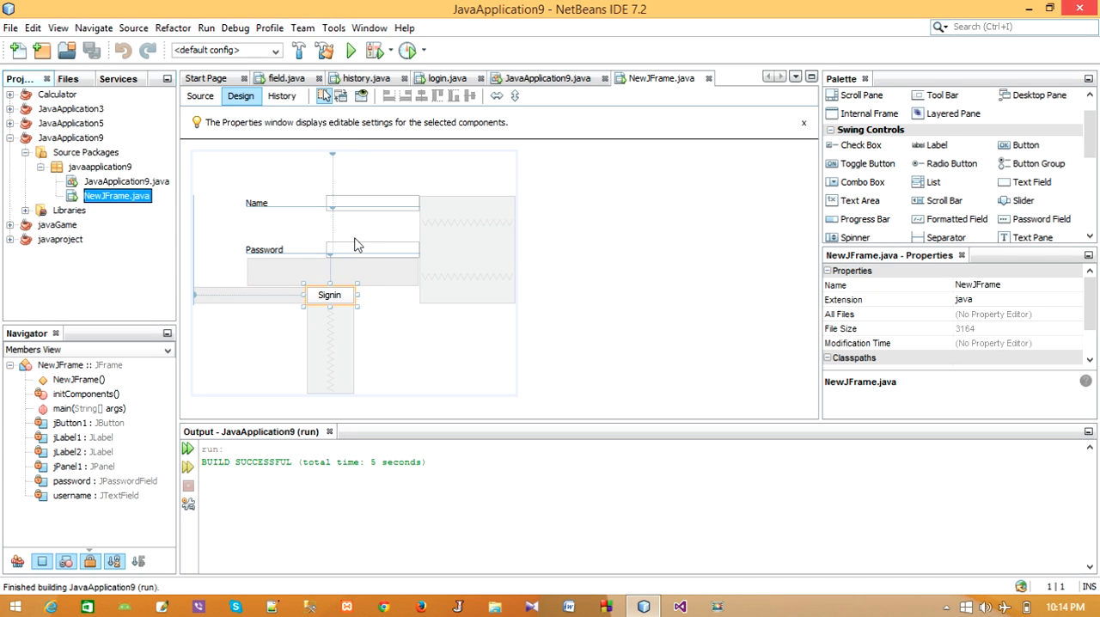
{"action": "left_click", "coordinate": [371, 238]}
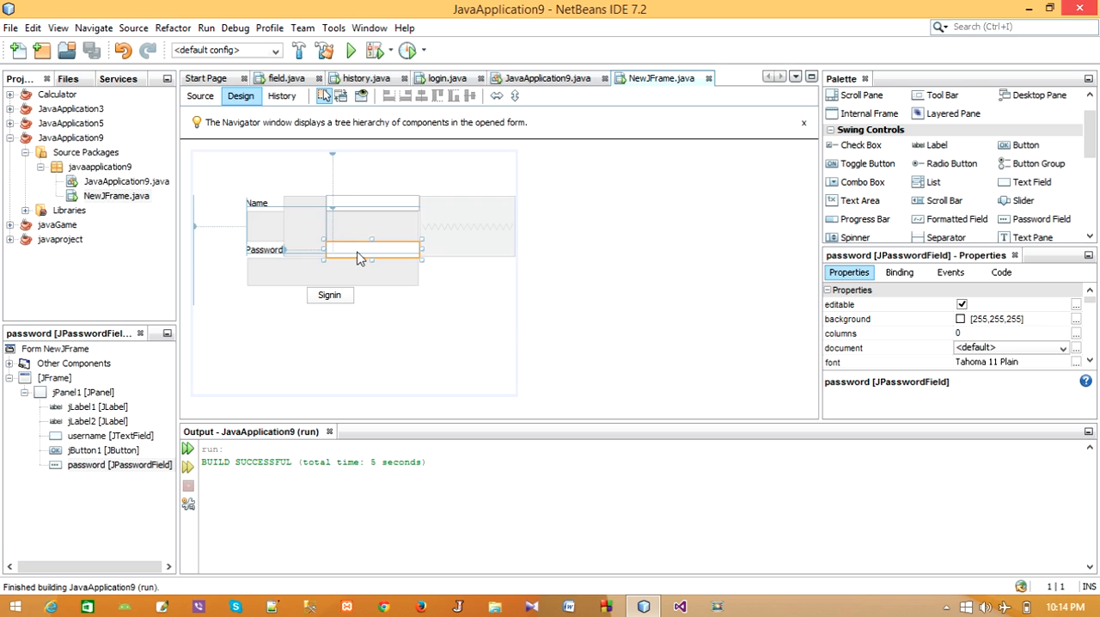
{"action": "left_click", "coordinate": [413, 318]}
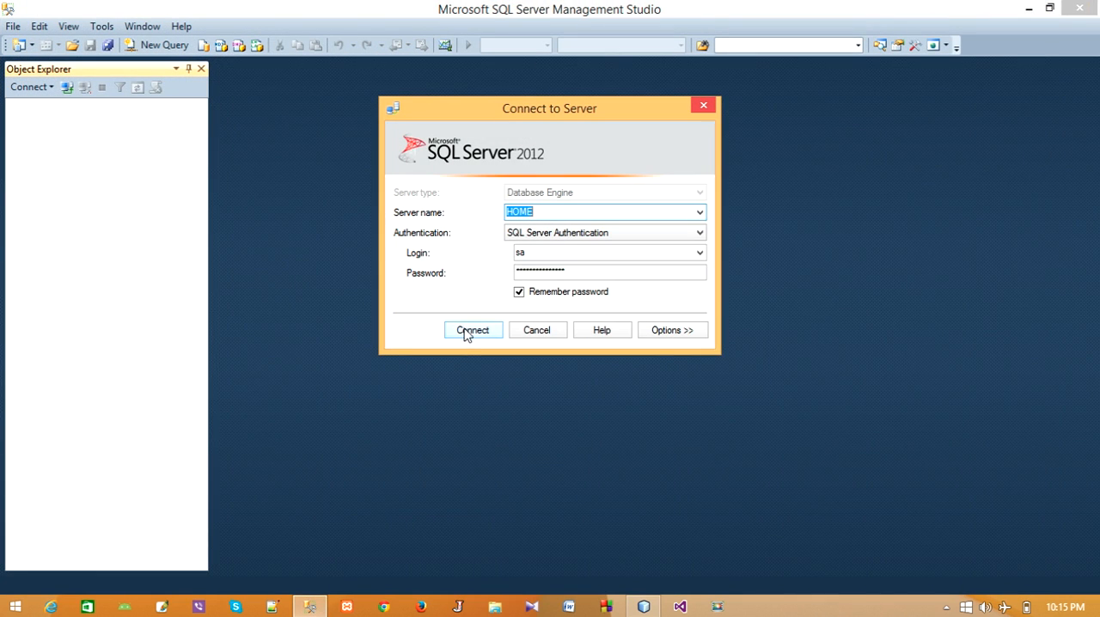
Connect to the HOME server in SQL Server Management Studio.
{"action": "left_click", "coordinate": [472, 330]}
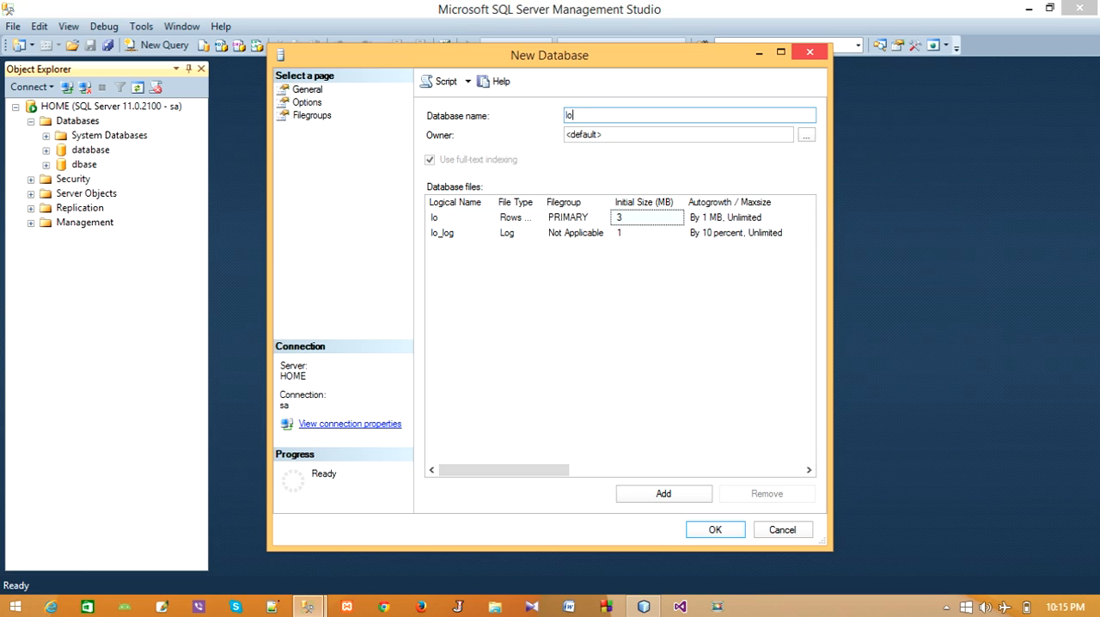
Finish naming the new database 'login' and create it.
{"action": "type", "text": "gin"}
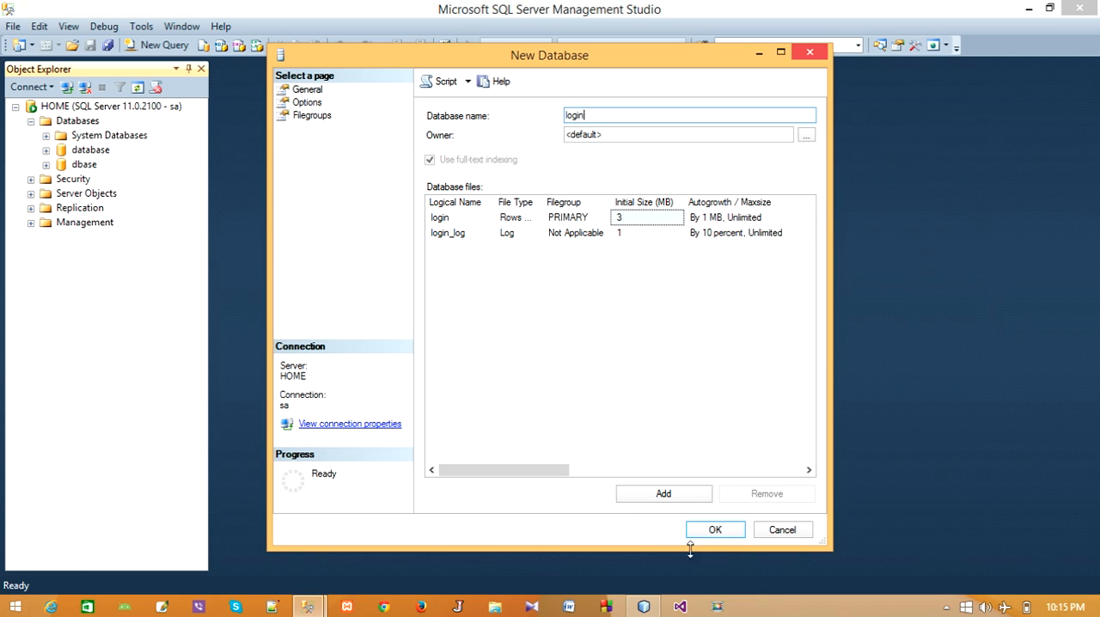
{"action": "left_click", "coordinate": [715, 529]}
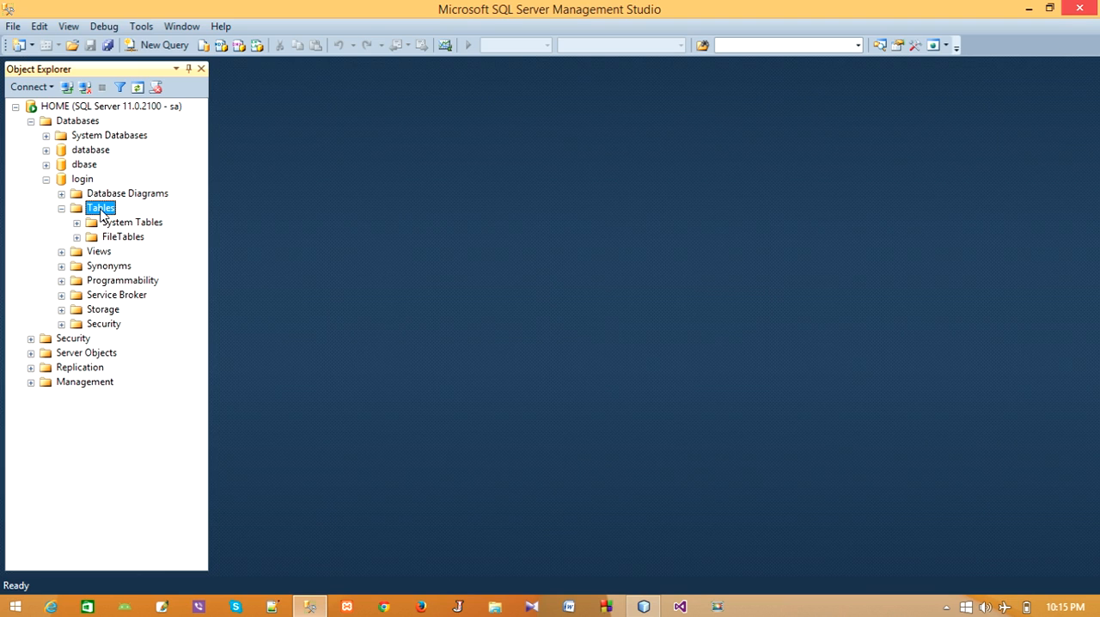
{"action": "mouse_move", "coordinate": [131, 221]}
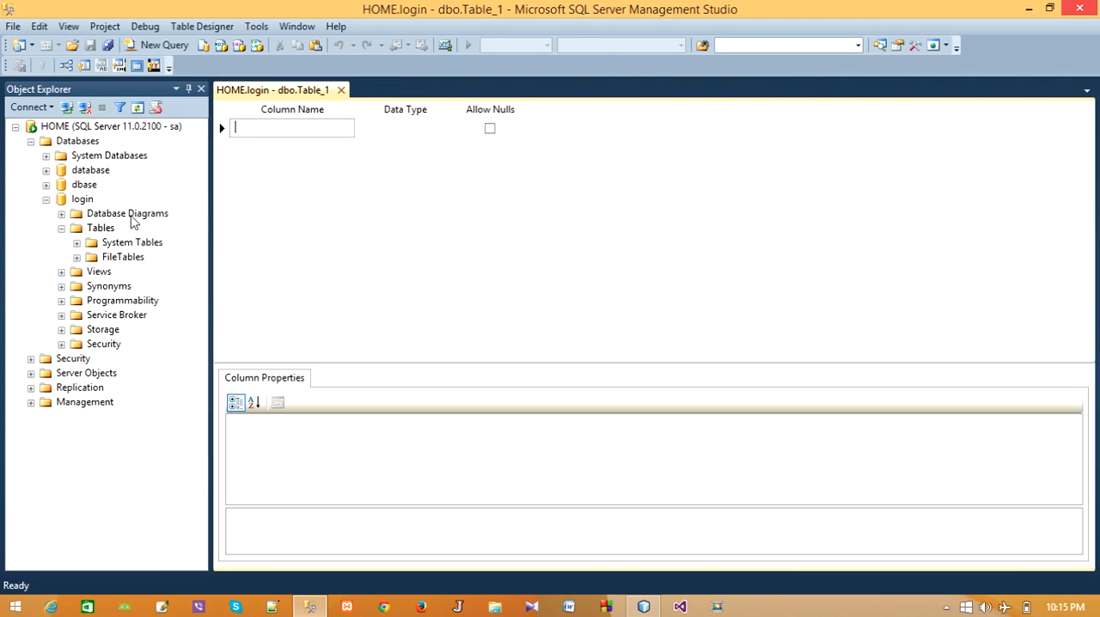
Add the name and password columns to the new table as varchar(50).
{"action": "type", "text": "name"}
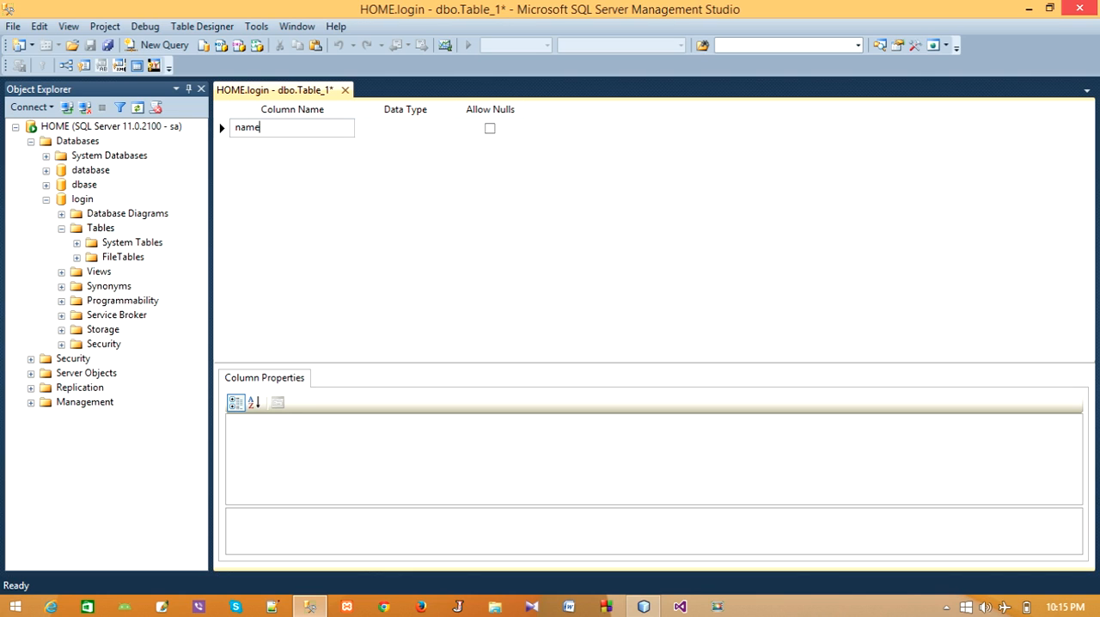
{"action": "left_click", "coordinate": [404, 127]}
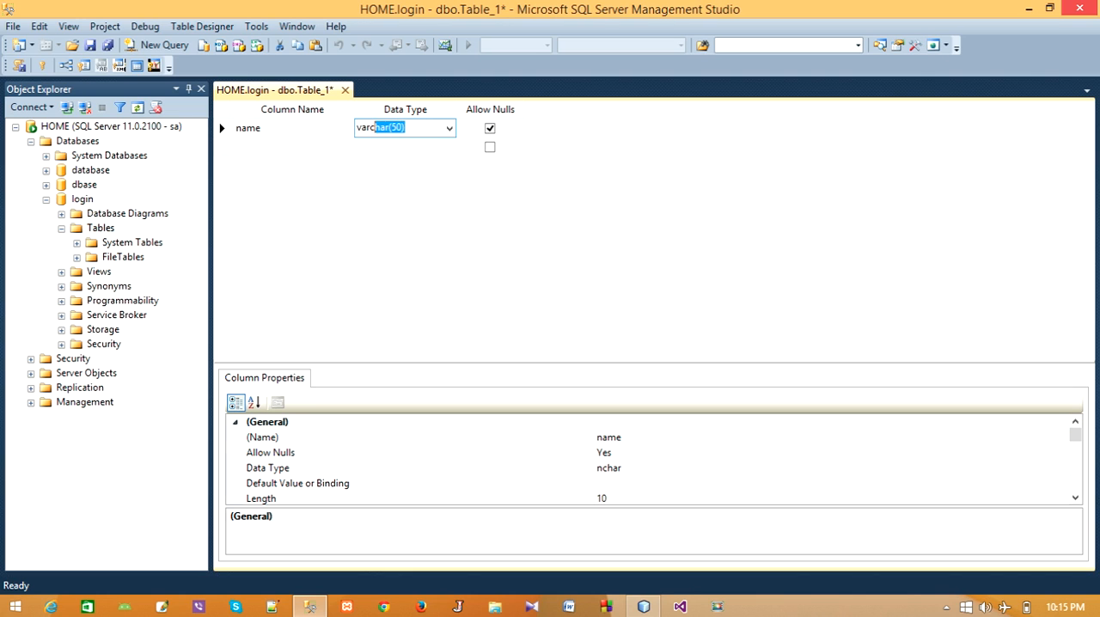
{"action": "left_click", "coordinate": [292, 146]}
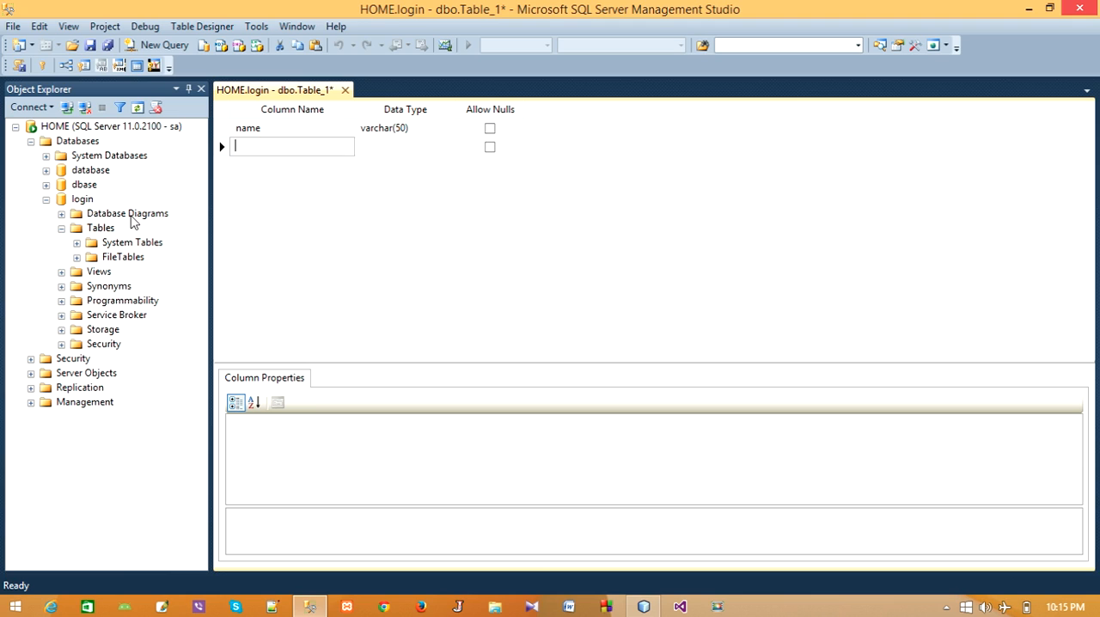
{"action": "type", "text": "password"}
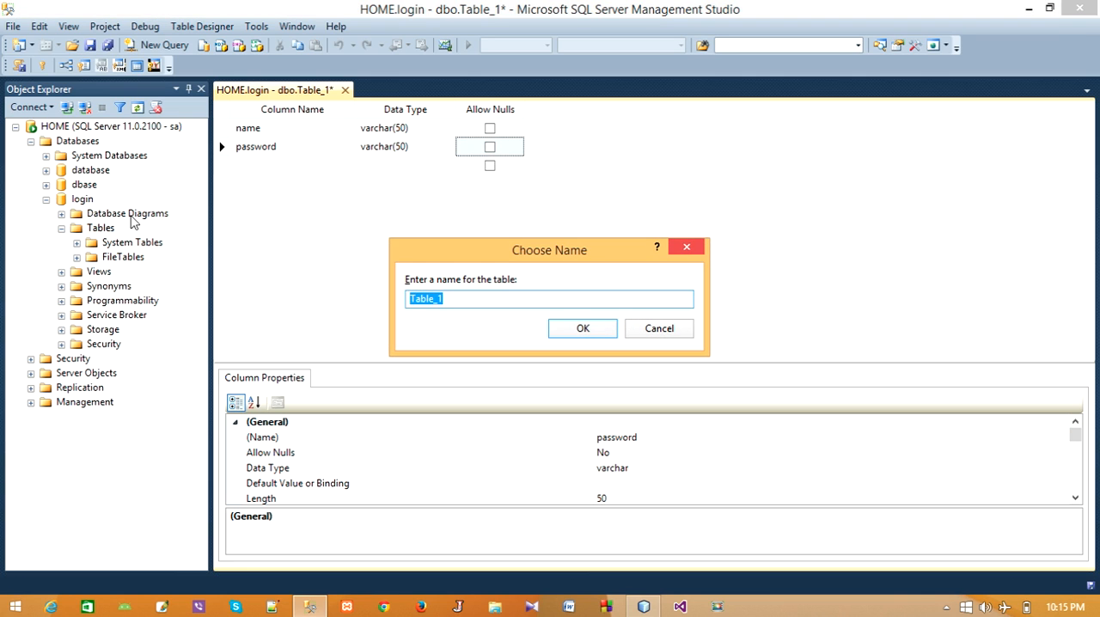
Save the new table as table1.
{"action": "type", "text": "table"}
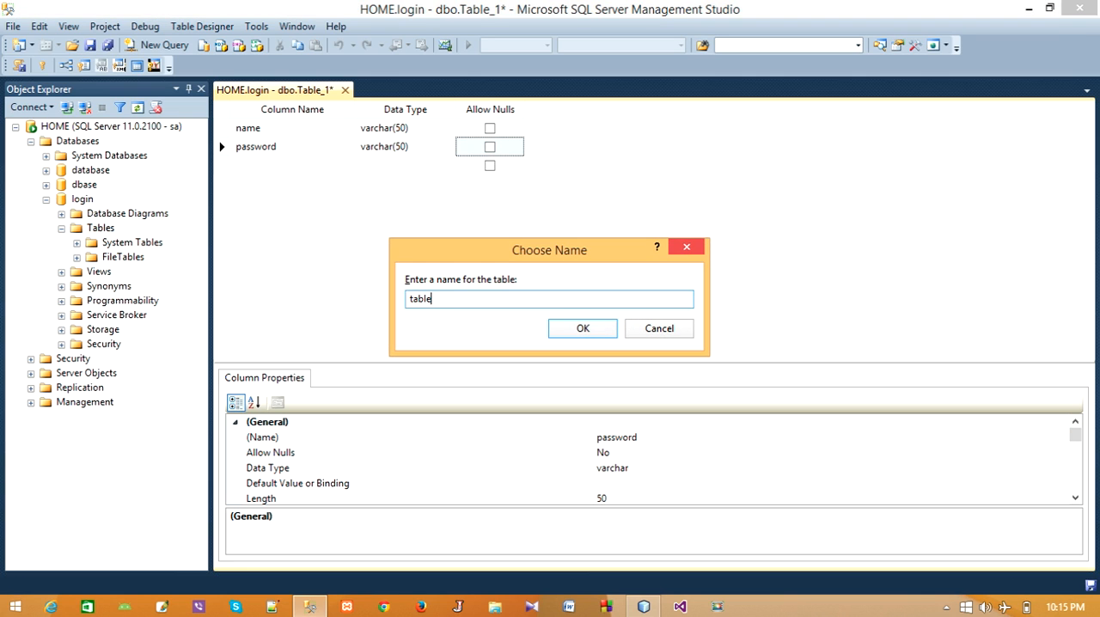
{"action": "type", "text": "1"}
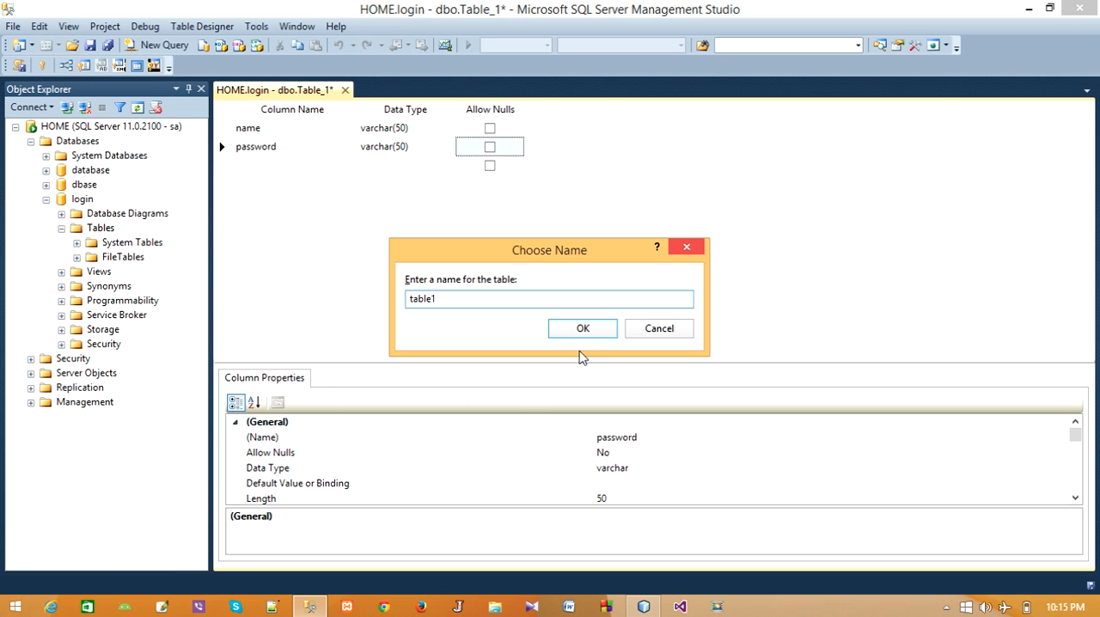
{"action": "left_click", "coordinate": [583, 328]}
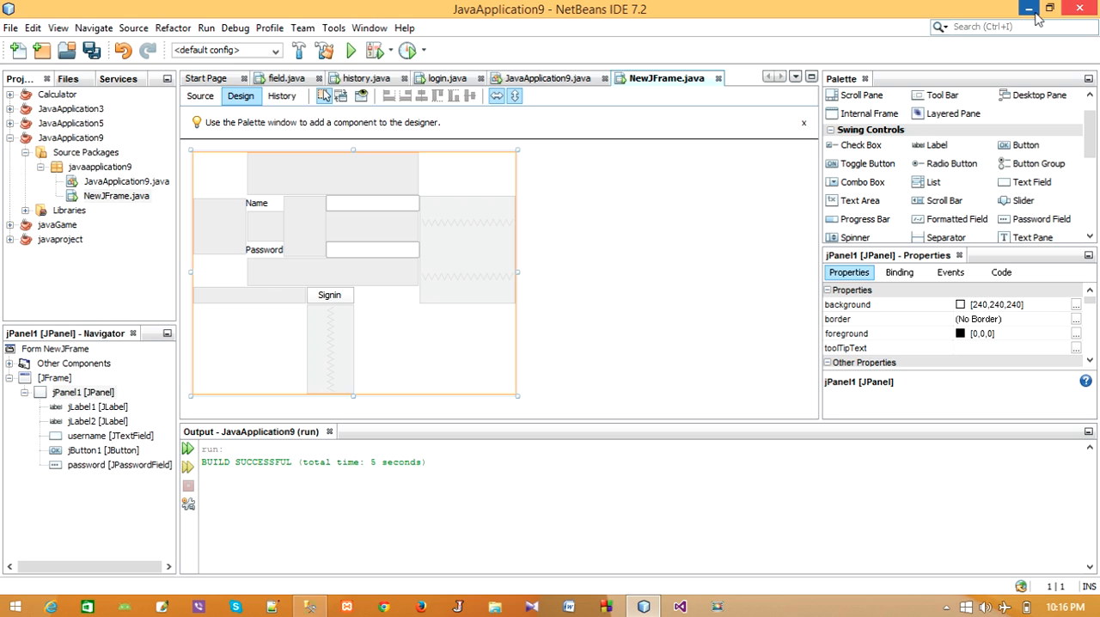
Minimize NetBeans, open the 64-bit ODBC Data Sources manager, and start adding a user DSN.
{"action": "left_click", "coordinate": [1027, 8]}
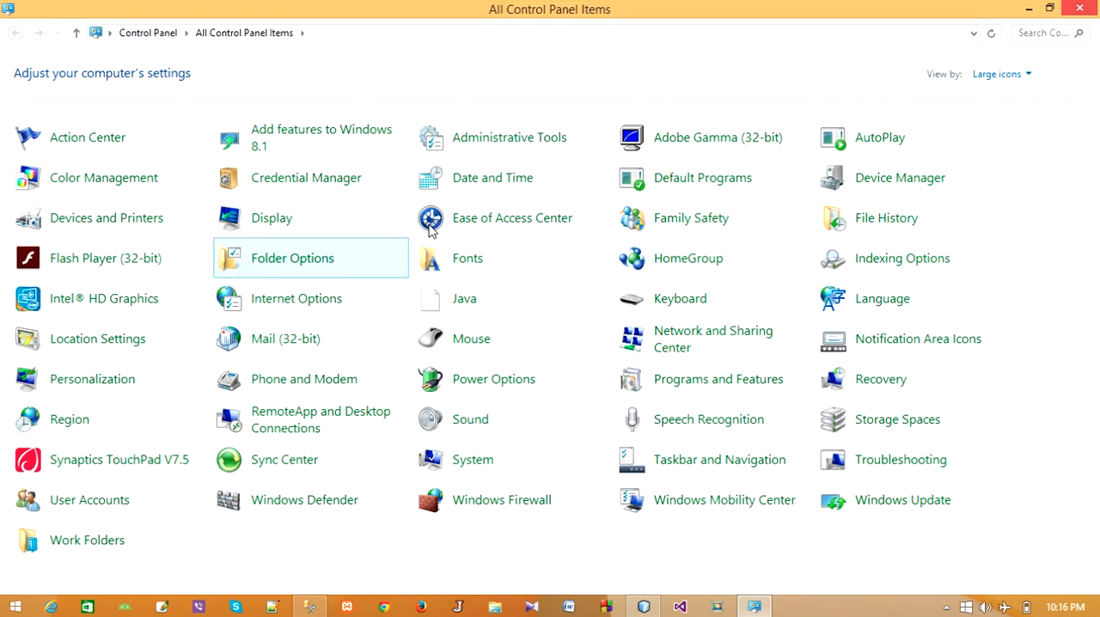
{"action": "double_click", "coordinate": [509, 136]}
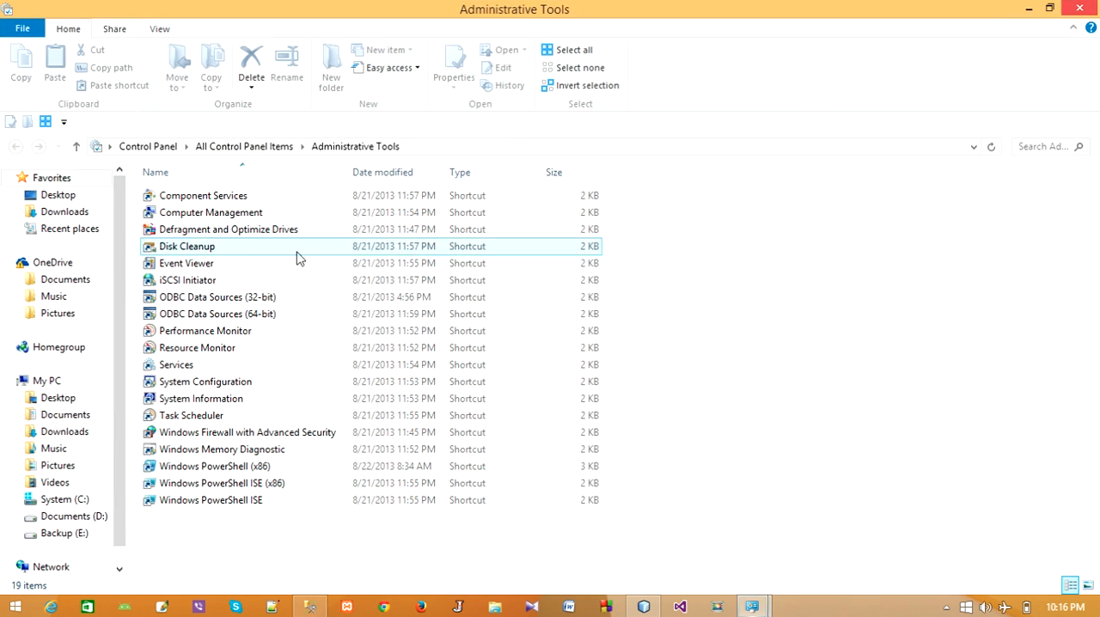
{"action": "double_click", "coordinate": [217, 313]}
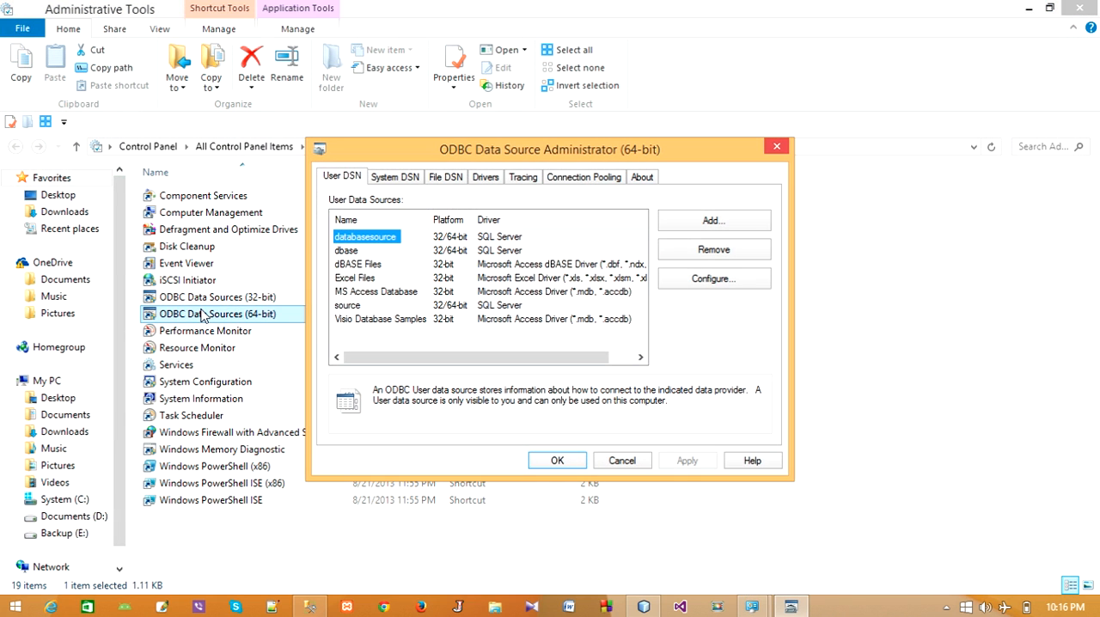
{"action": "mouse_move", "coordinate": [441, 278]}
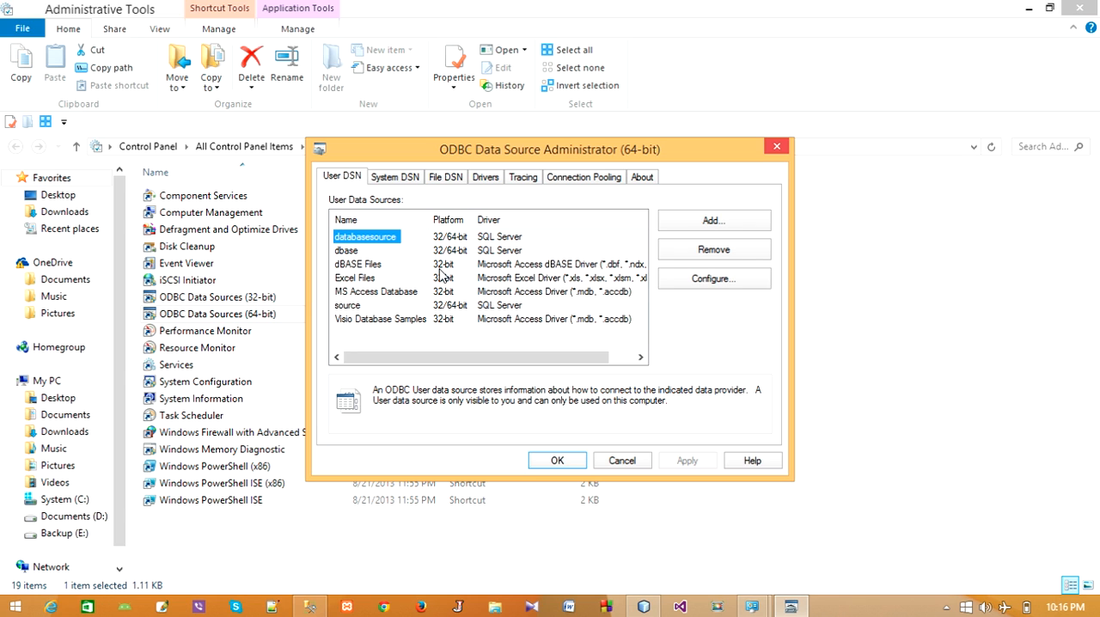
{"action": "mouse_move", "coordinate": [630, 245]}
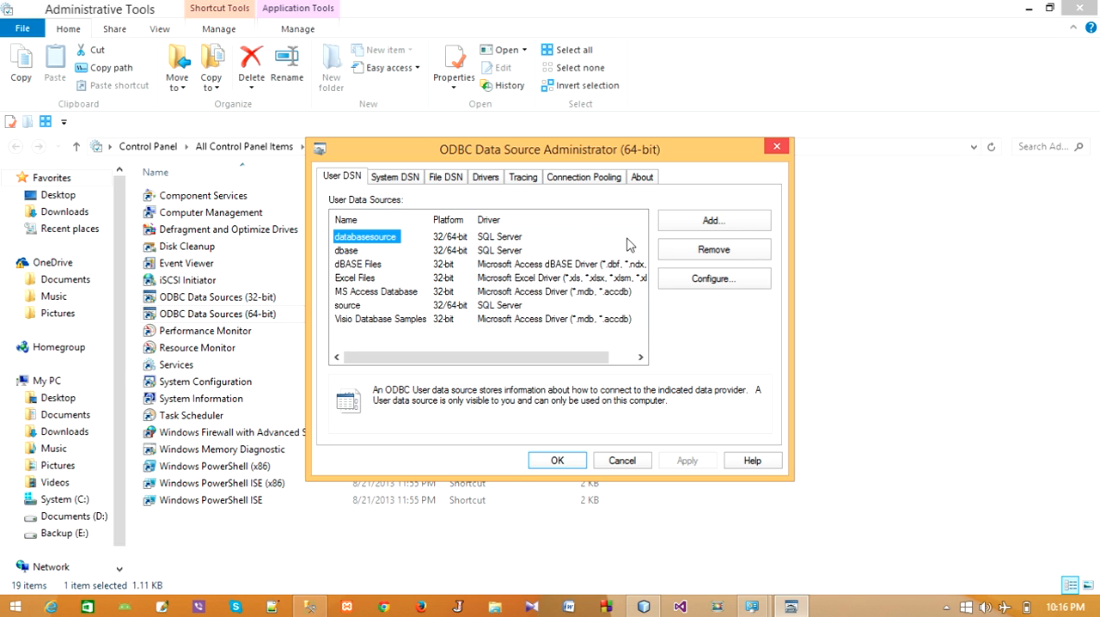
{"action": "left_click", "coordinate": [713, 220]}
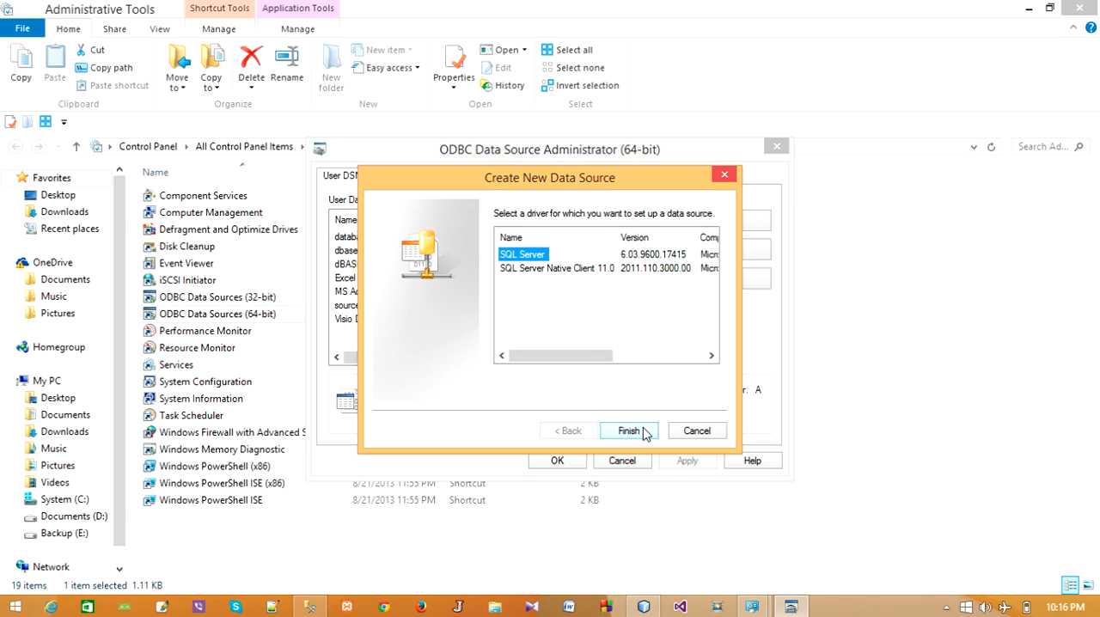
Create a SQL Server data source named login and pick its server.
{"action": "left_click", "coordinate": [629, 430]}
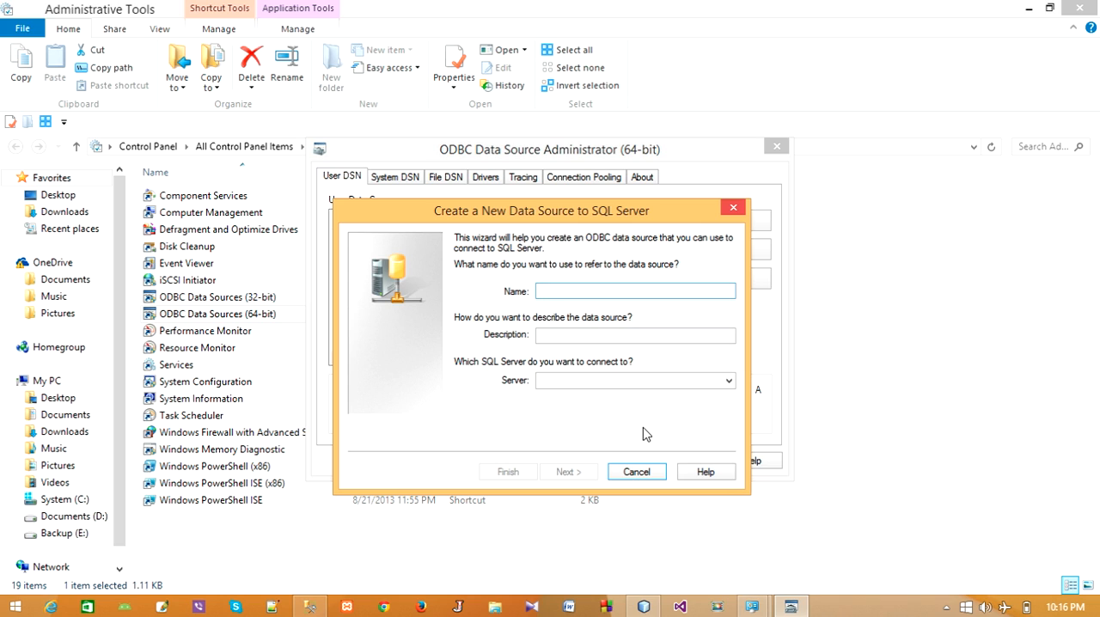
{"action": "left_click", "coordinate": [634, 291]}
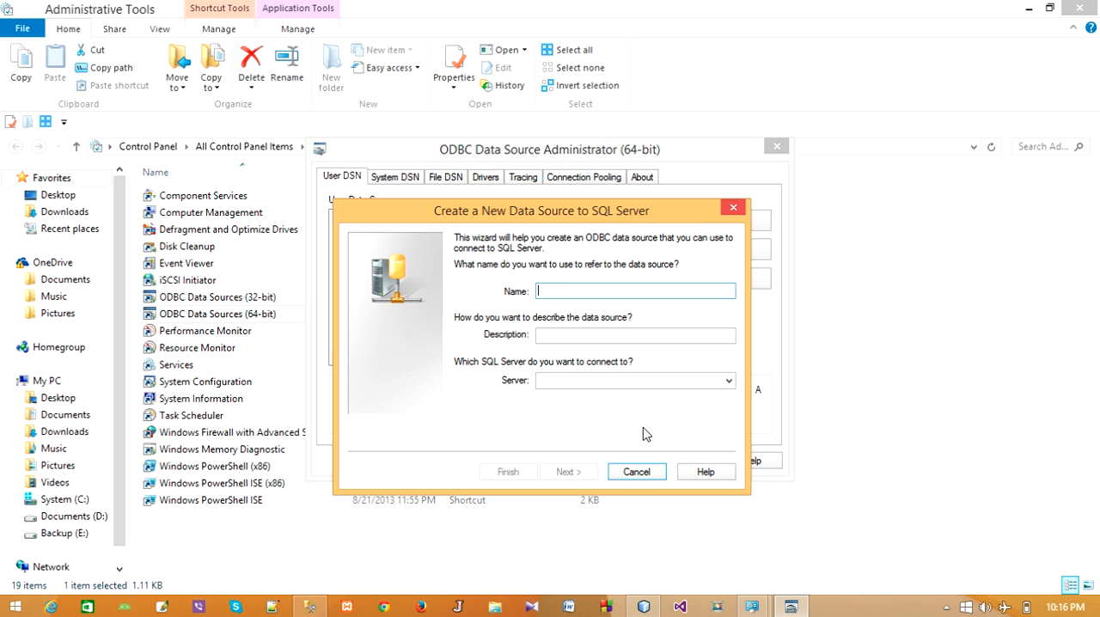
{"action": "type", "text": "log"}
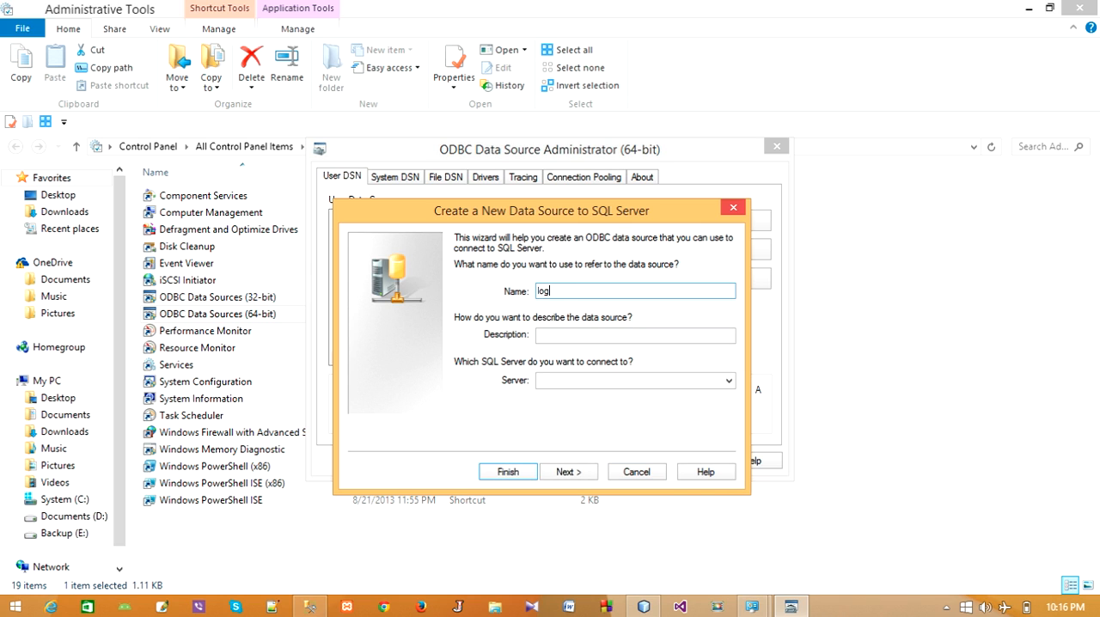
{"action": "type", "text": "in"}
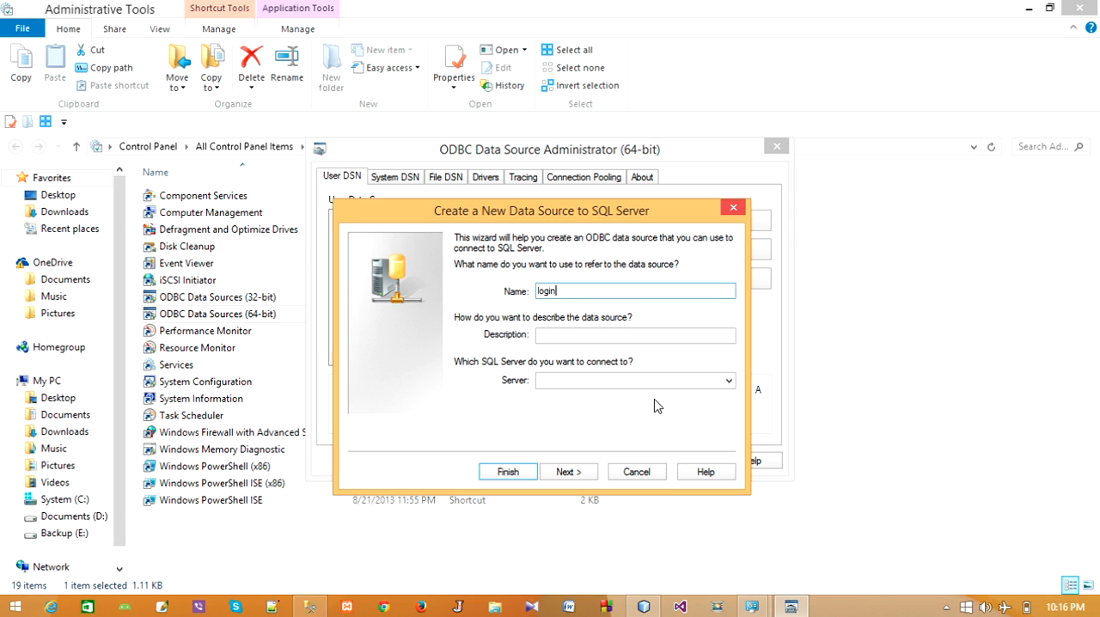
{"action": "left_click", "coordinate": [632, 380]}
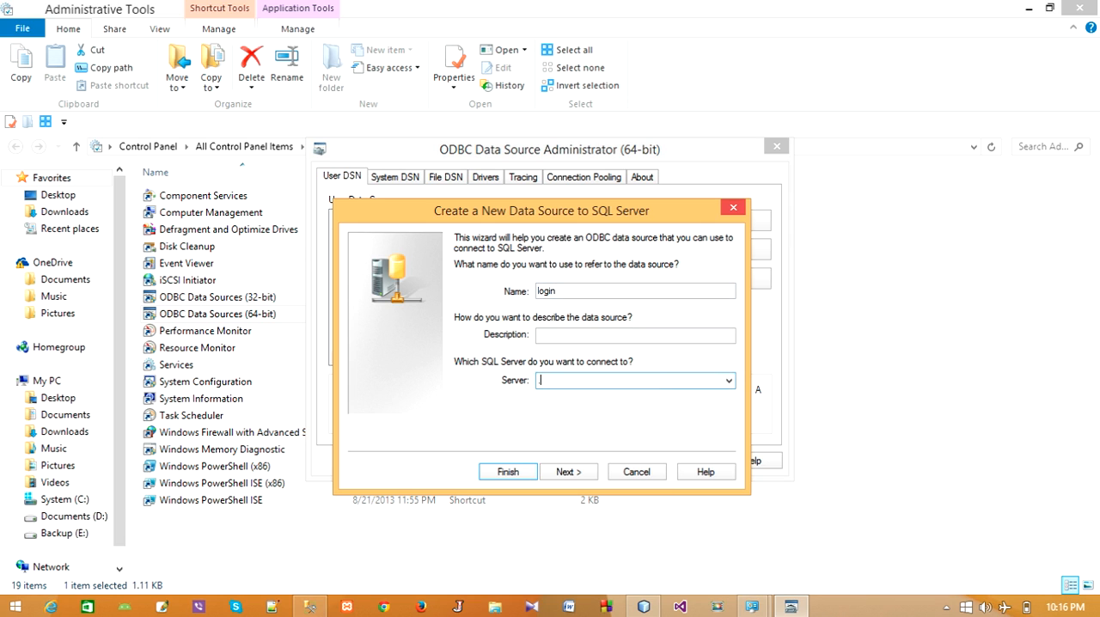
{"action": "left_click", "coordinate": [567, 471]}
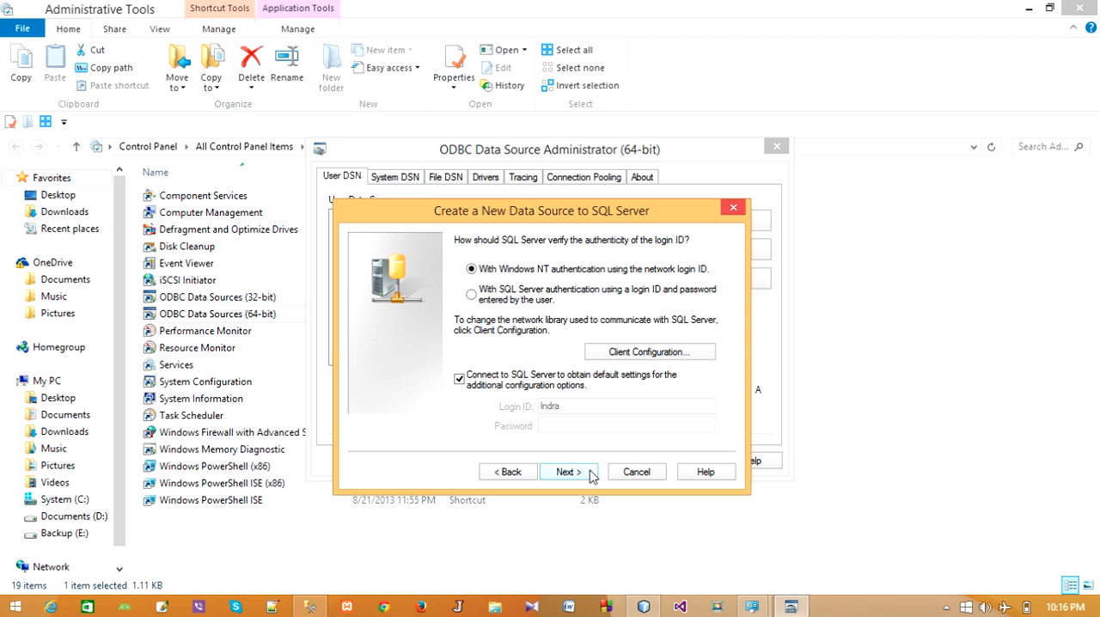
Use SQL Server login authentication with the password entered.
{"action": "left_click", "coordinate": [472, 294]}
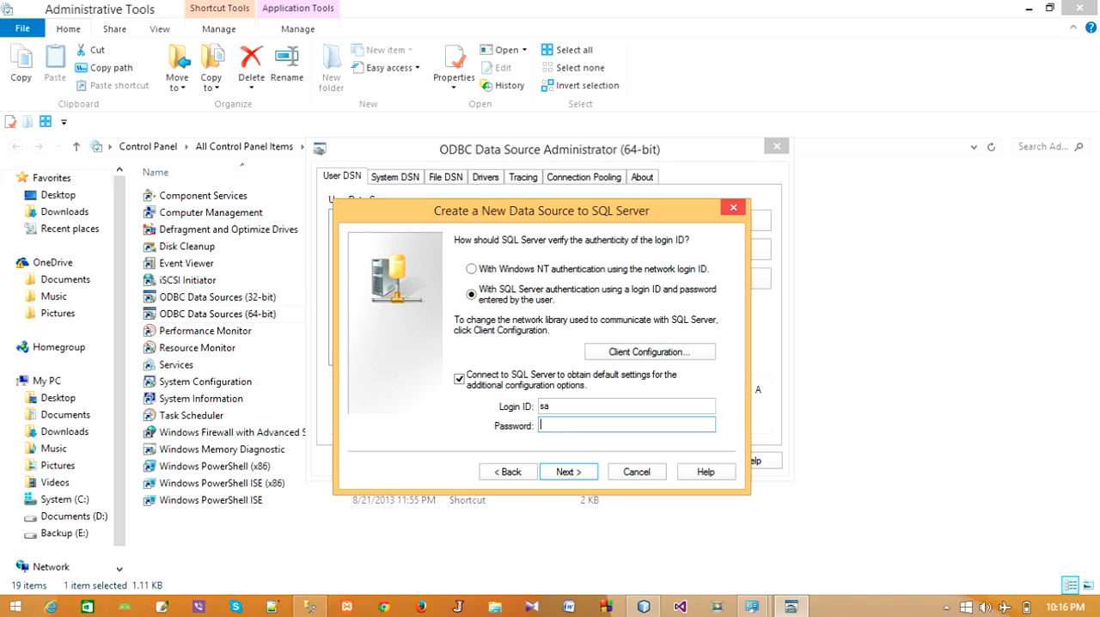
{"action": "type", "text": "password"}
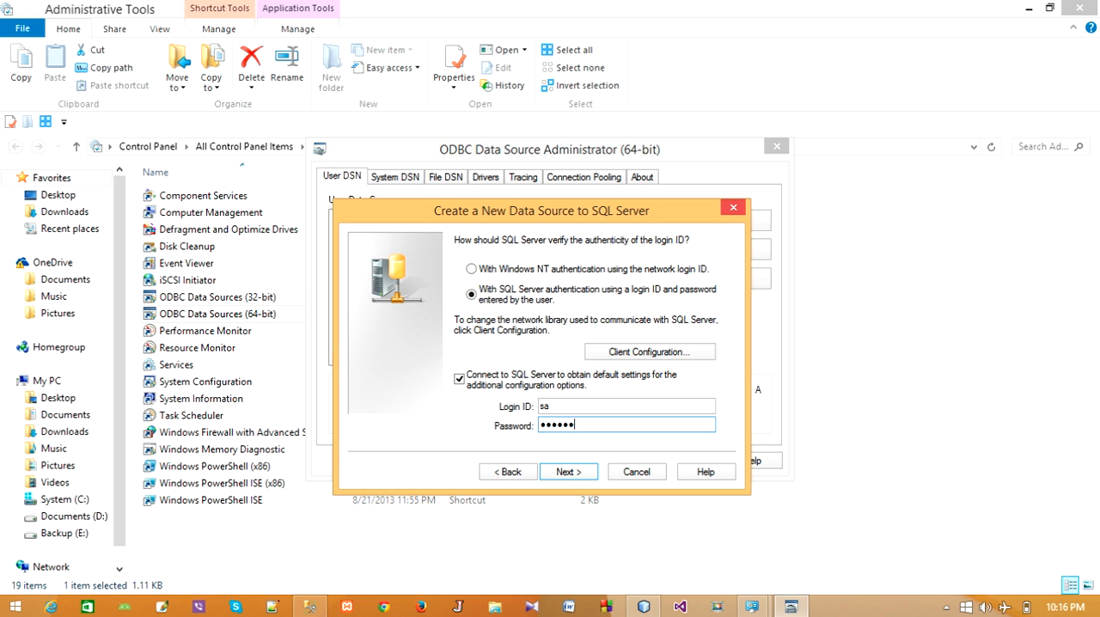
{"action": "left_click", "coordinate": [568, 472]}
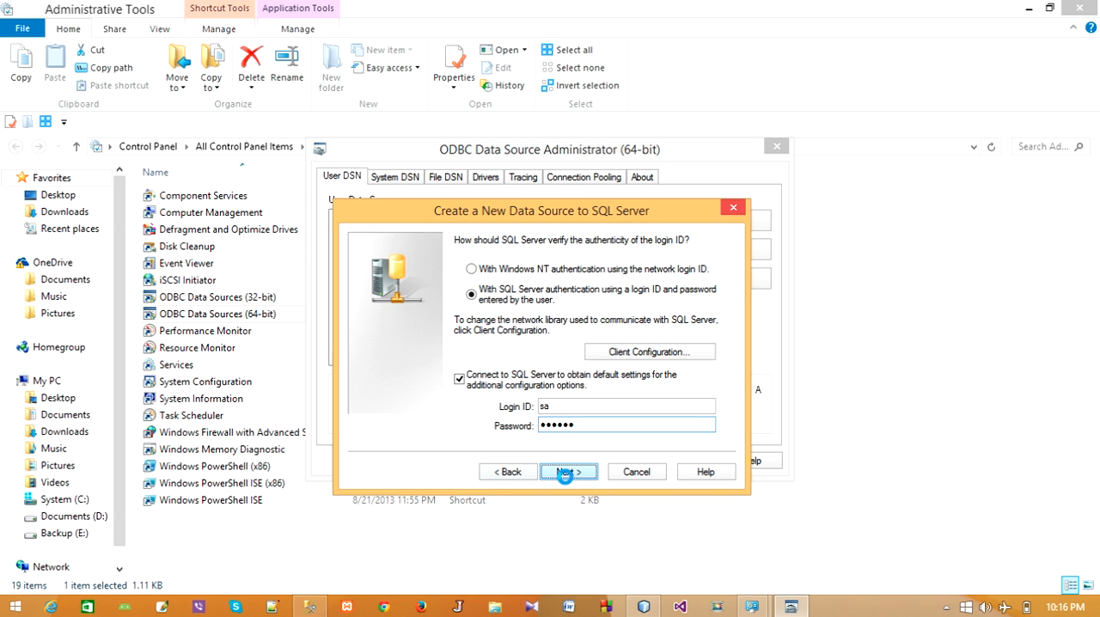
{"action": "left_click", "coordinate": [565, 471]}
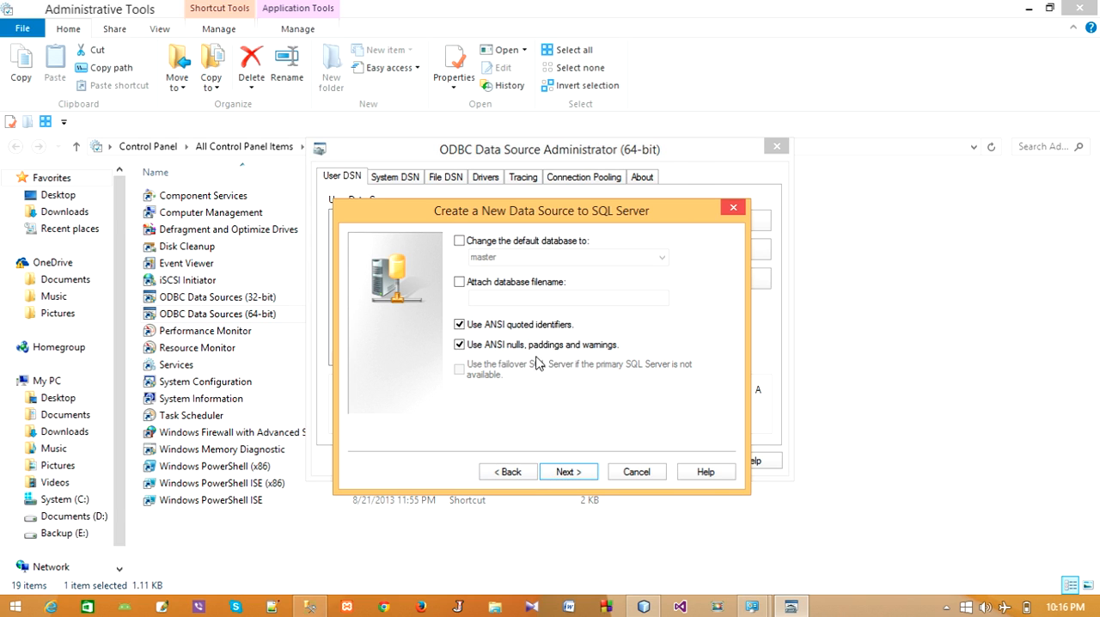
Set login as the default database, finish the wizard, and close the administrator.
{"action": "left_click", "coordinate": [459, 240]}
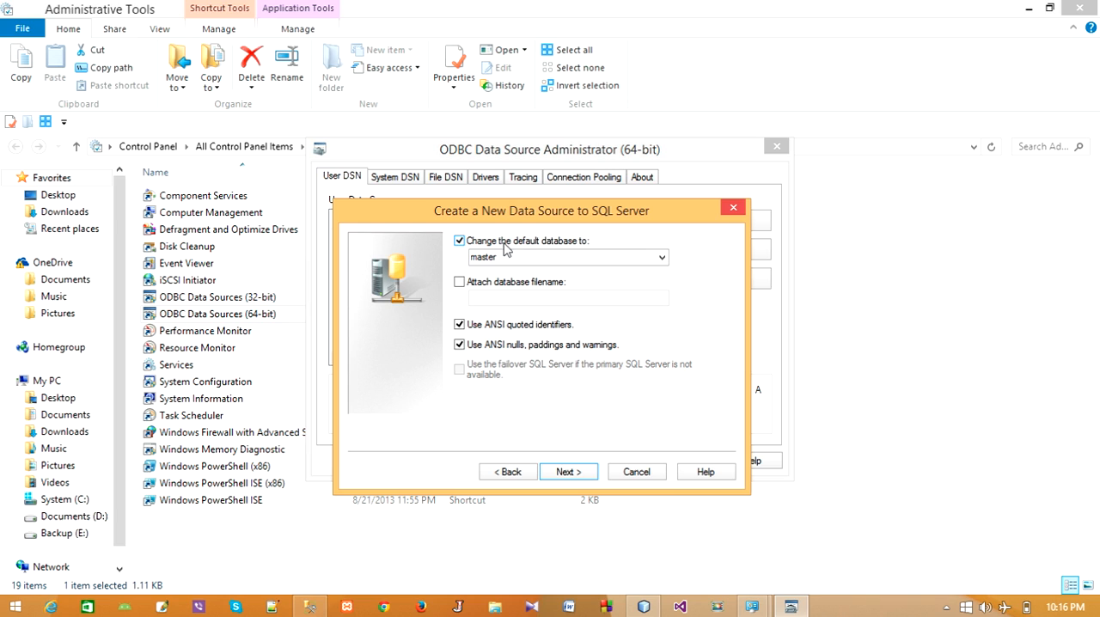
{"action": "left_click", "coordinate": [661, 257]}
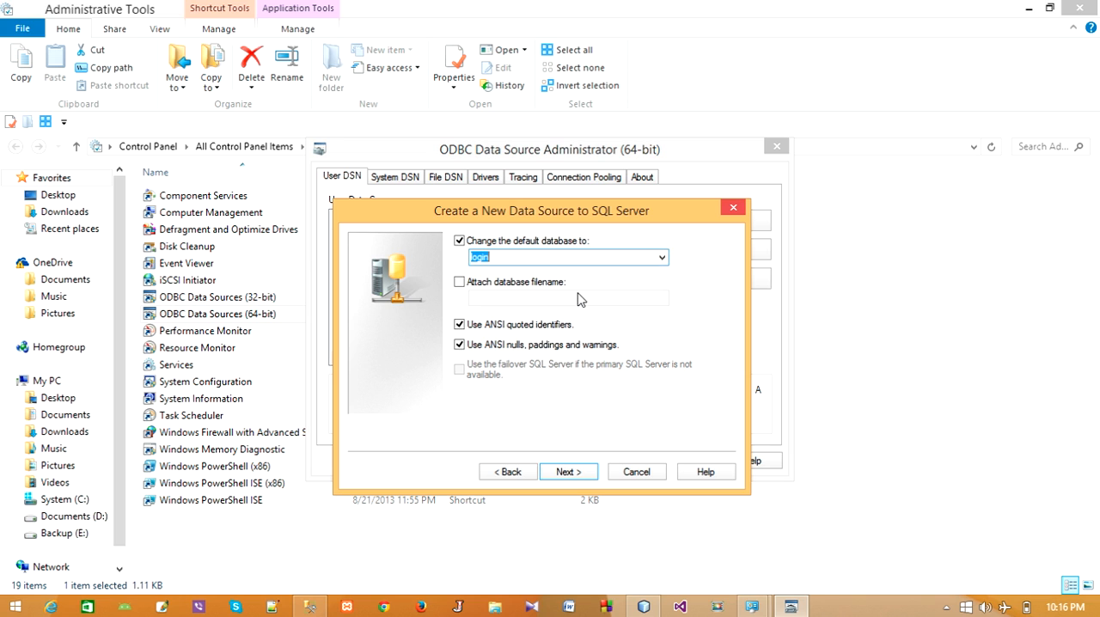
{"action": "left_click", "coordinate": [568, 471]}
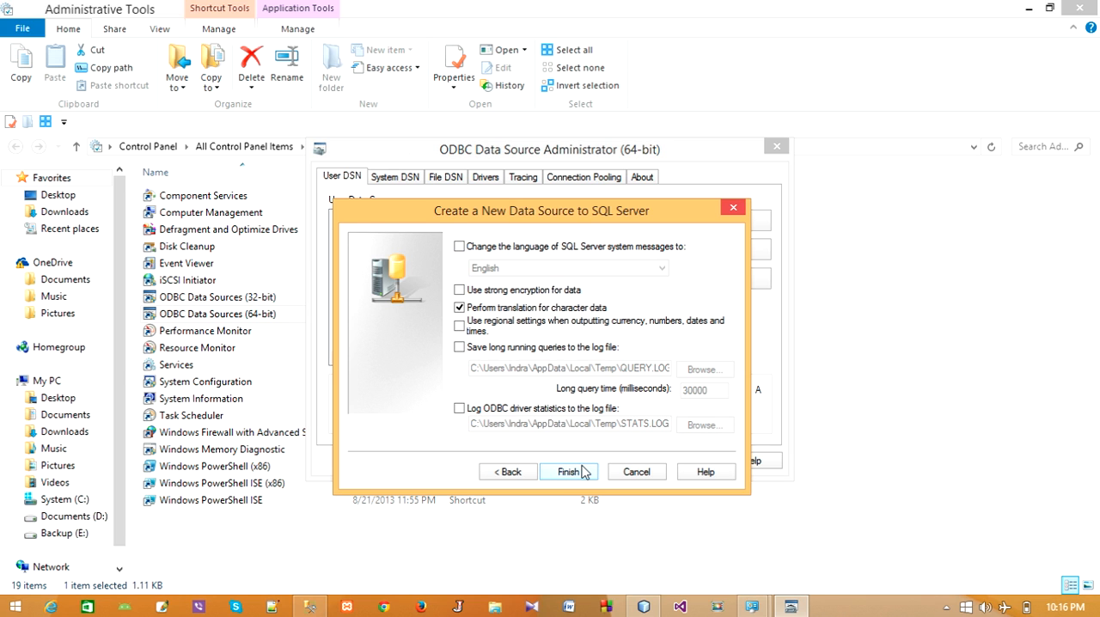
{"action": "left_click", "coordinate": [569, 472]}
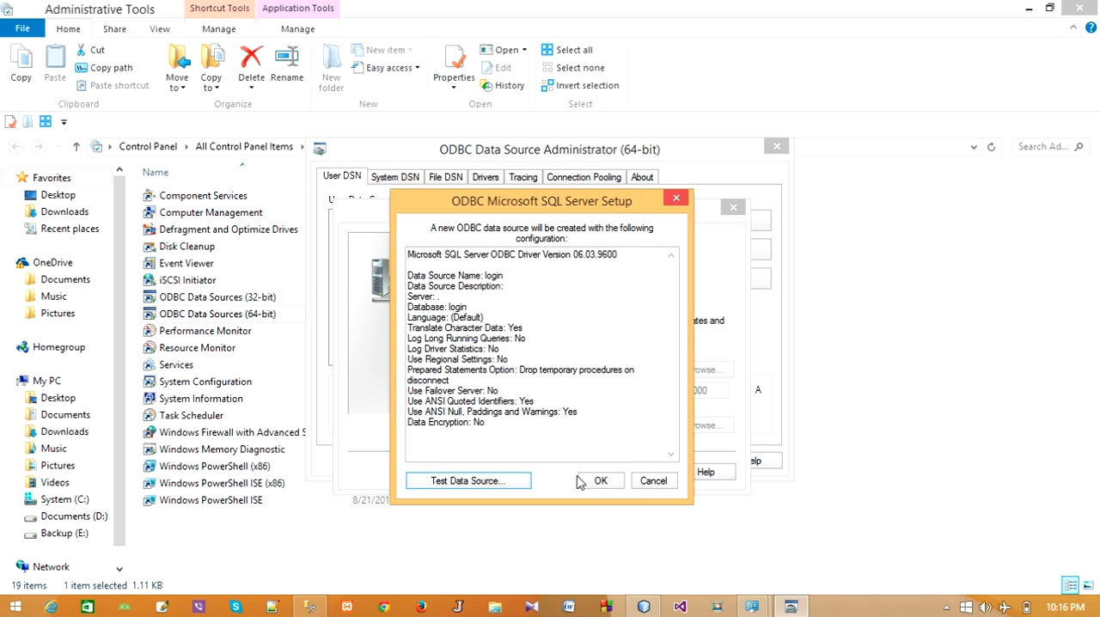
{"action": "left_click", "coordinate": [601, 481]}
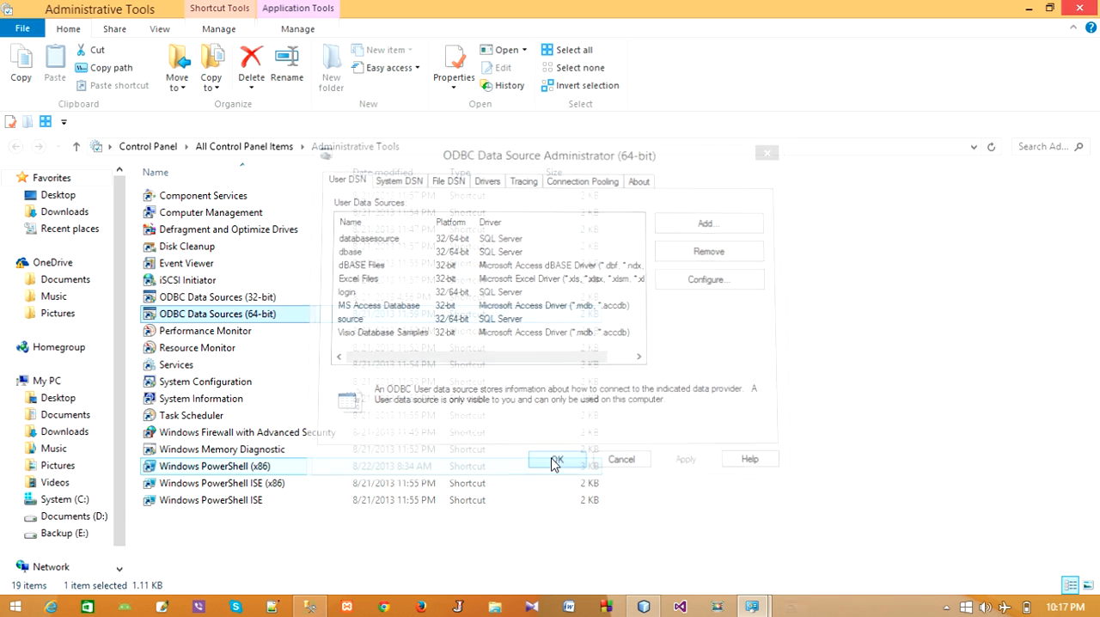
{"action": "left_click", "coordinate": [556, 462]}
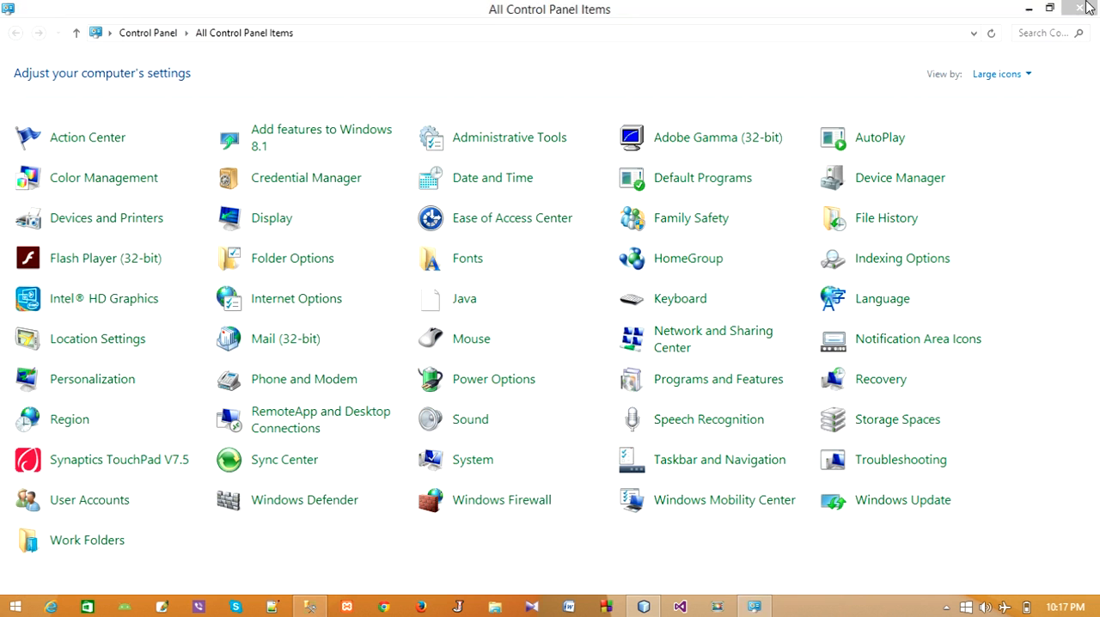
Close Control Panel and switch NewJFrame.java to its Source view.
{"action": "left_click", "coordinate": [1079, 8]}
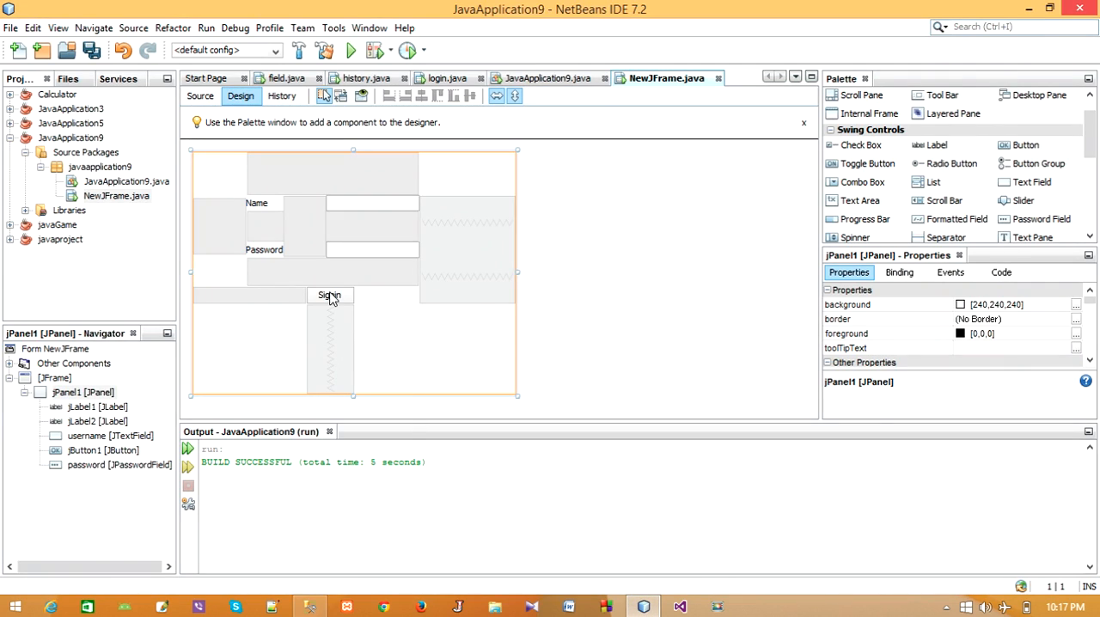
{"action": "left_click", "coordinate": [200, 96]}
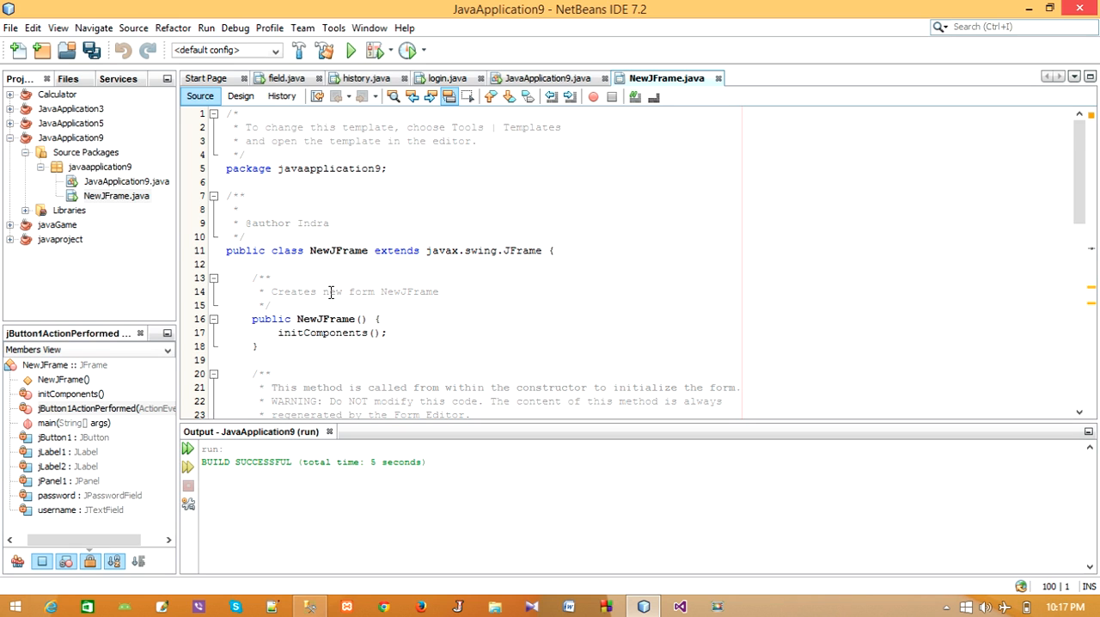
{"action": "mouse_move", "coordinate": [348, 281]}
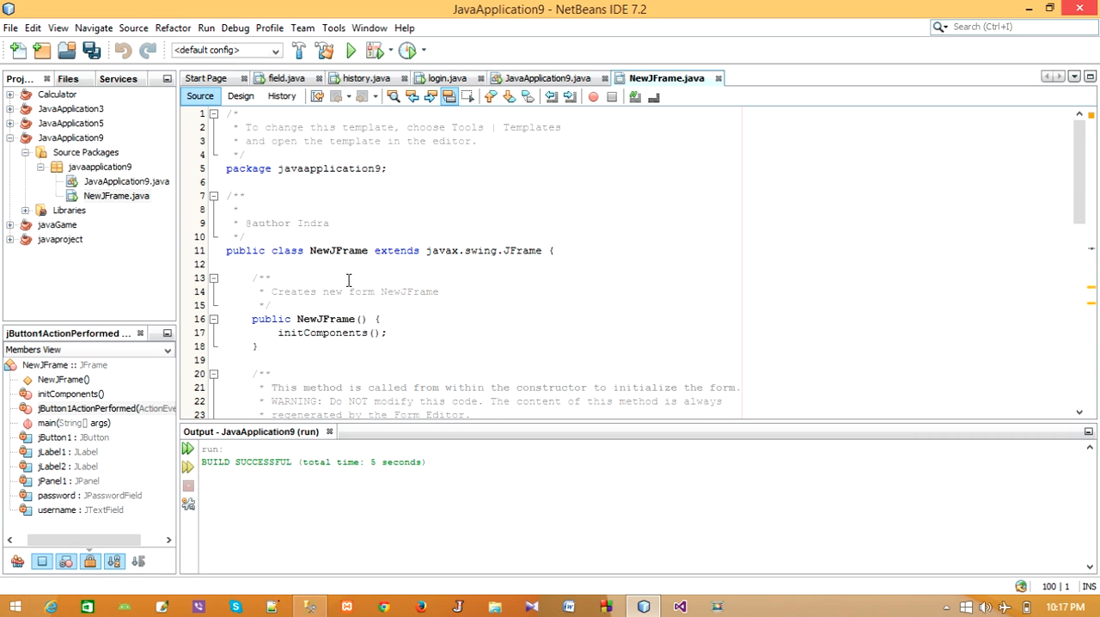
Replace the constructor comment with a null Connection con field and import Connection.
{"action": "left_click", "coordinate": [232, 264]}
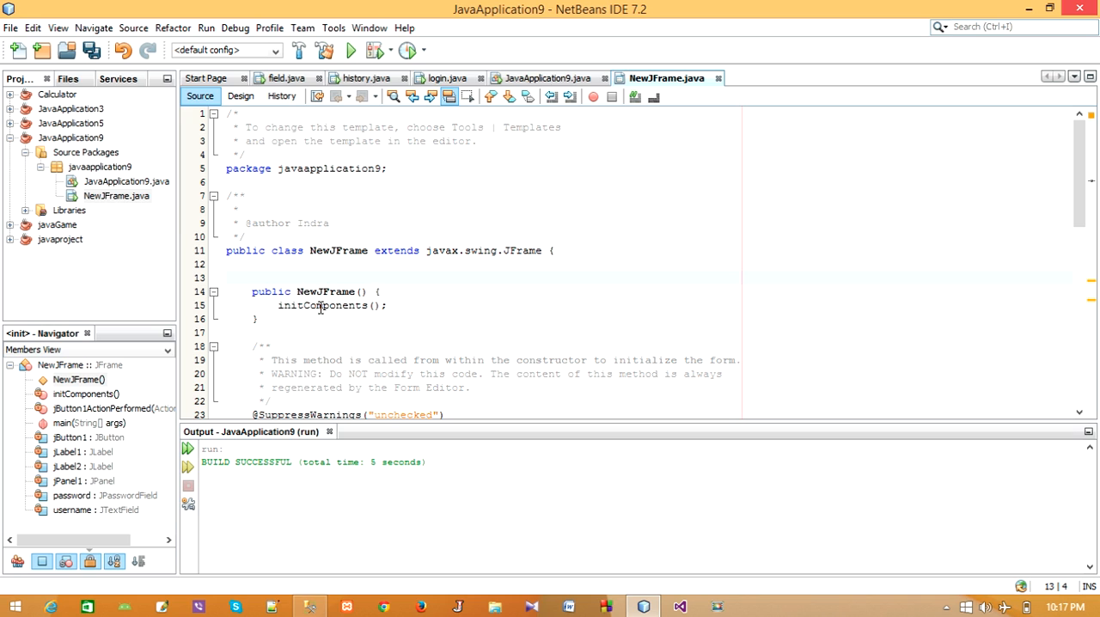
{"action": "left_click", "coordinate": [245, 277]}
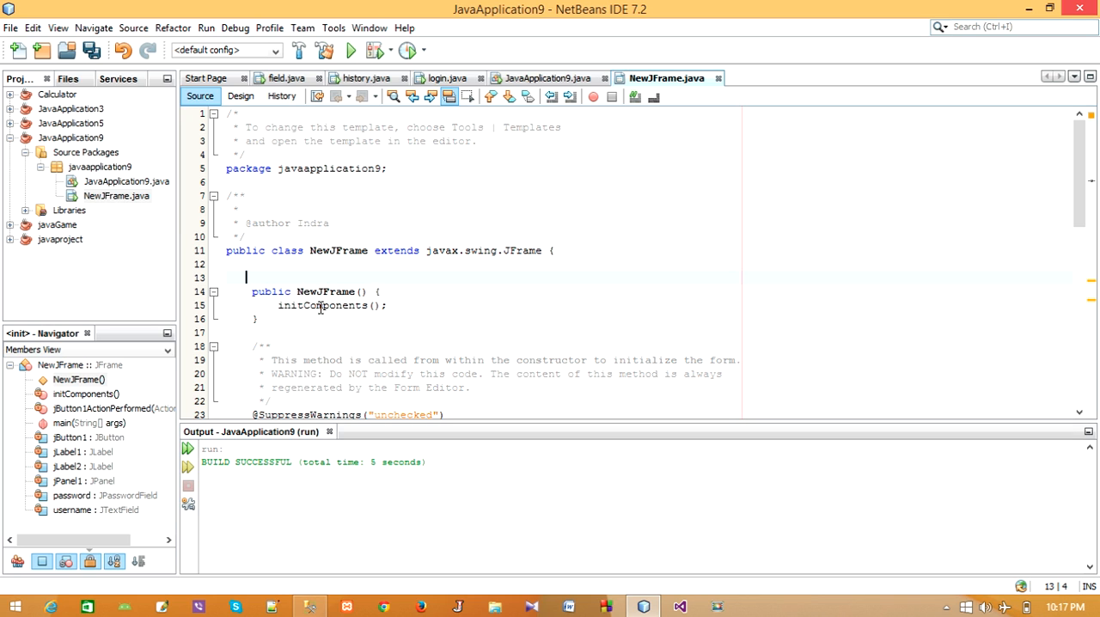
{"action": "type", "text": "Conne"}
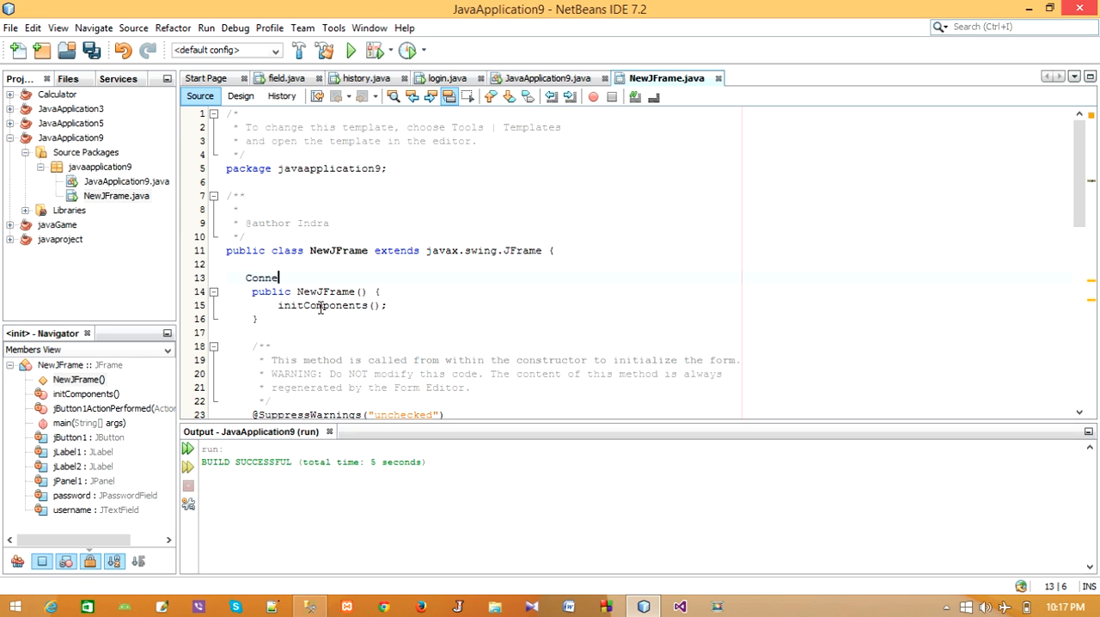
{"action": "type", "text": "ction con = null;"}
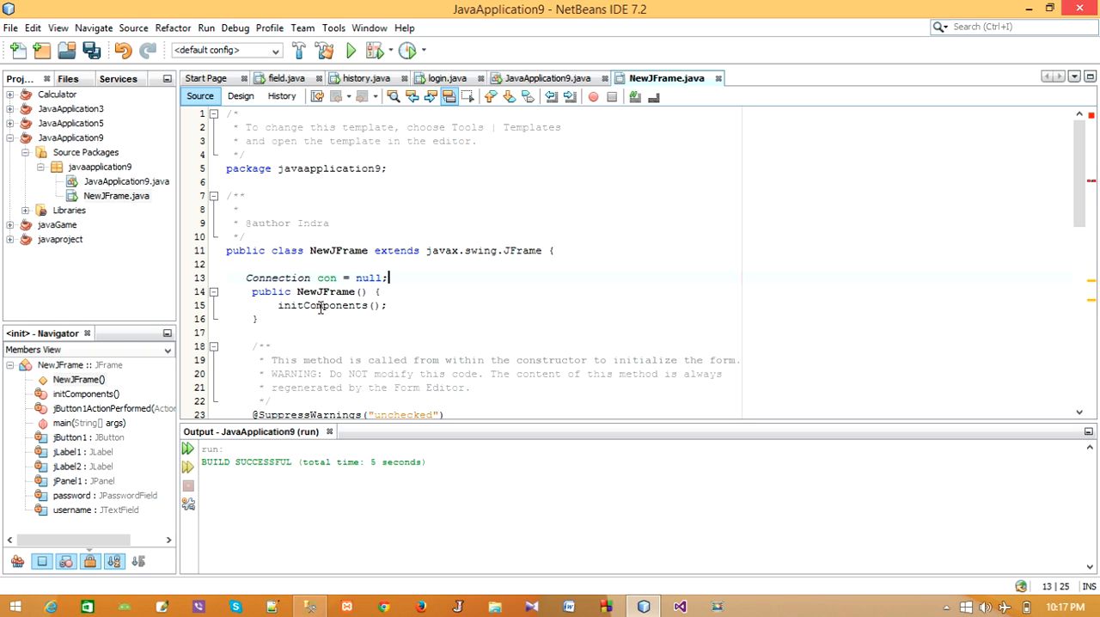
{"action": "key", "text": "enter"}
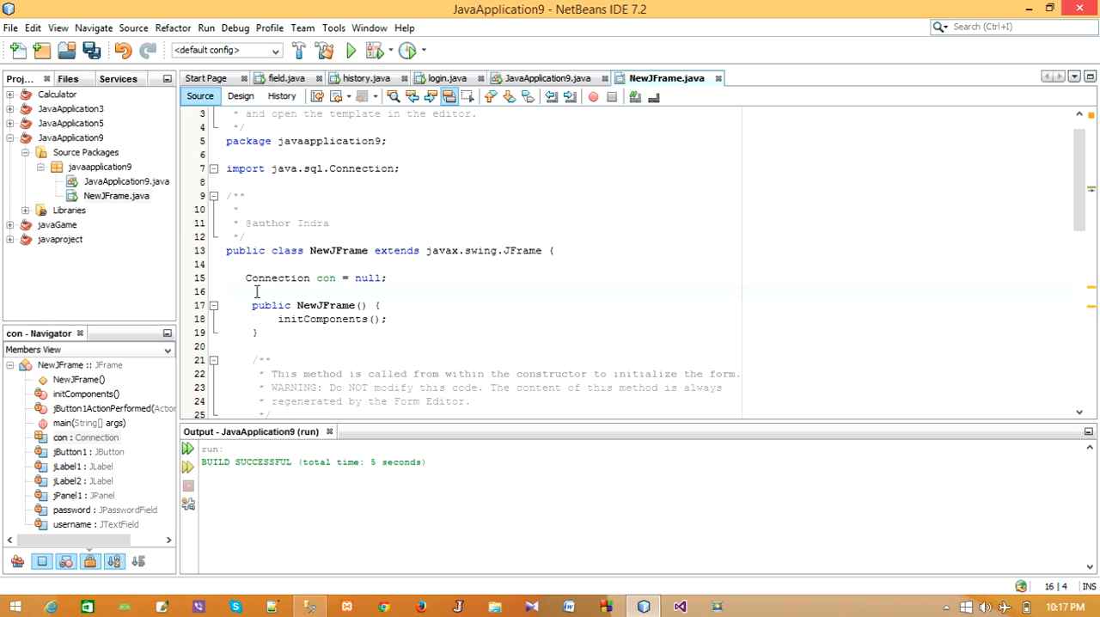
Declare the null ResultSet rs and PreparedStatement pst fields.
{"action": "type", "text": "Res"}
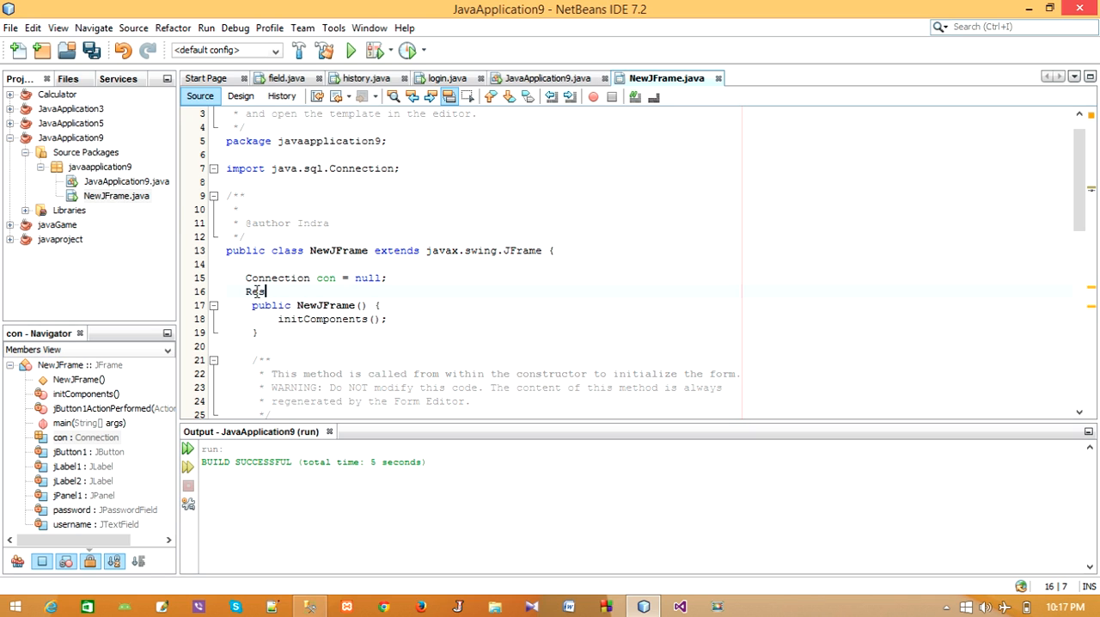
{"action": "type", "text": "uls"}
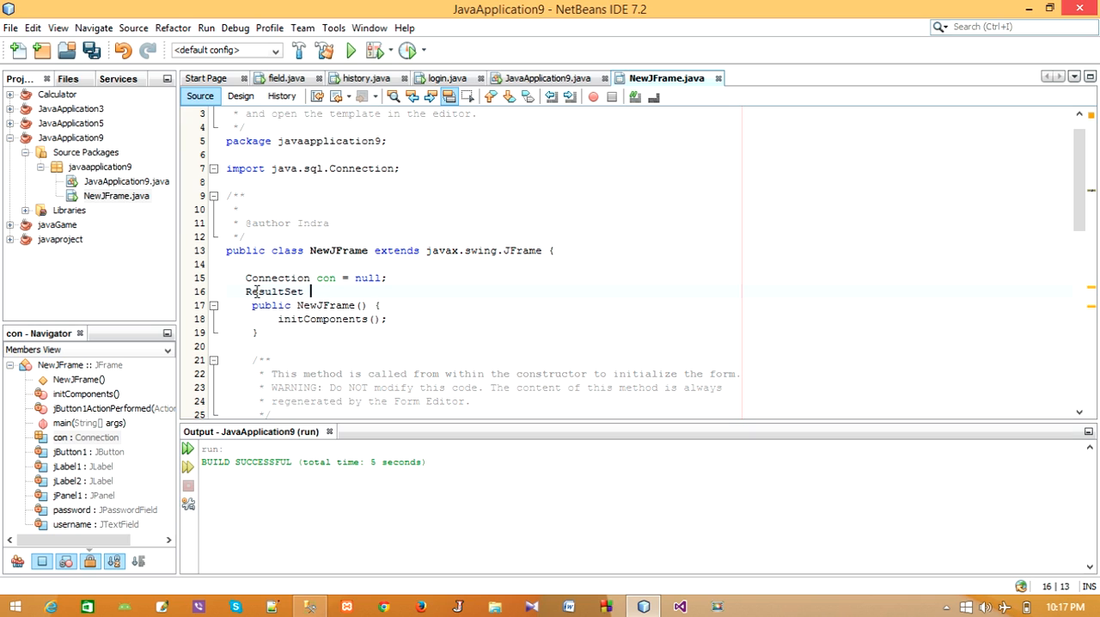
{"action": "type", "text": "rs = null;"}
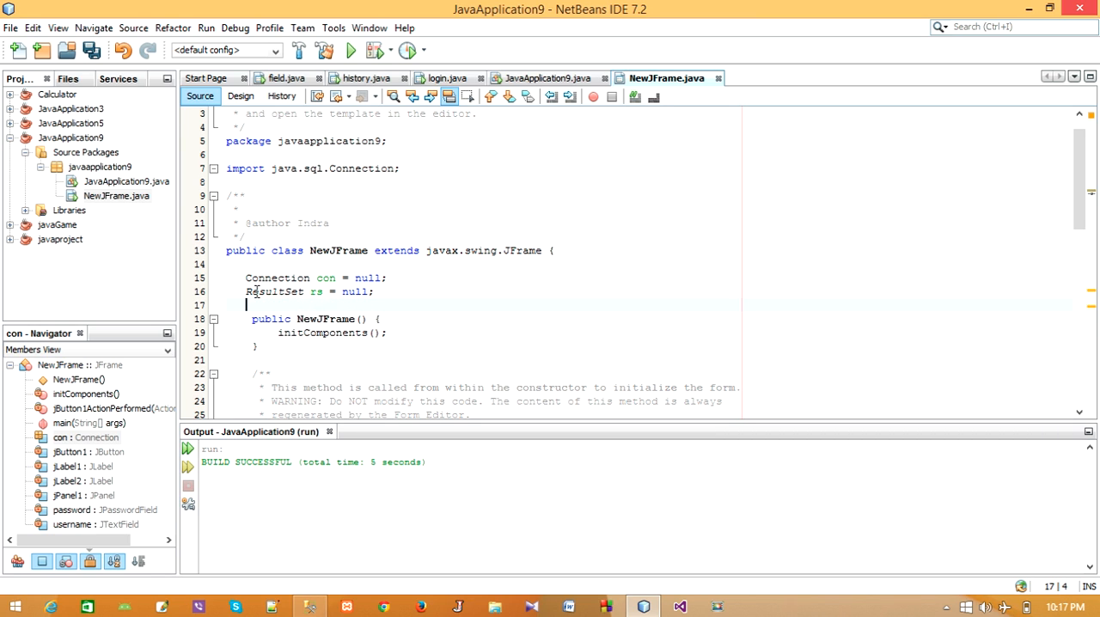
{"action": "type", "text": "Pre"}
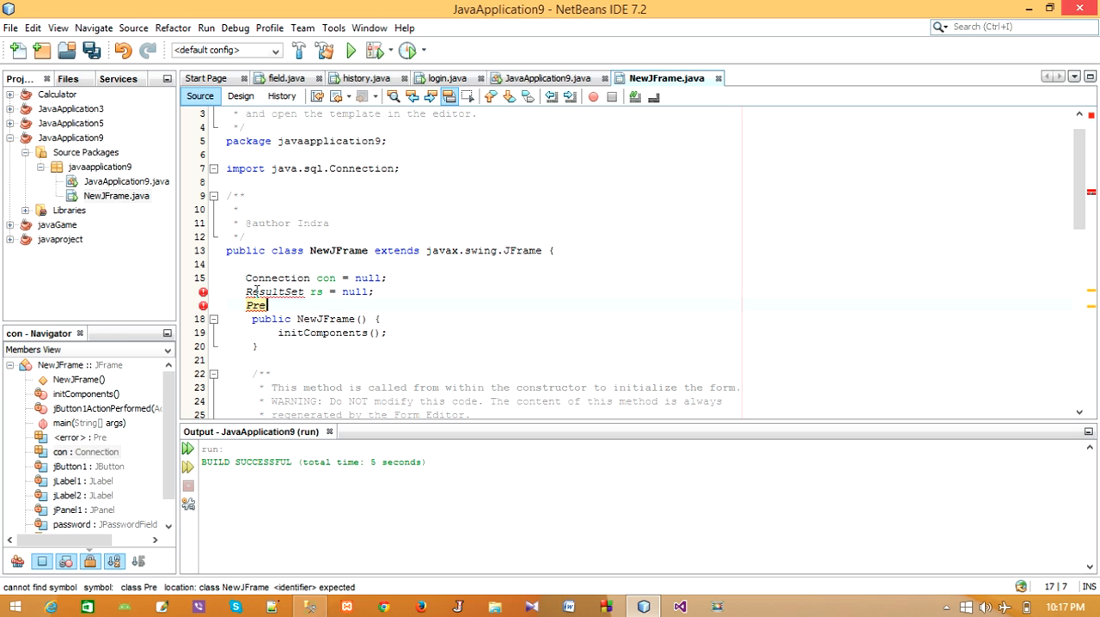
{"action": "type", "text": "pared"}
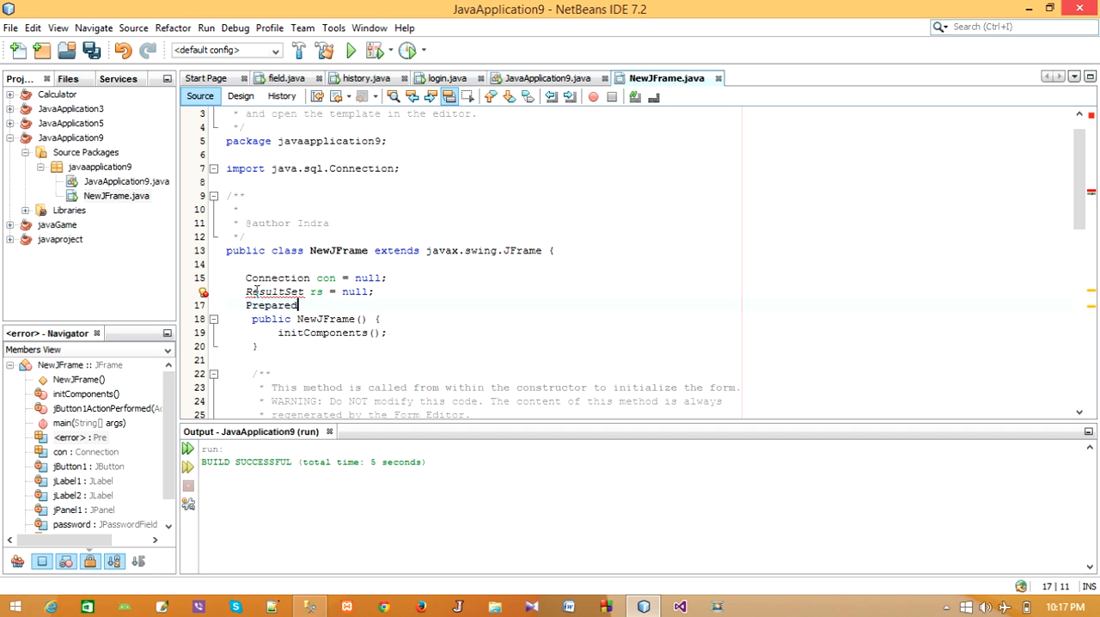
{"action": "type", "text": "Sta"}
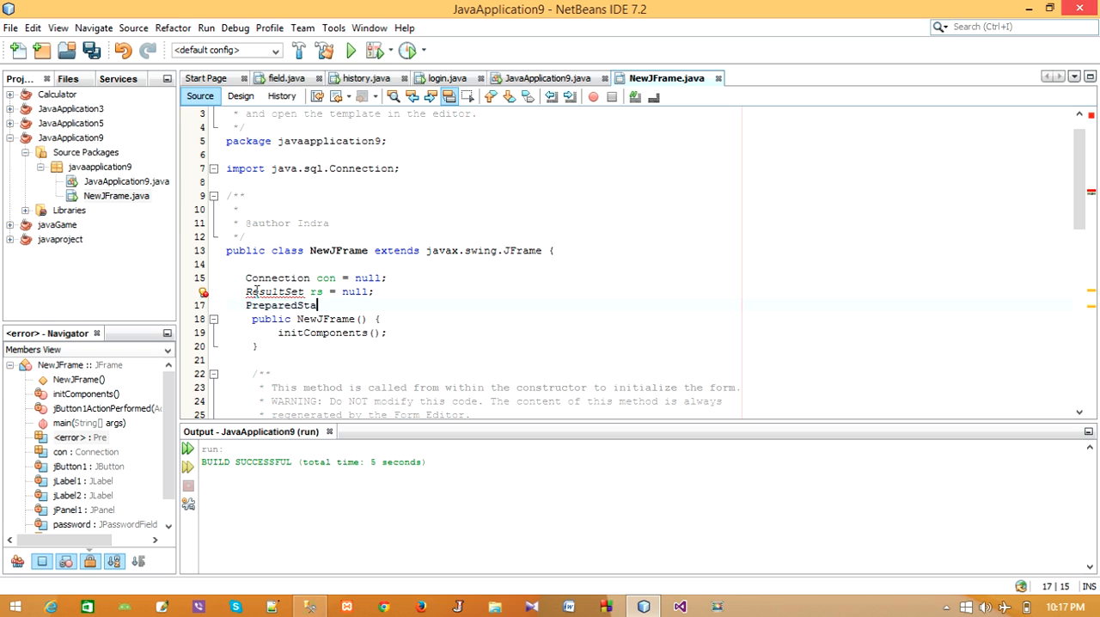
{"action": "type", "text": "tement"}
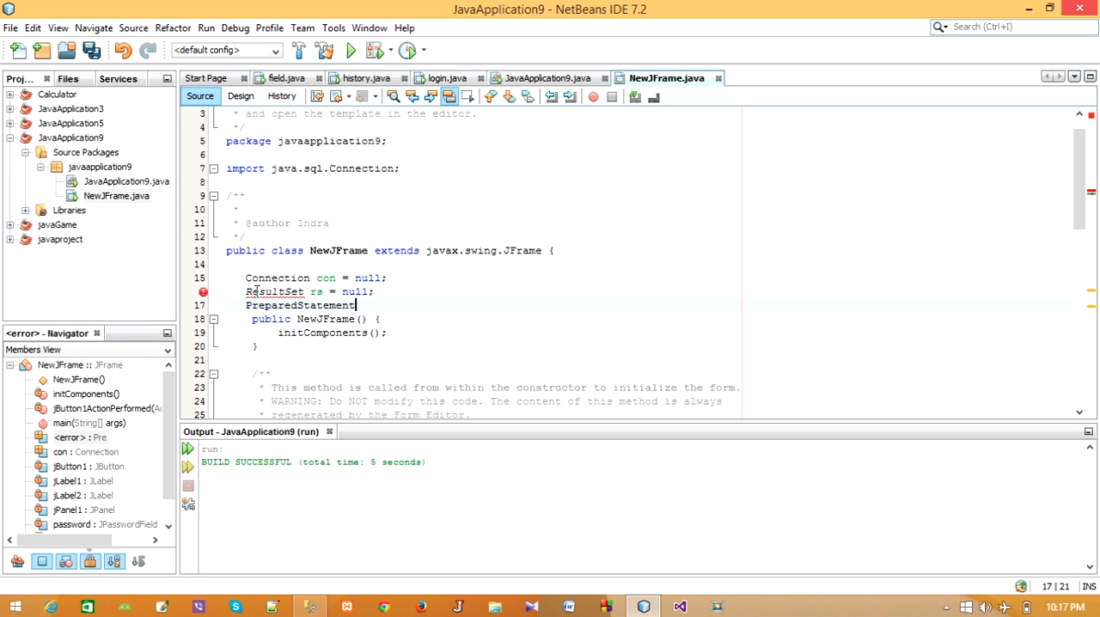
{"action": "type", "text": "pst = null;"}
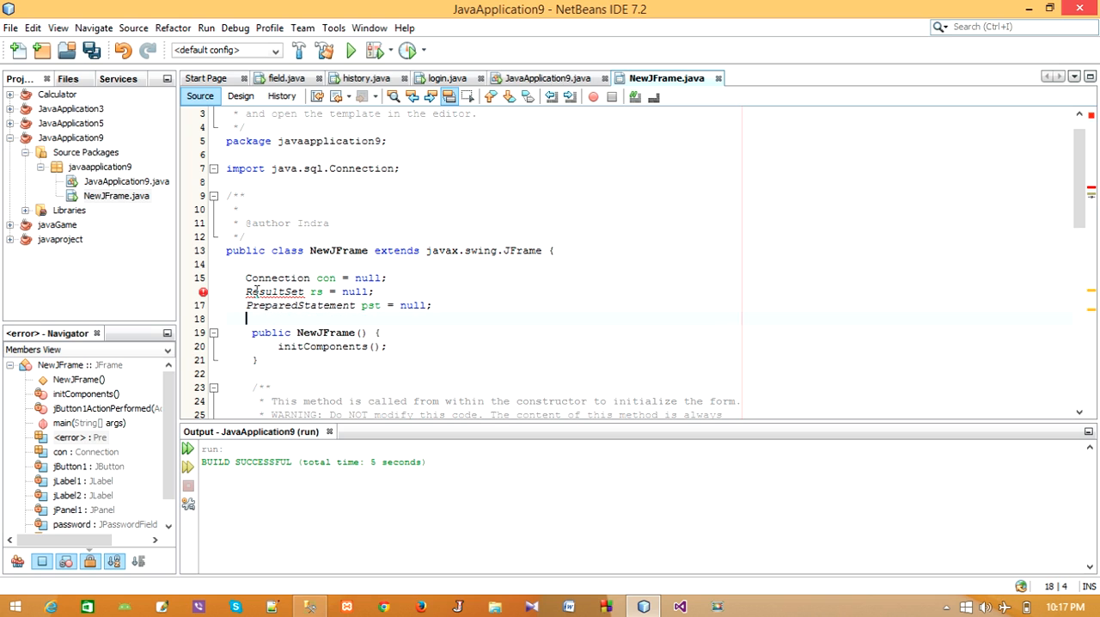
Add imports for java.sql.ResultSet and java.sql.PreparedStatement from the error-bulb fixes.
{"action": "left_click", "coordinate": [203, 292]}
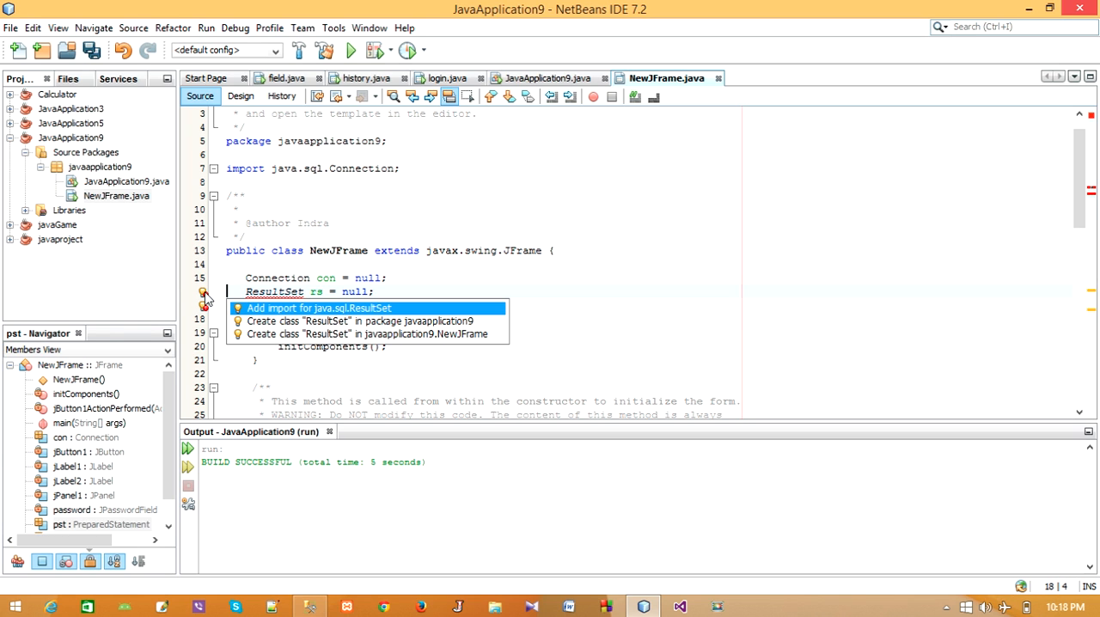
{"action": "left_click", "coordinate": [318, 307]}
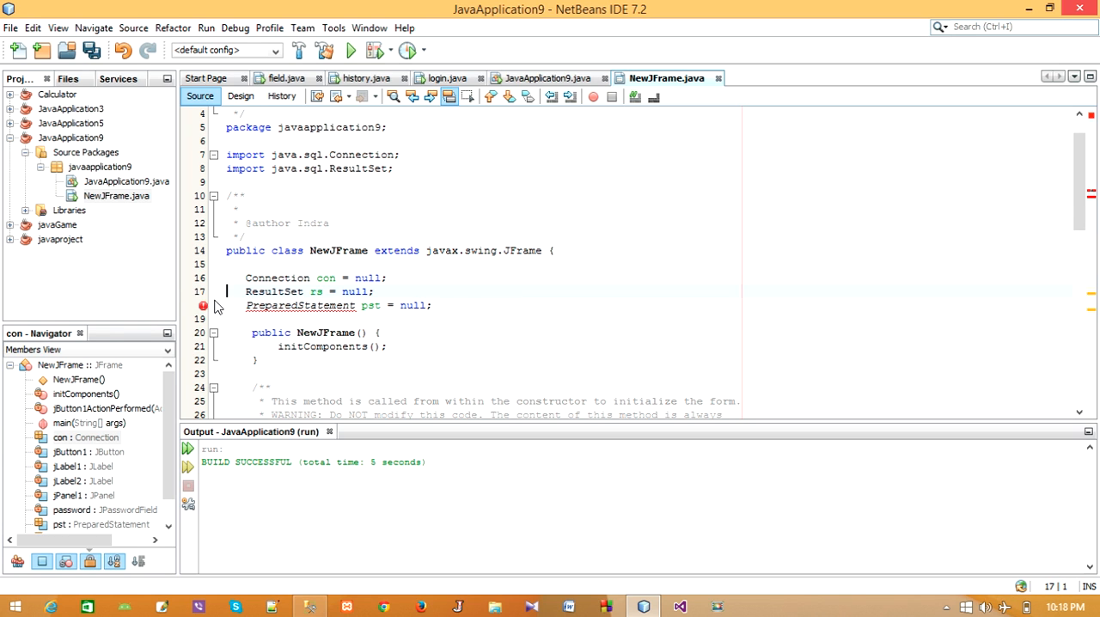
{"action": "left_click", "coordinate": [203, 306]}
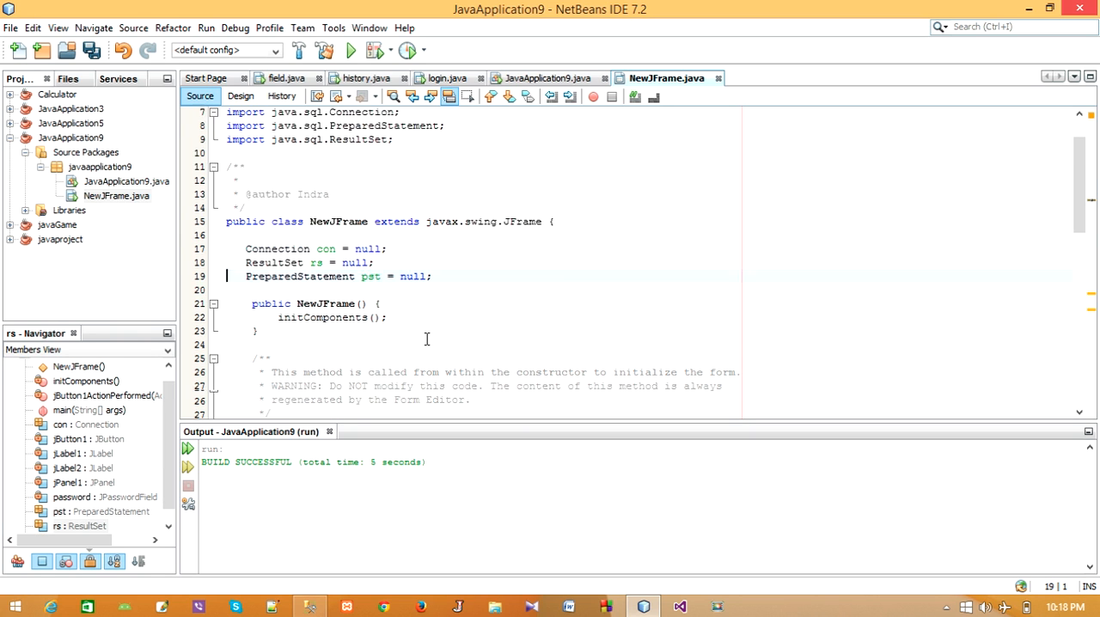
{"action": "scroll", "scroll_direction": "down", "scroll_amount": 3}
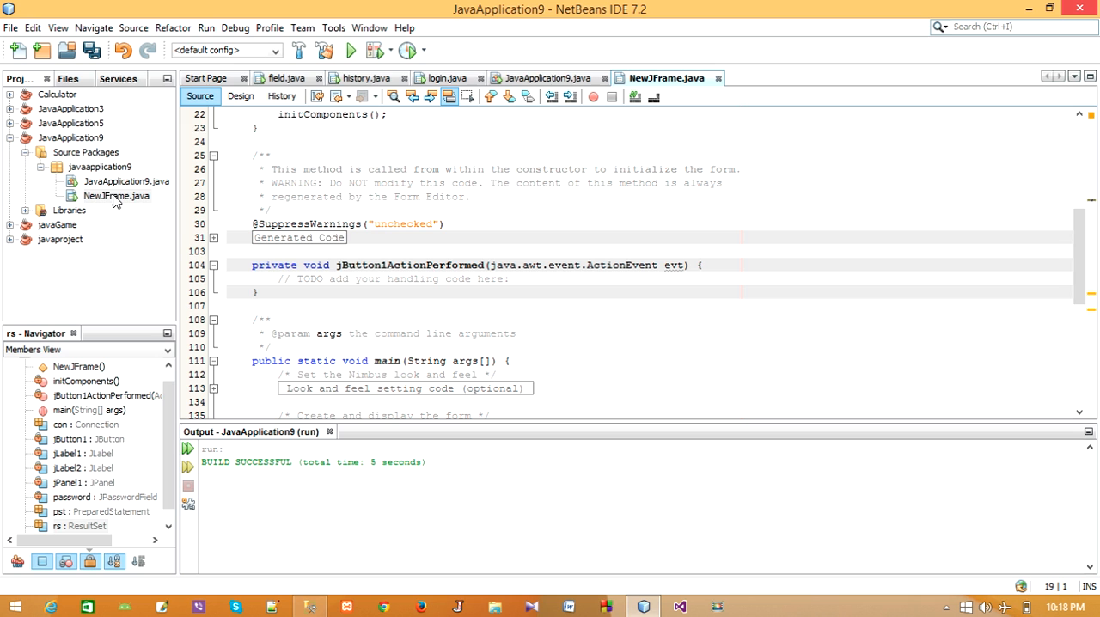
Open the Signin button's jButton1ActionPerformed handler and delete its TODO comment.
{"action": "left_click", "coordinate": [241, 95]}
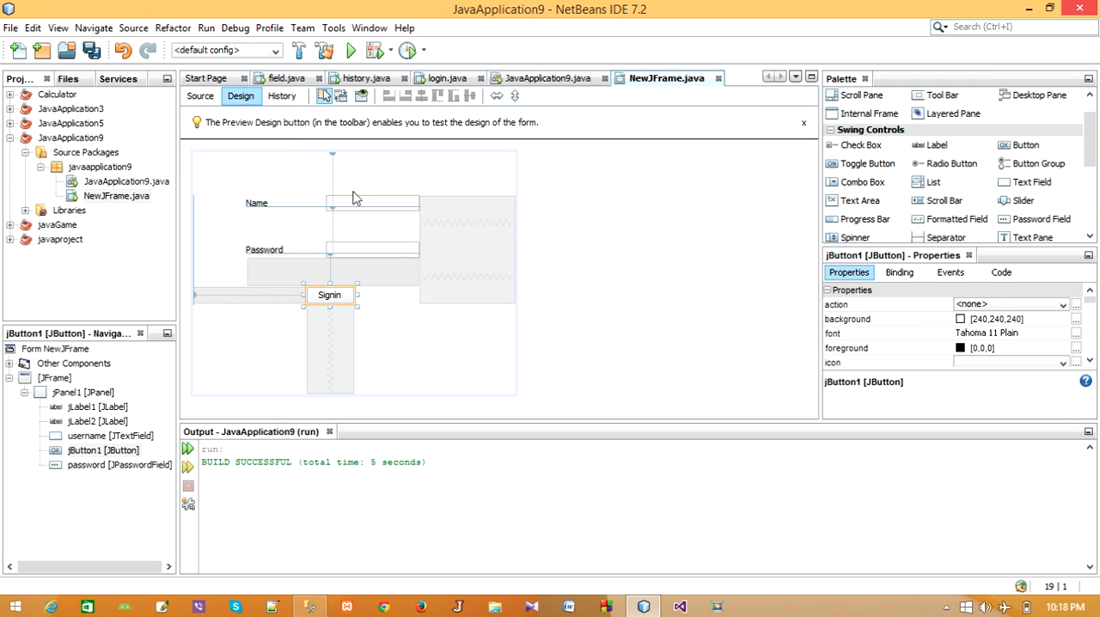
{"action": "left_click", "coordinate": [199, 96]}
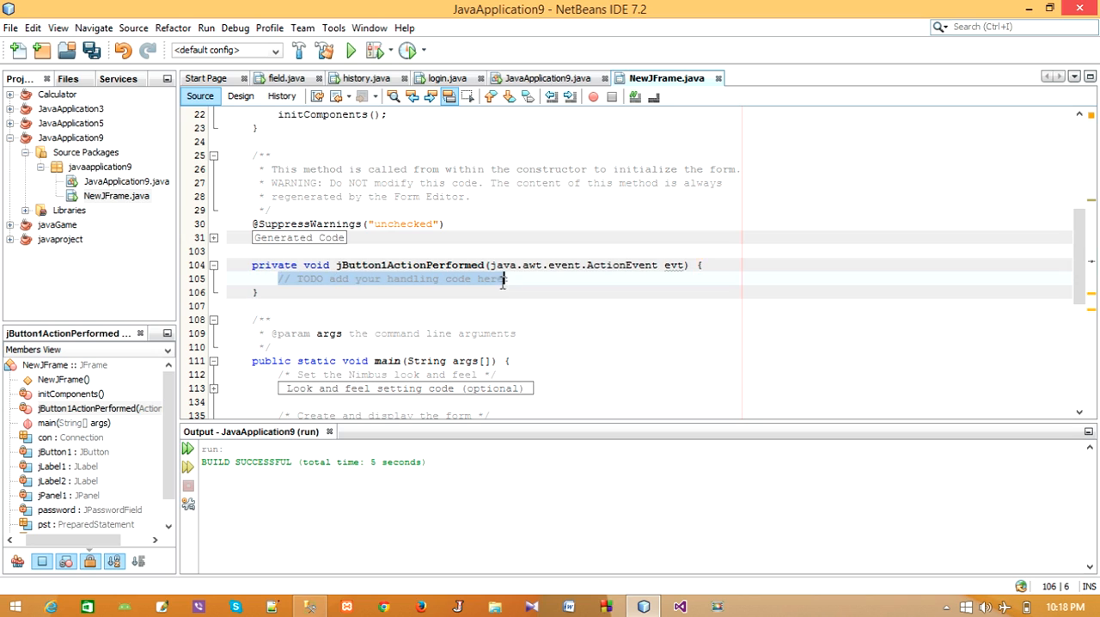
{"action": "key", "text": "Delete"}
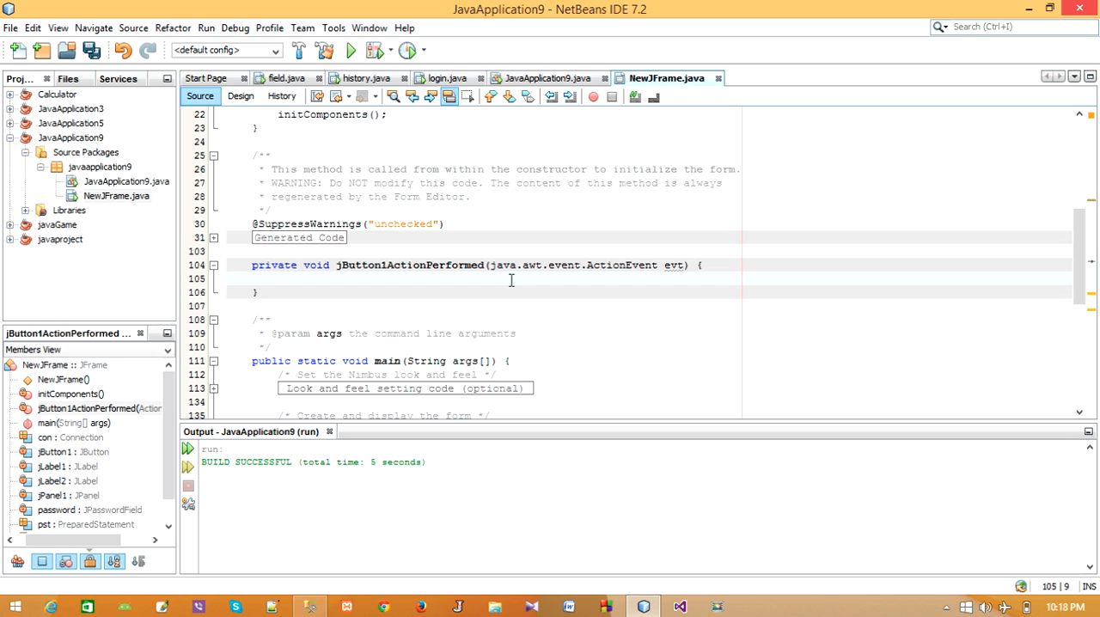
{"action": "scroll", "scroll_direction": "down", "scroll_amount": 3}
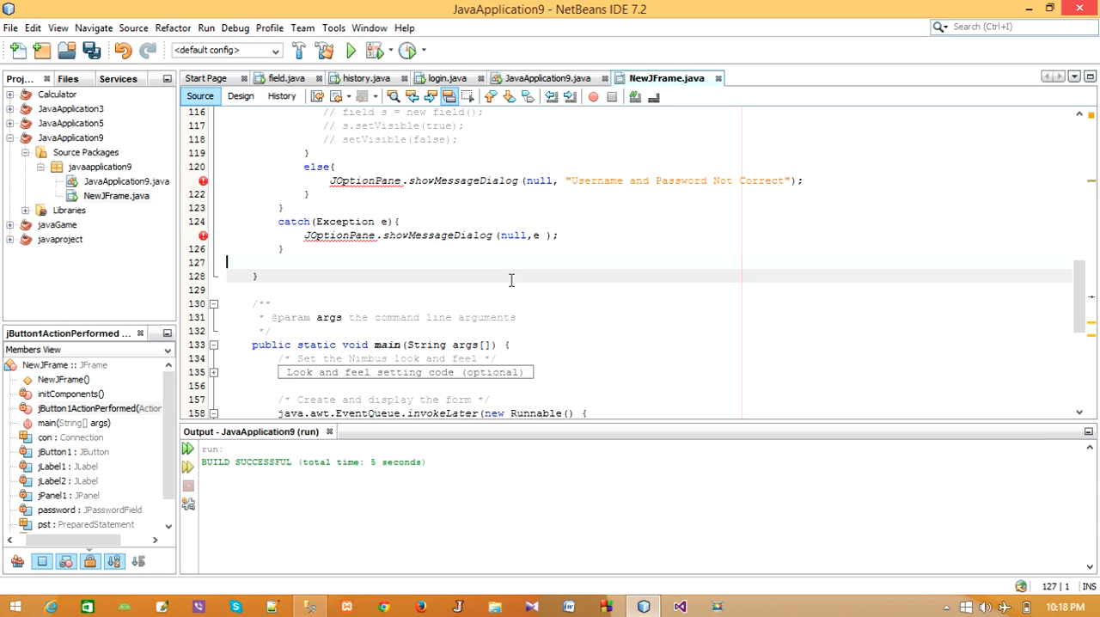
{"action": "scroll", "scroll_direction": "up", "scroll_amount": 3}
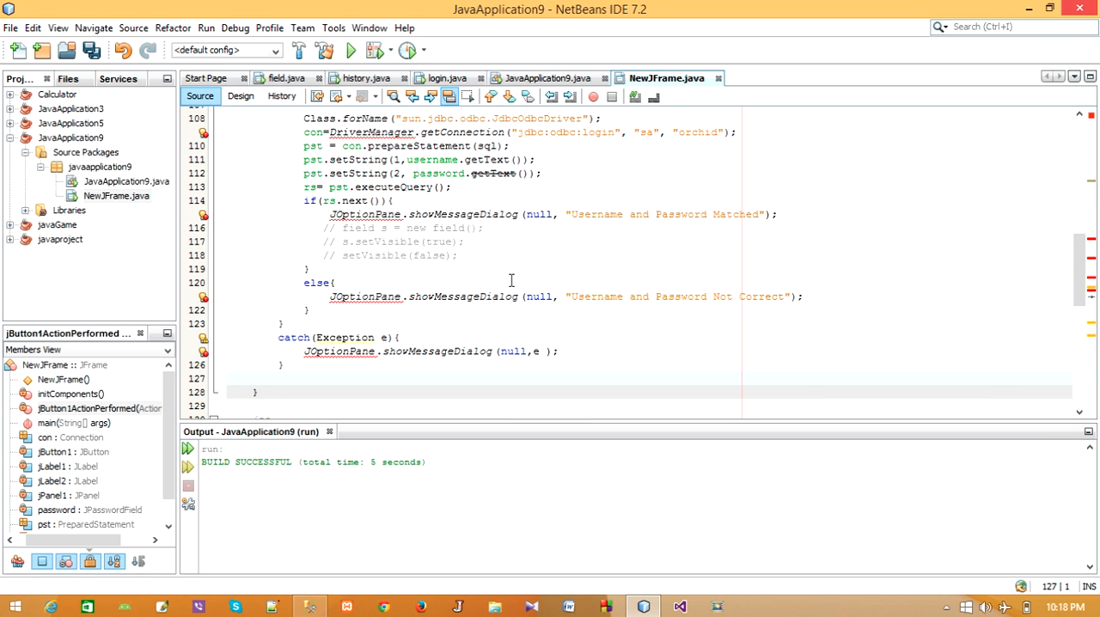
{"action": "left_click", "coordinate": [228, 378]}
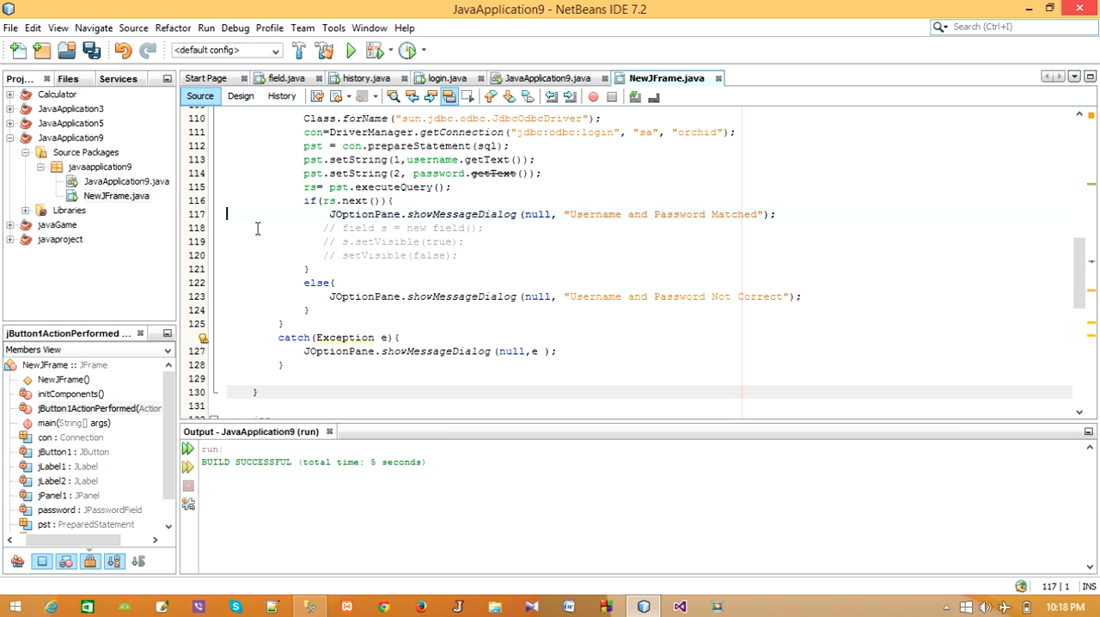
{"action": "scroll", "scroll_direction": "up", "scroll_amount": 3}
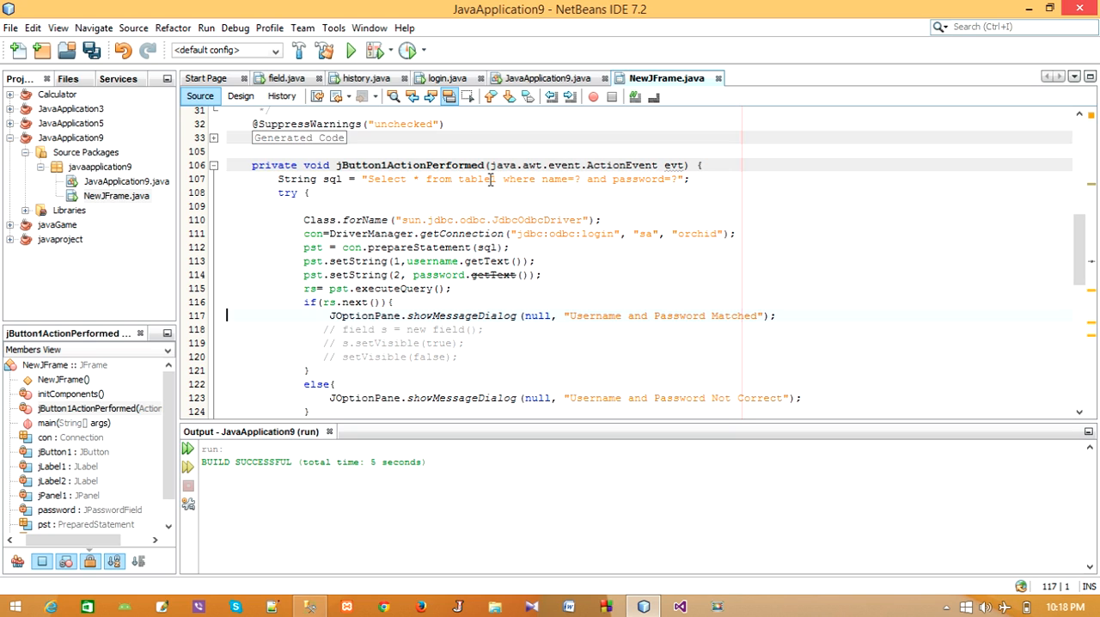
{"action": "mouse_move", "coordinate": [634, 179]}
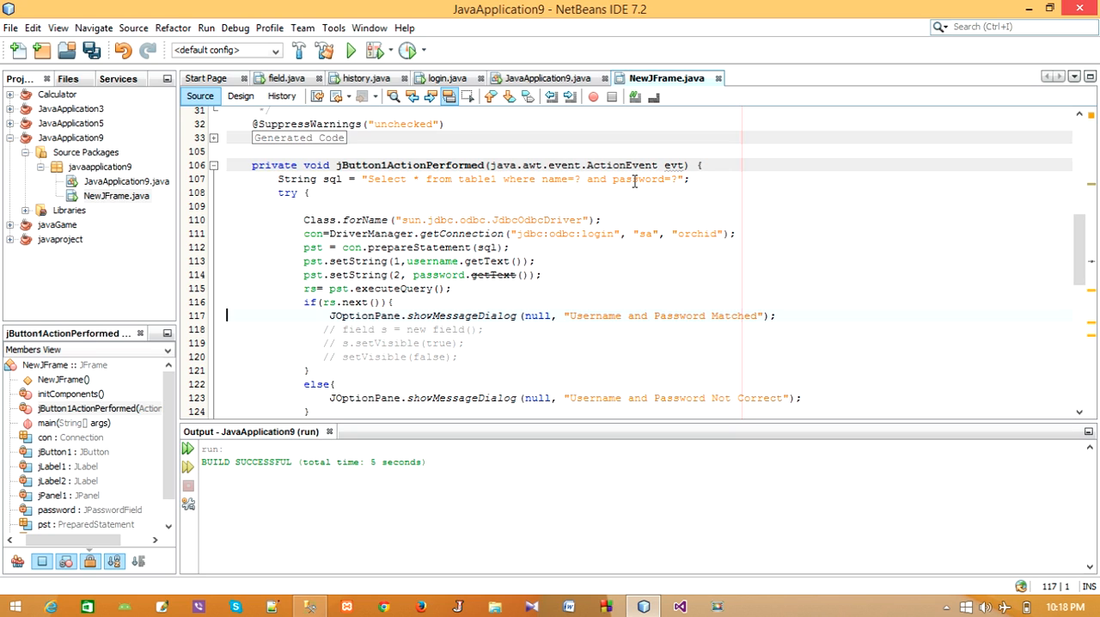
{"action": "mouse_move", "coordinate": [606, 239]}
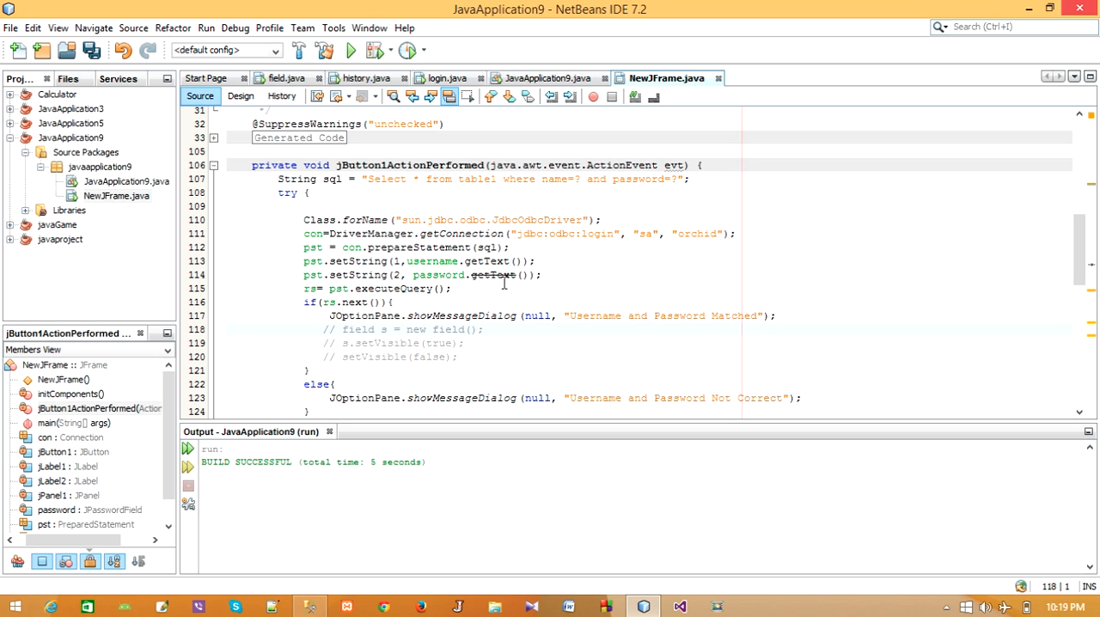
{"action": "scroll", "scroll_direction": "down", "scroll_amount": 3}
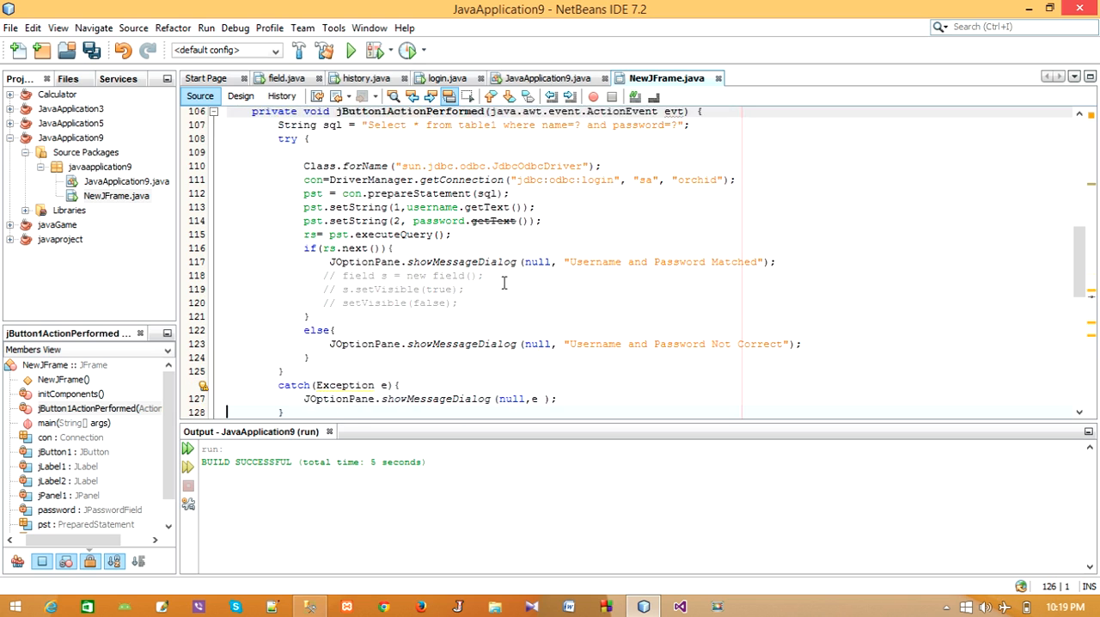
{"action": "scroll", "scroll_direction": "down", "scroll_amount": 3}
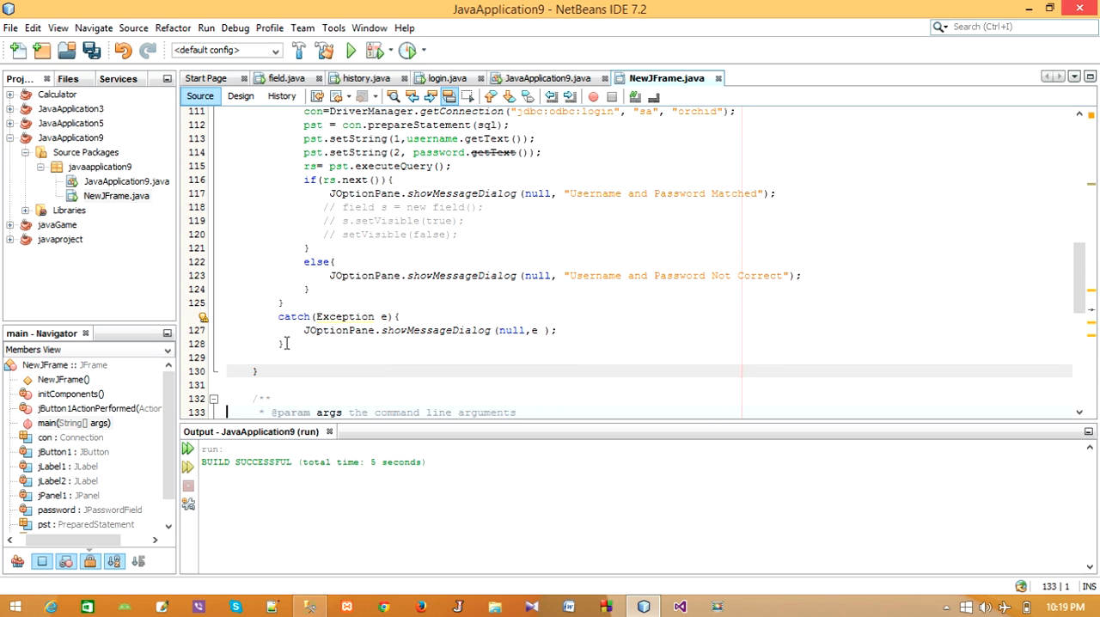
{"action": "scroll", "scroll_direction": "up", "scroll_amount": 3}
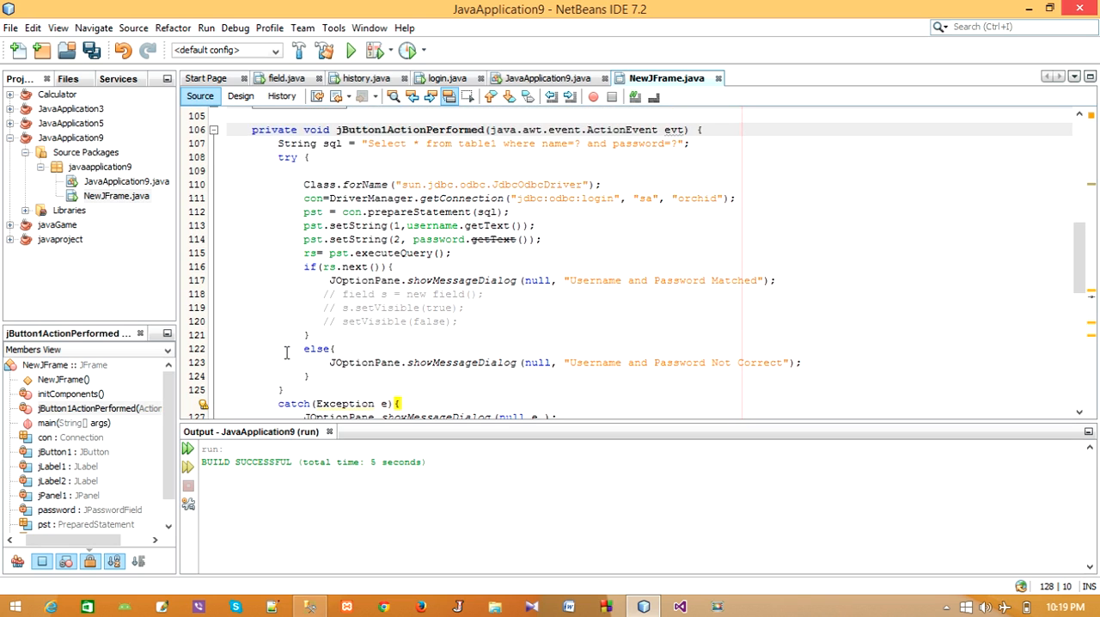
{"action": "scroll", "scroll_direction": "up", "scroll_amount": 3}
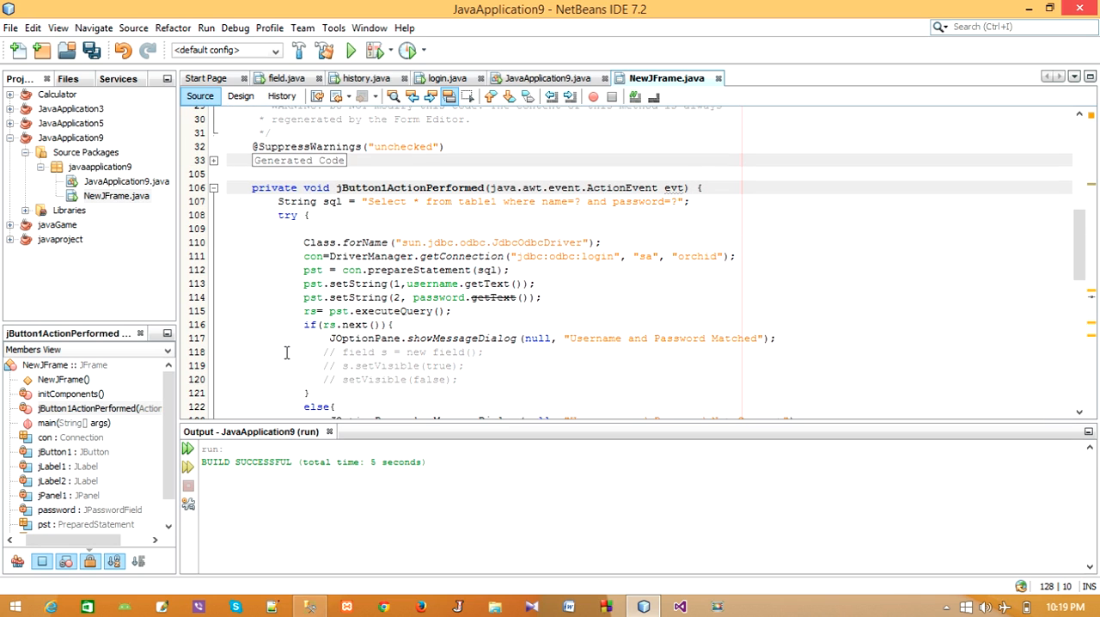
{"action": "mouse_move", "coordinate": [470, 242]}
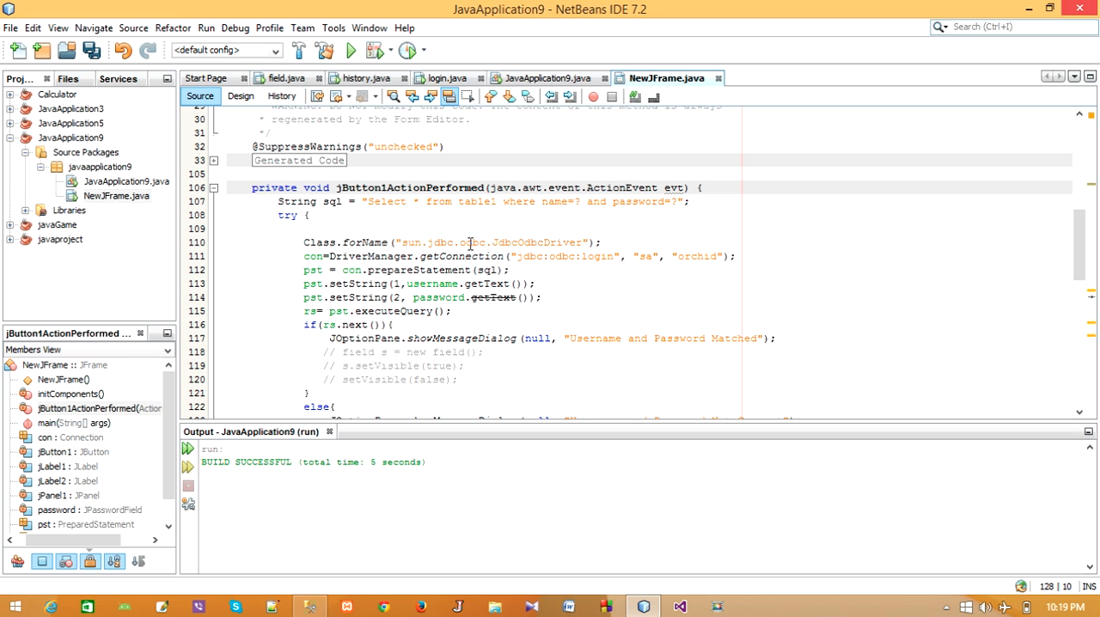
{"action": "mouse_move", "coordinate": [482, 287]}
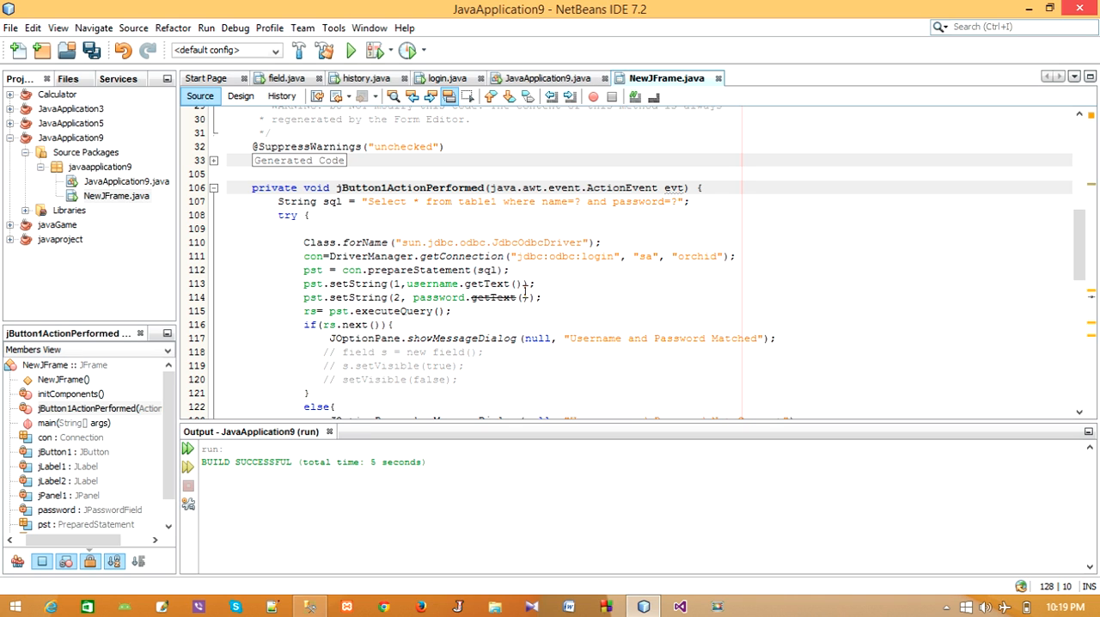
{"action": "scroll", "scroll_direction": "up", "scroll_amount": 3}
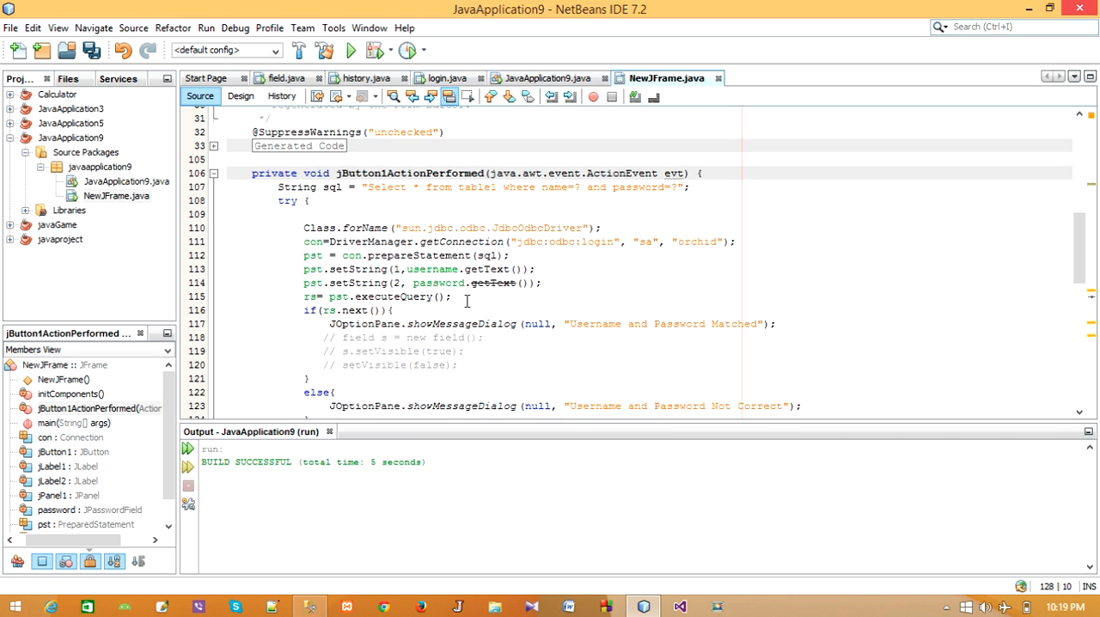
{"action": "scroll", "scroll_direction": "down", "scroll_amount": 3}
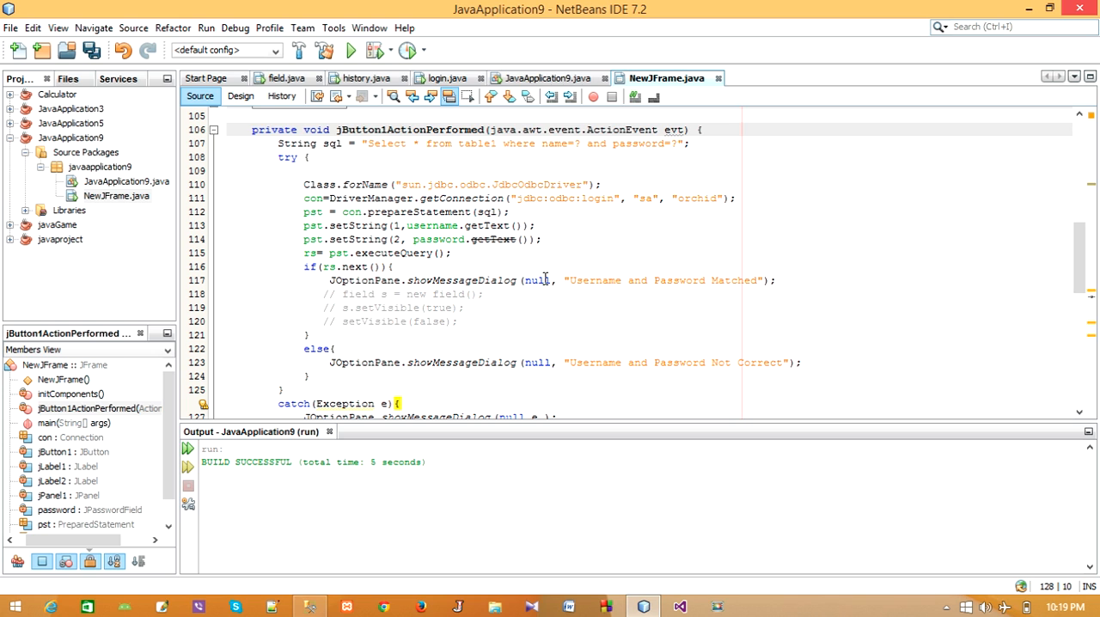
{"action": "mouse_move", "coordinate": [671, 354]}
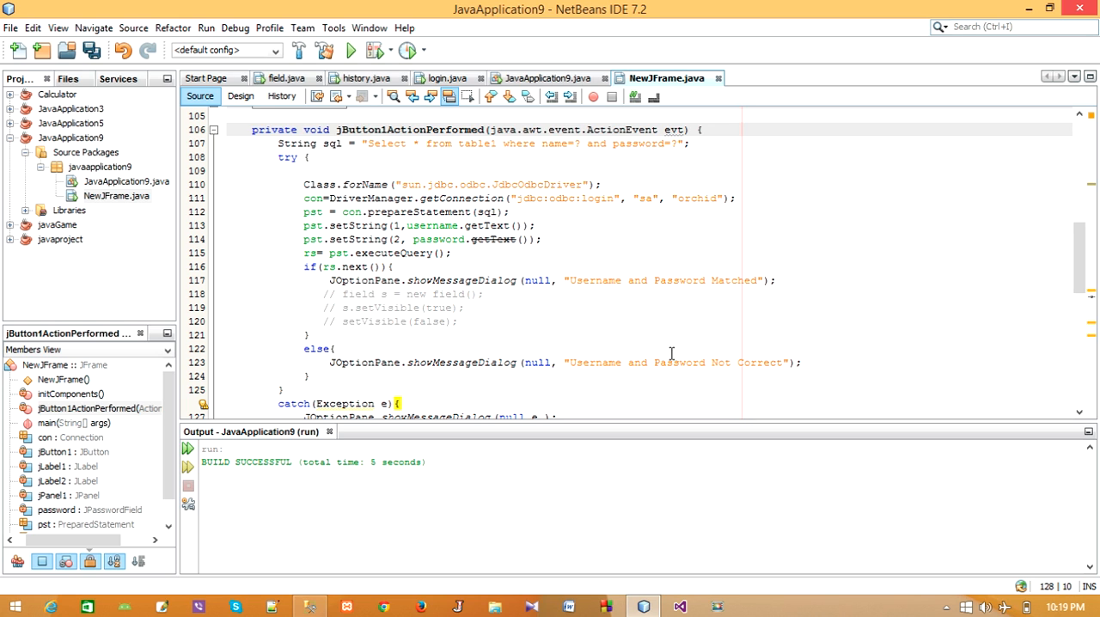
{"action": "scroll", "scroll_direction": "down", "scroll_amount": 3}
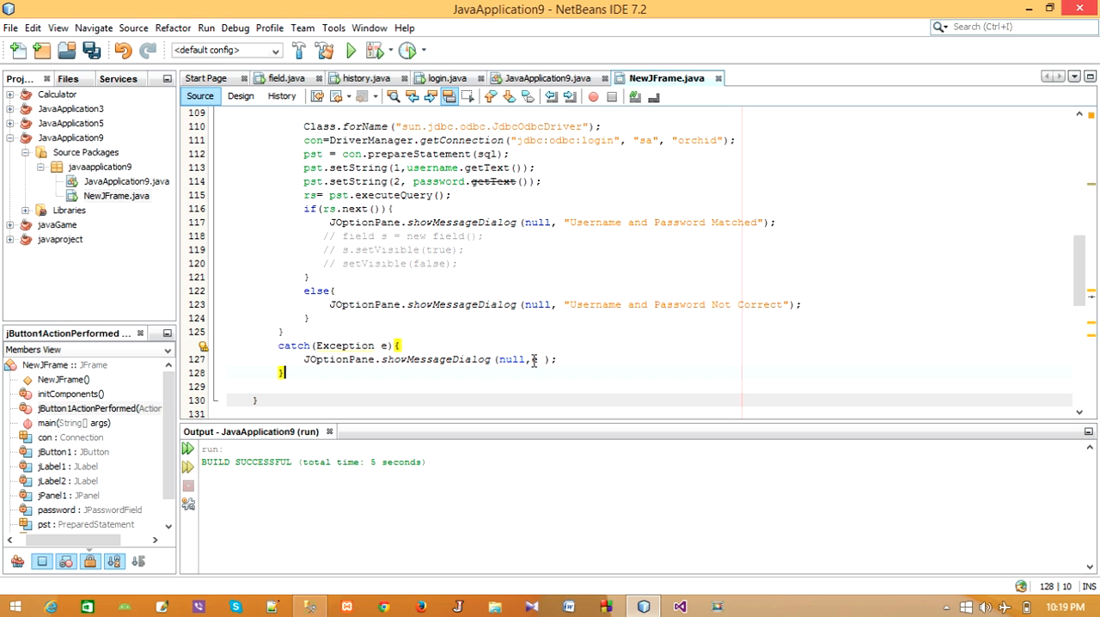
{"action": "left_click", "coordinate": [116, 196]}
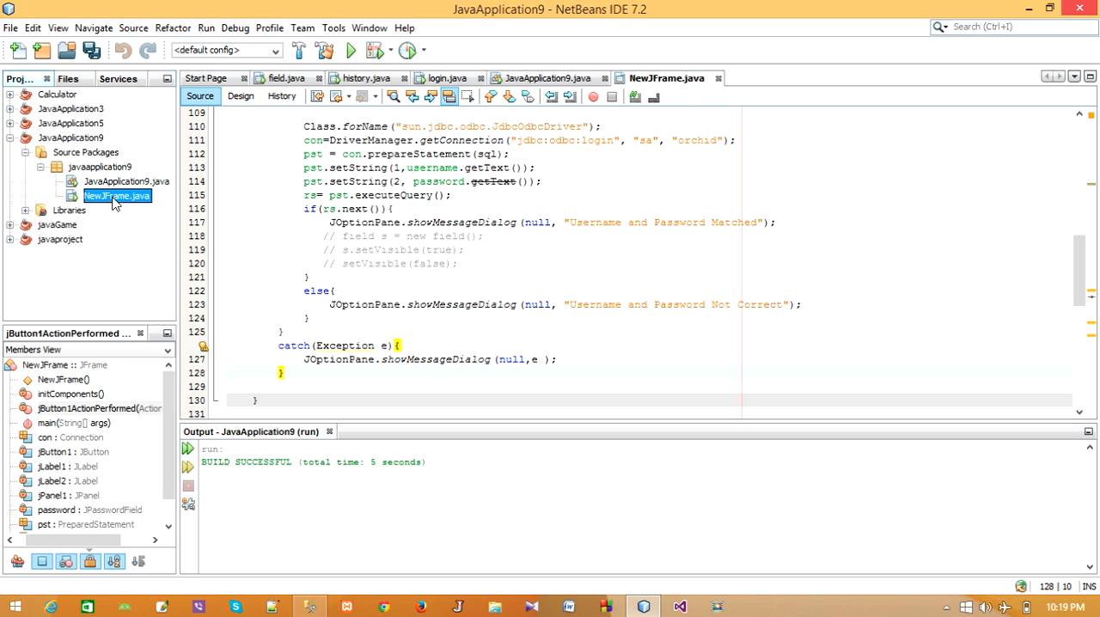
Run NewJFrame.java and try signing in with the name preeti.
{"action": "right_click", "coordinate": [116, 196]}
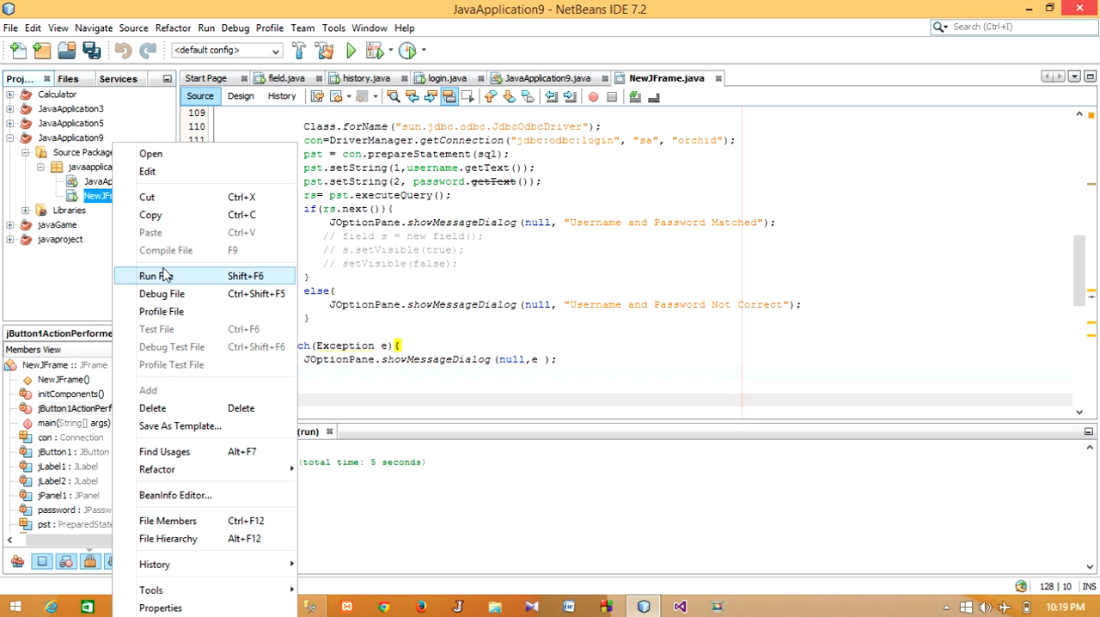
{"action": "left_click", "coordinate": [155, 275]}
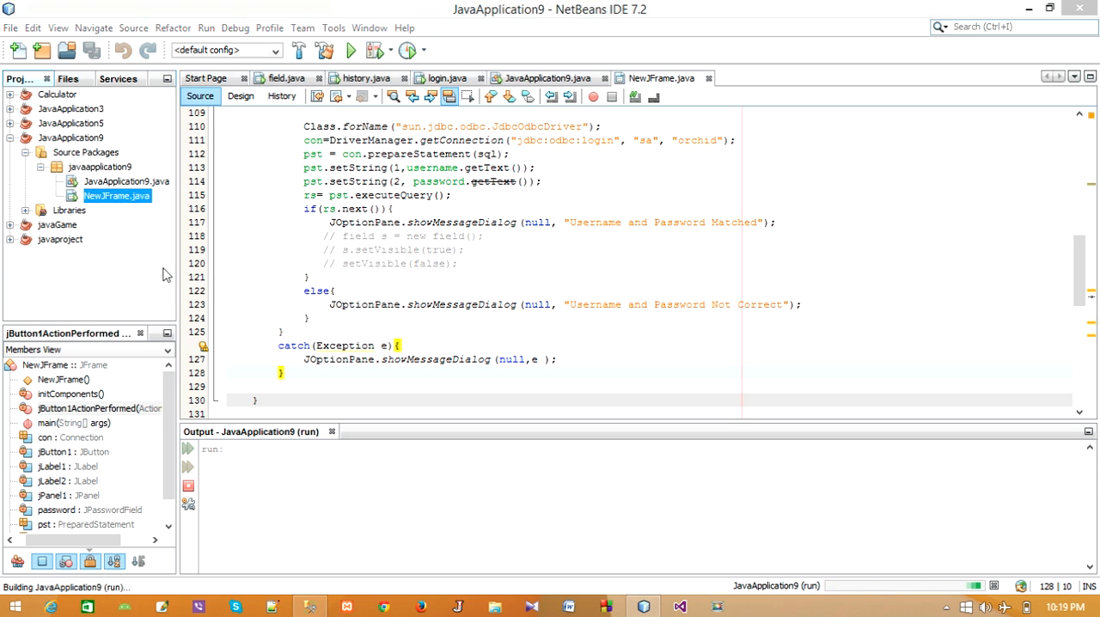
{"action": "left_click", "coordinate": [350, 50]}
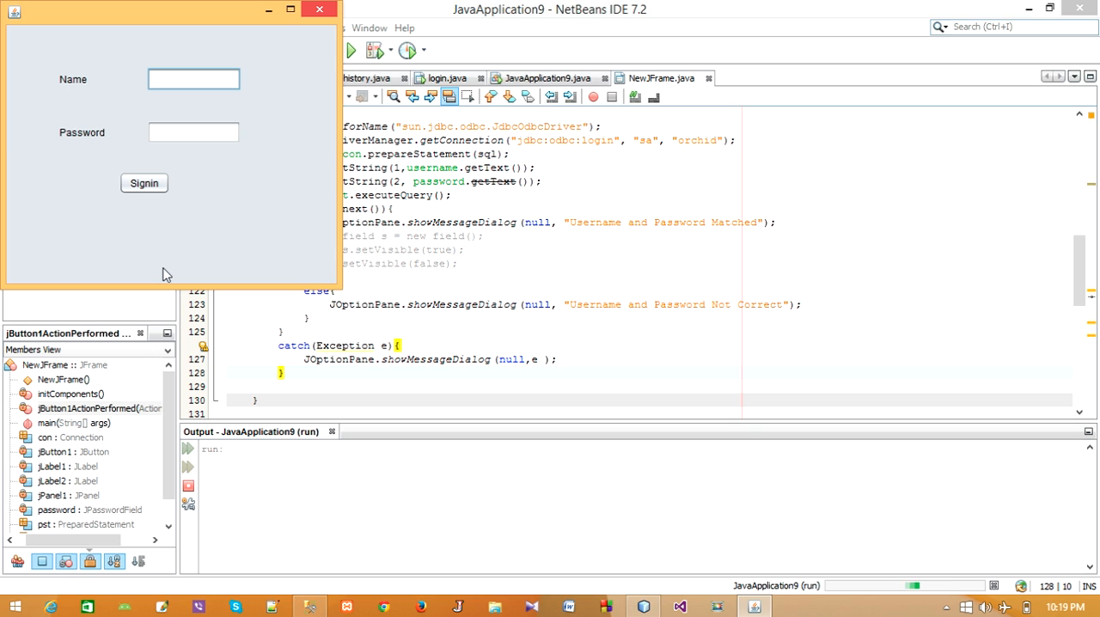
{"action": "type", "text": "pr"}
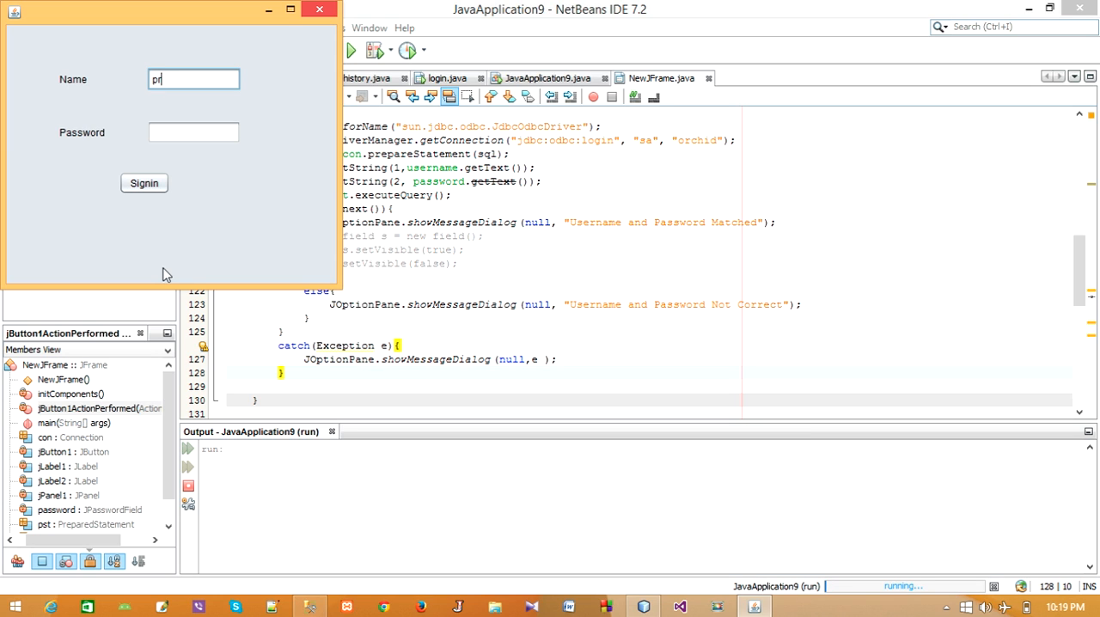
{"action": "type", "text": "eeti"}
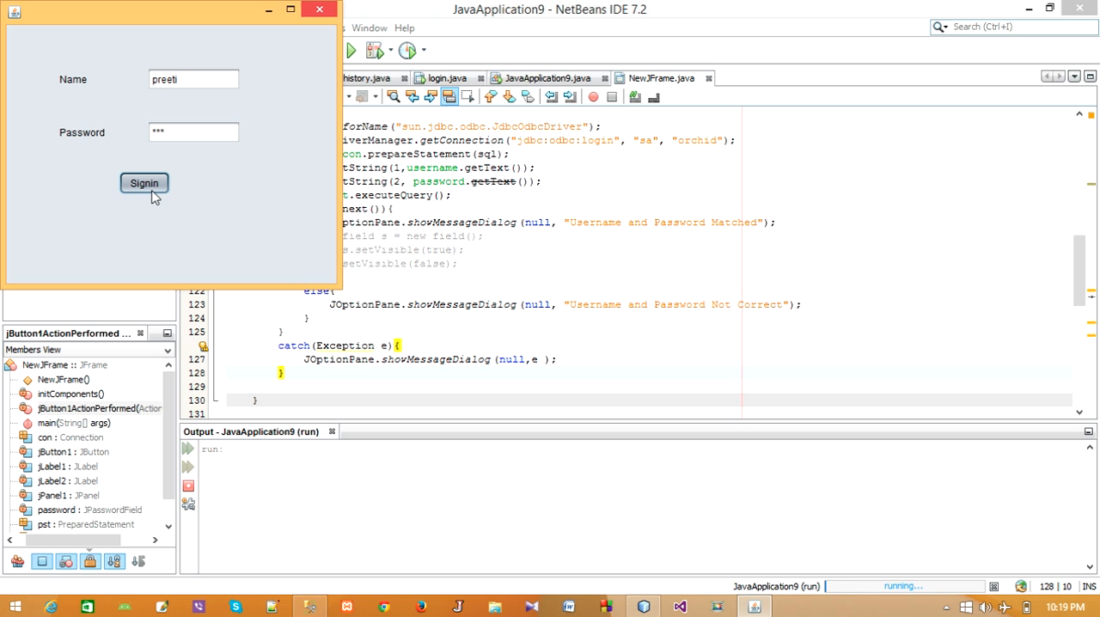
{"action": "left_click", "coordinate": [144, 183]}
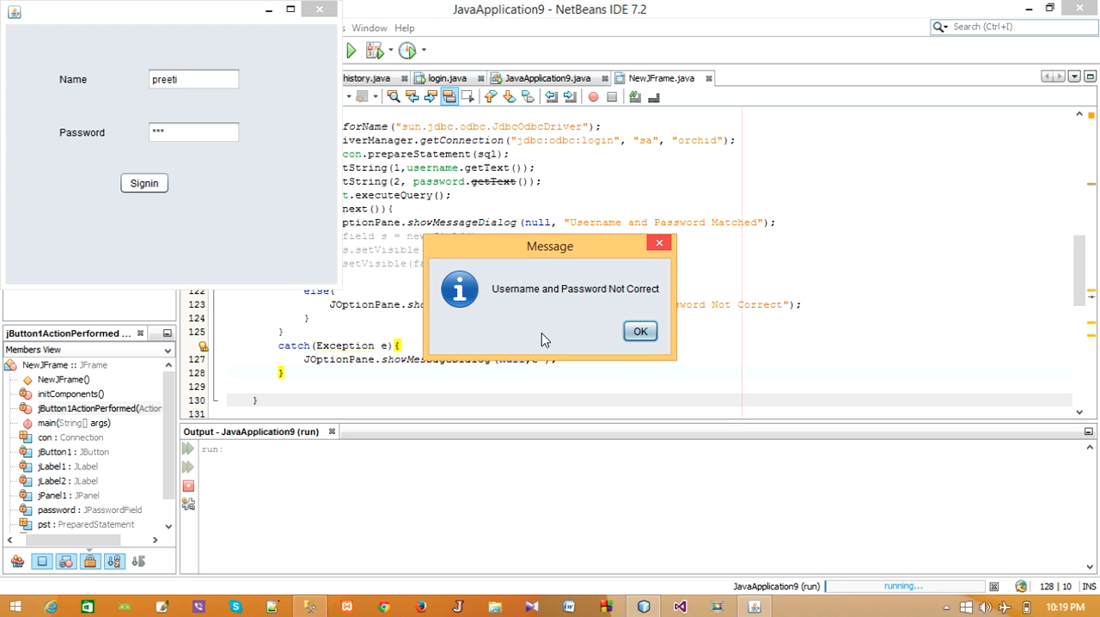
{"action": "mouse_move", "coordinate": [640, 332]}
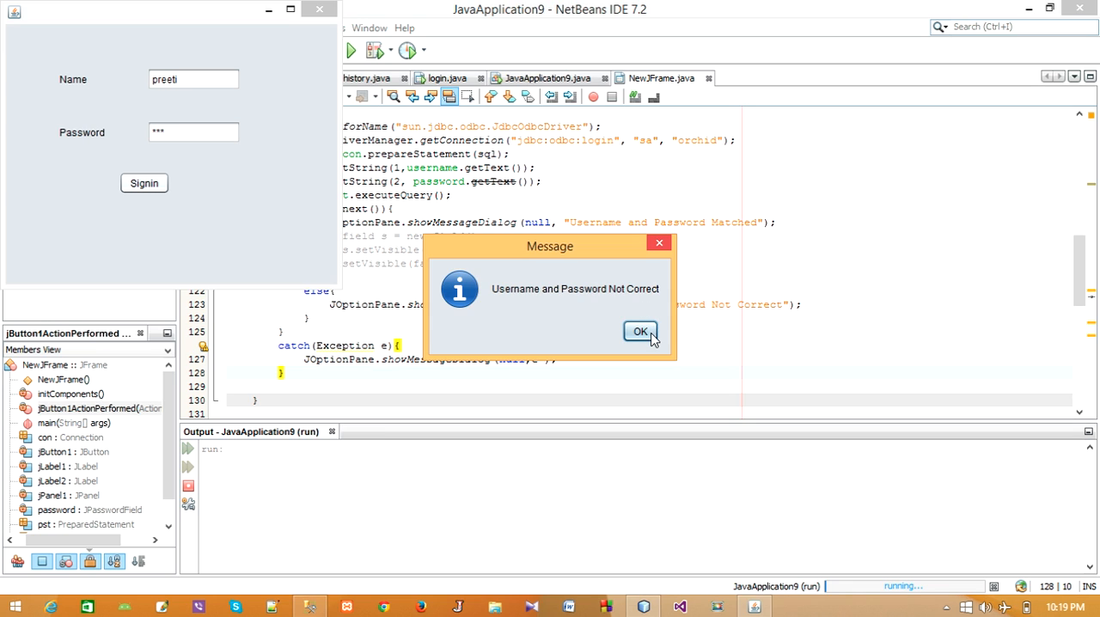
Dismiss the 'Not Correct' message and retry the sign-in as indra.
{"action": "left_click", "coordinate": [641, 332]}
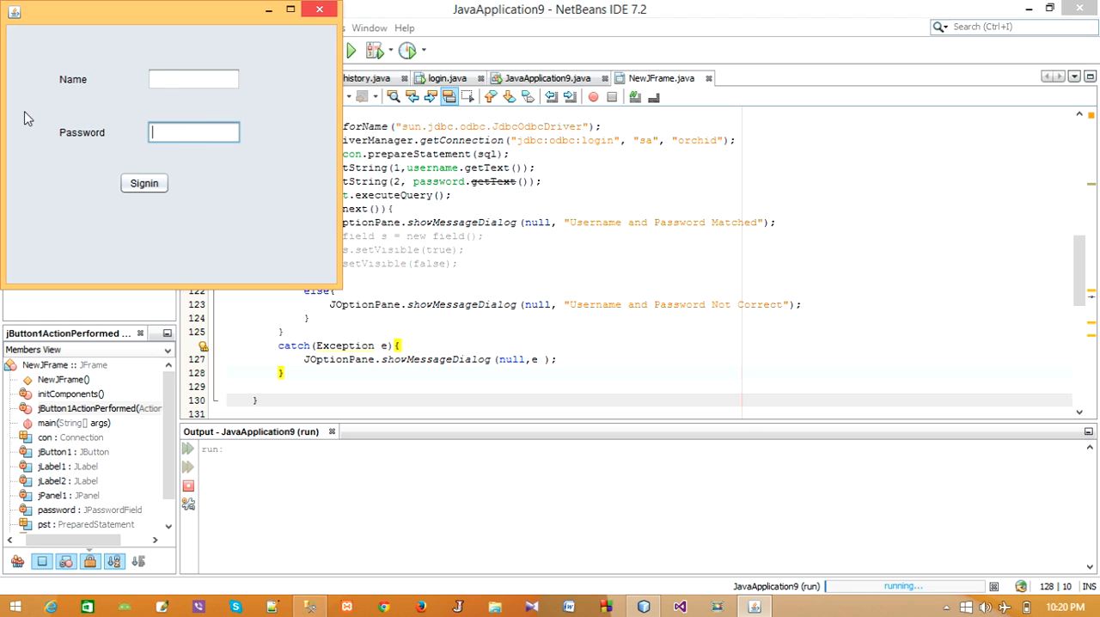
{"action": "left_click", "coordinate": [193, 79]}
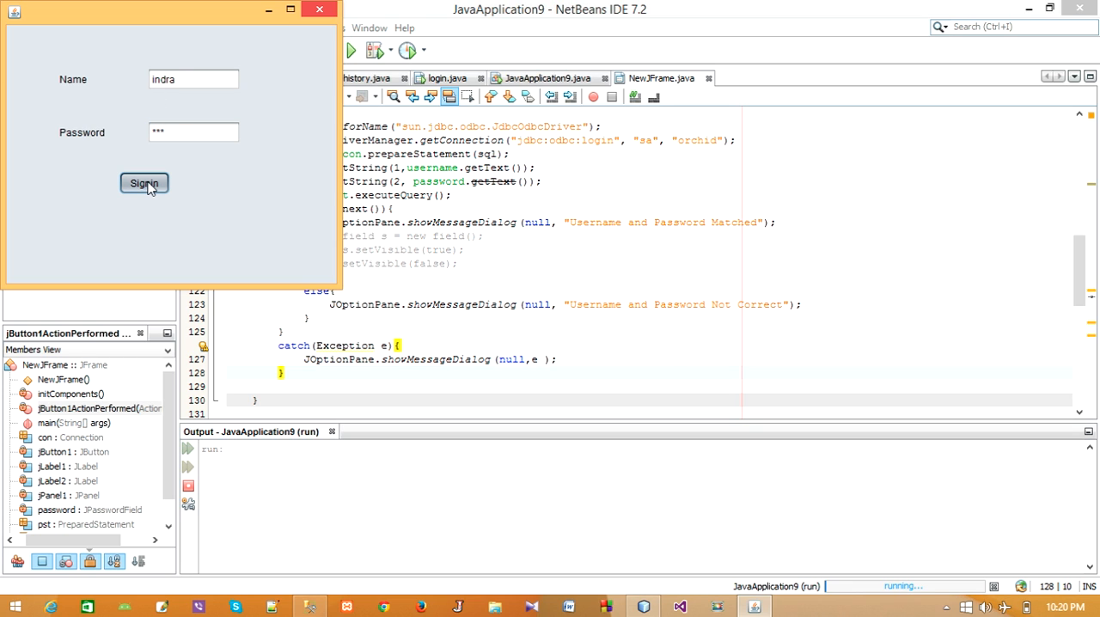
{"action": "left_click", "coordinate": [145, 183]}
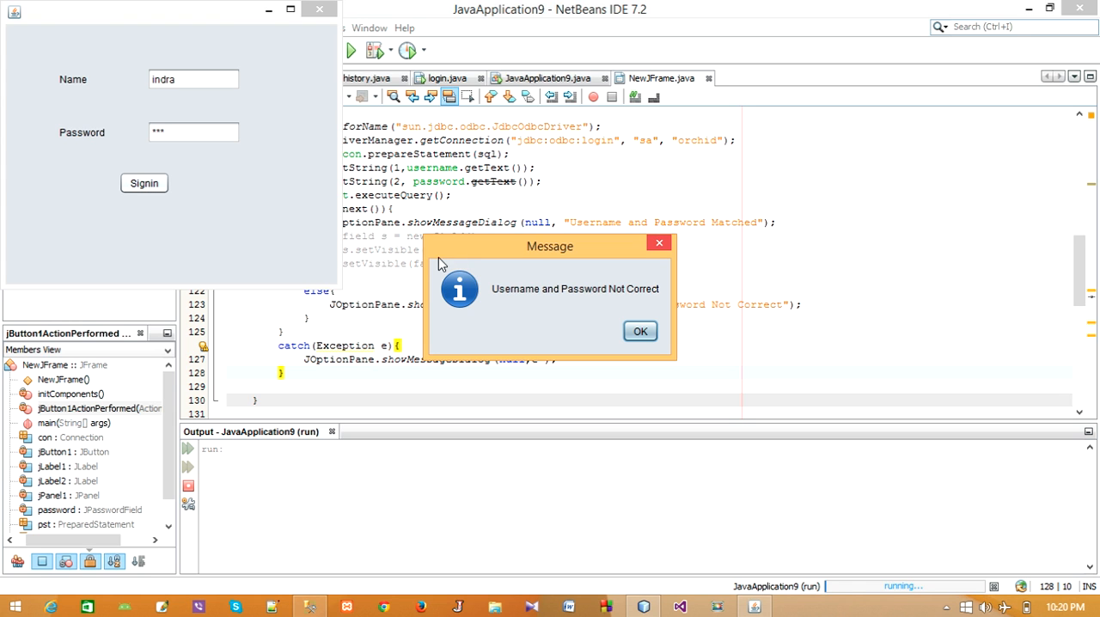
{"action": "mouse_move", "coordinate": [640, 332]}
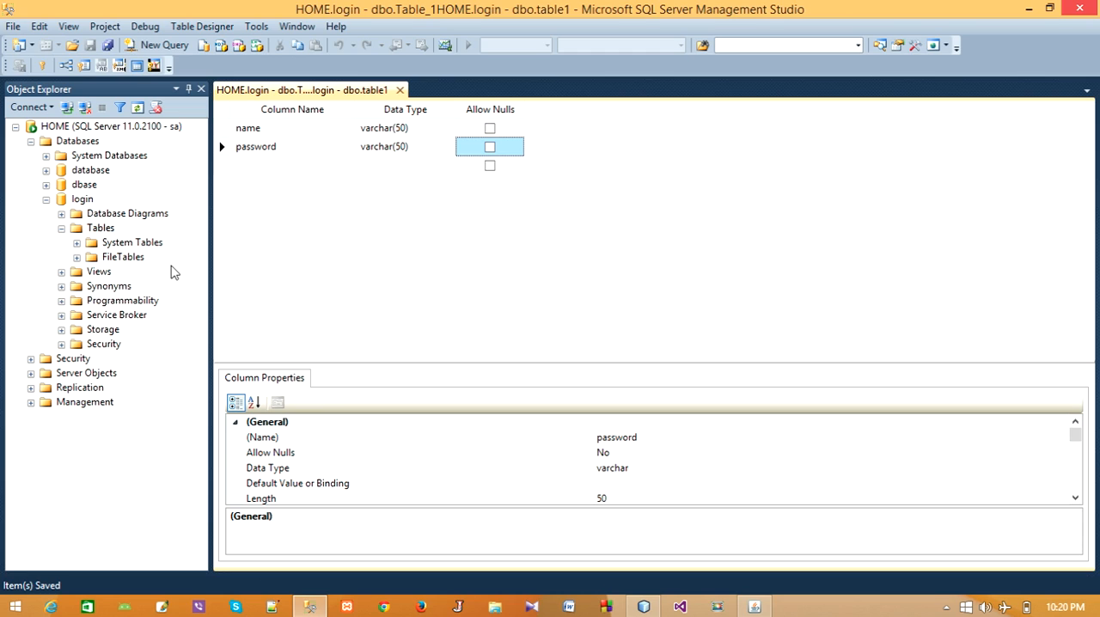
{"action": "left_click", "coordinate": [100, 228]}
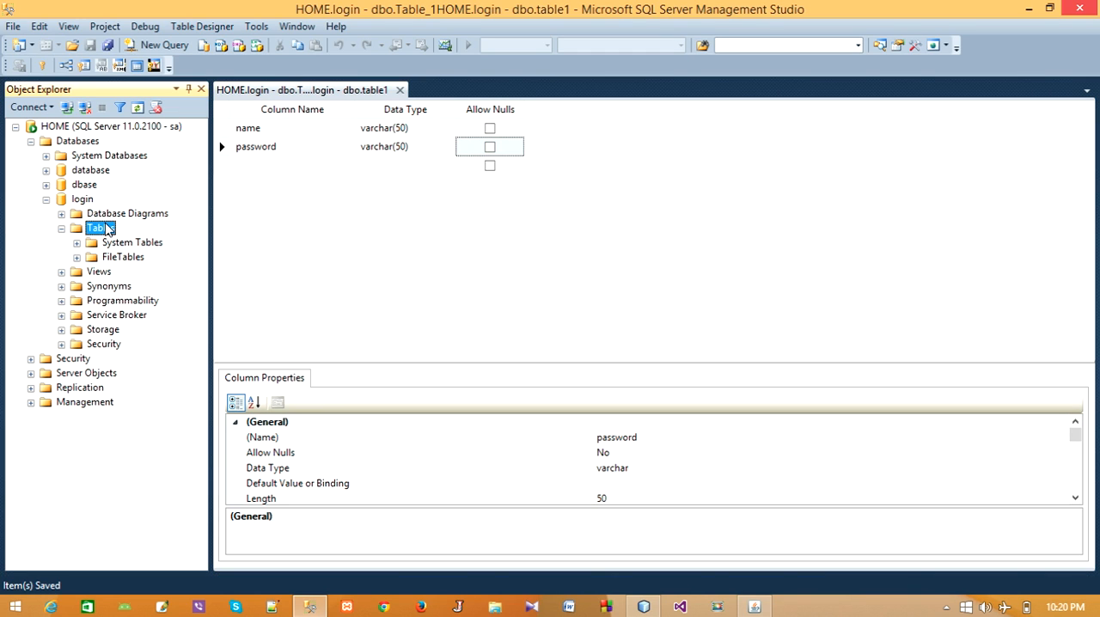
{"action": "left_click", "coordinate": [100, 228]}
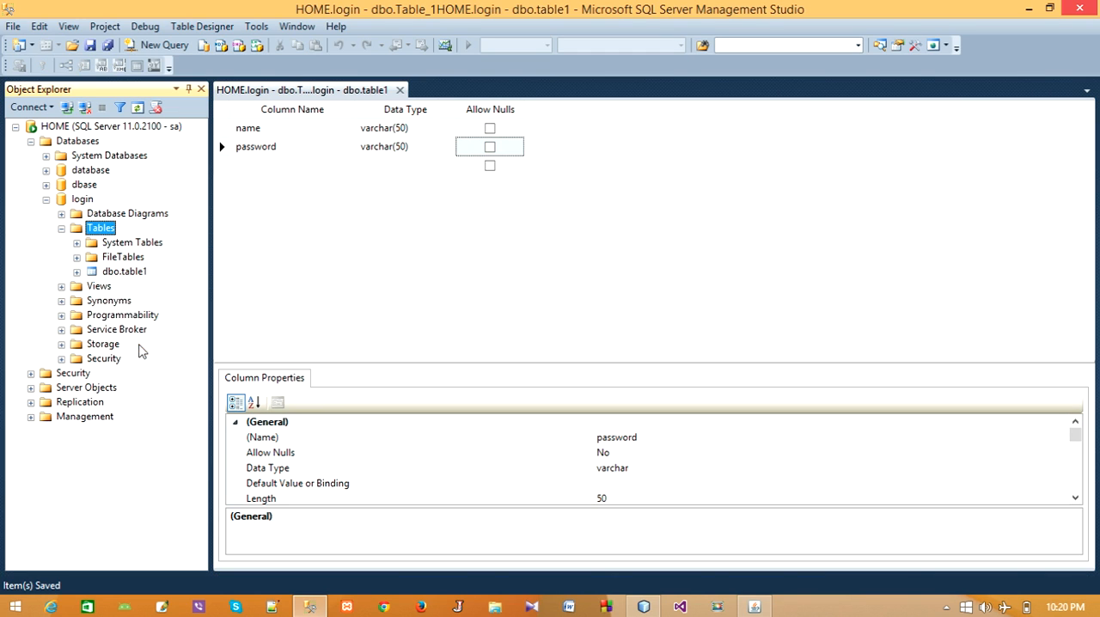
{"action": "right_click", "coordinate": [125, 271]}
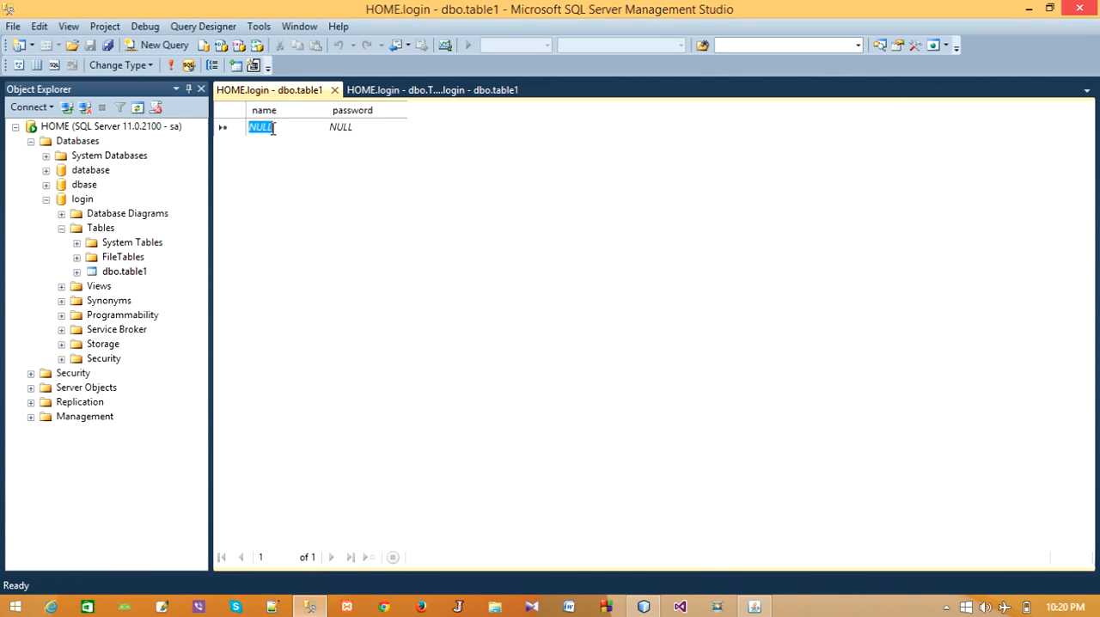
{"action": "type", "text": "indra"}
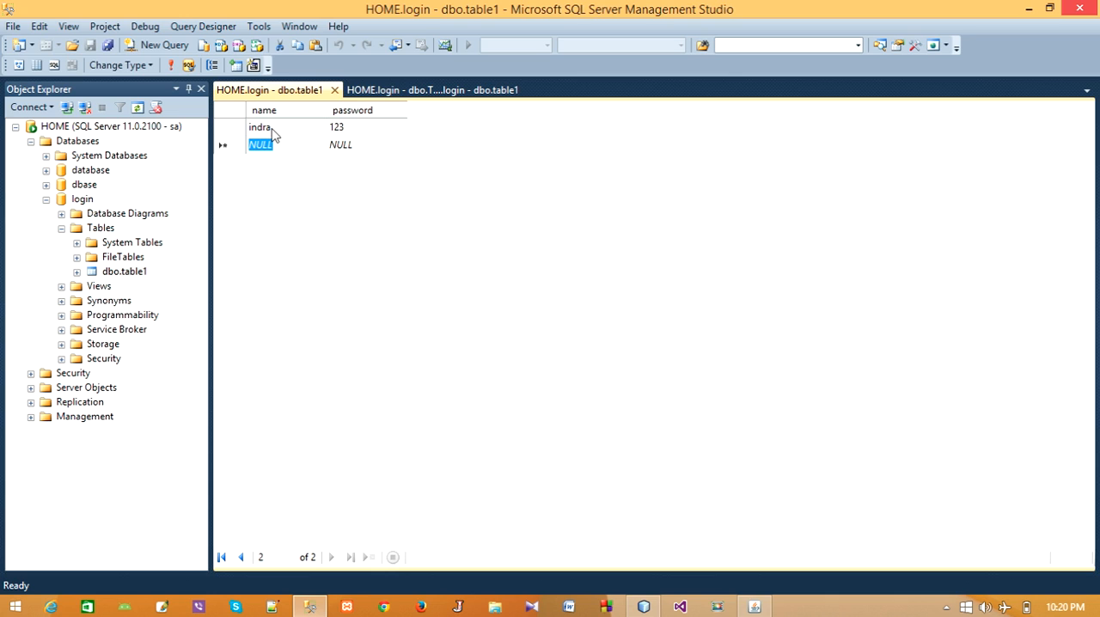
{"action": "mouse_move", "coordinate": [165, 274]}
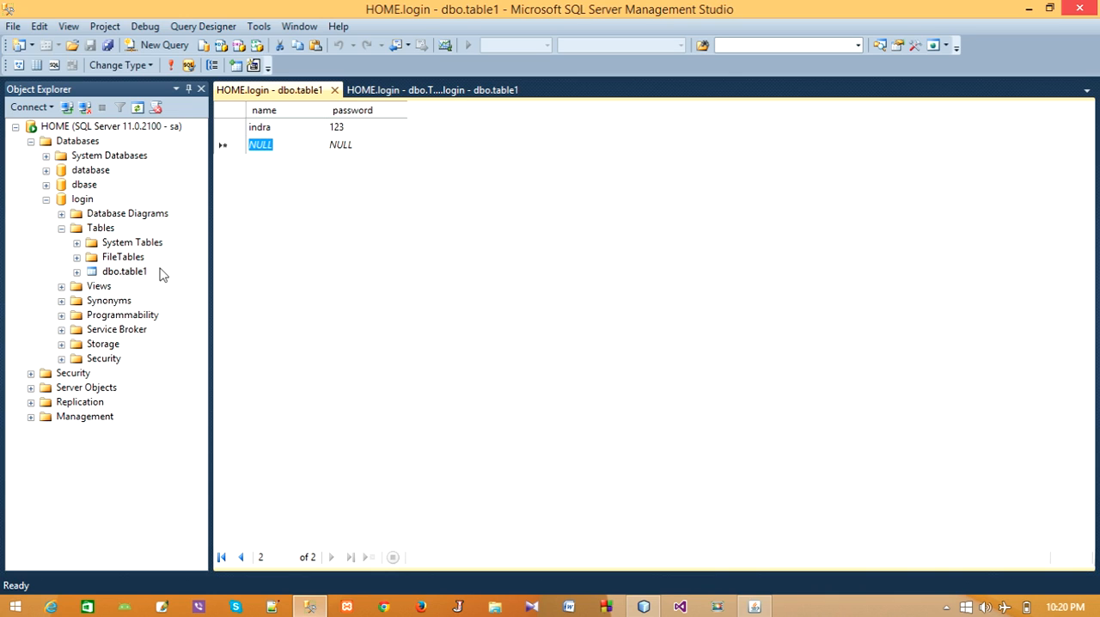
{"action": "right_click", "coordinate": [123, 270]}
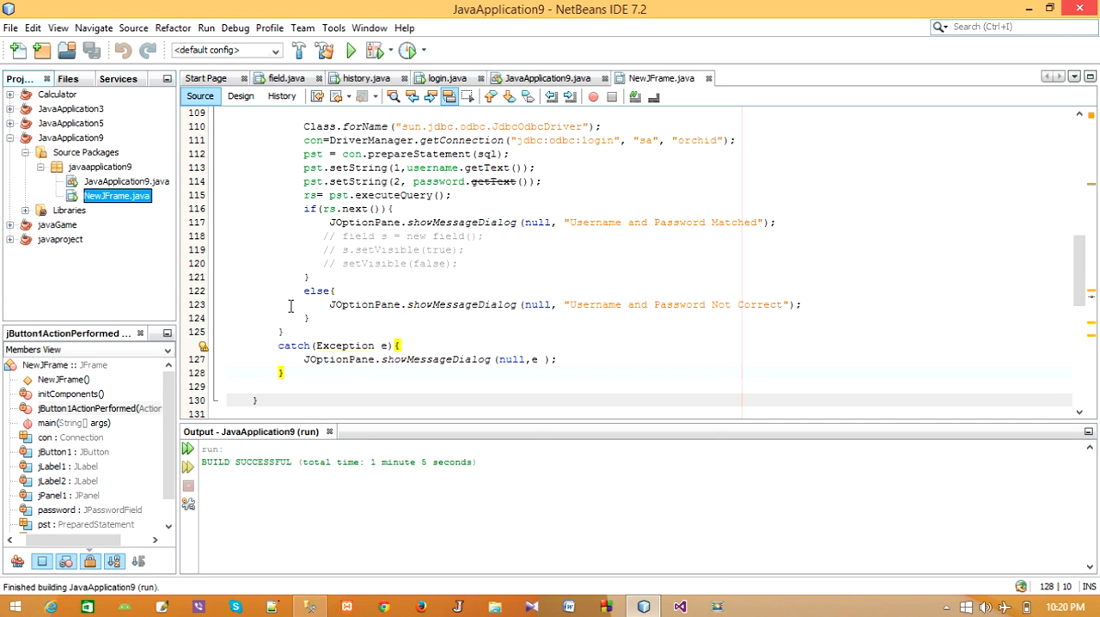
Rerun NewJFrame.java, sign in as indra, dismiss the 'Matched' message, and close the form.
{"action": "right_click", "coordinate": [116, 196]}
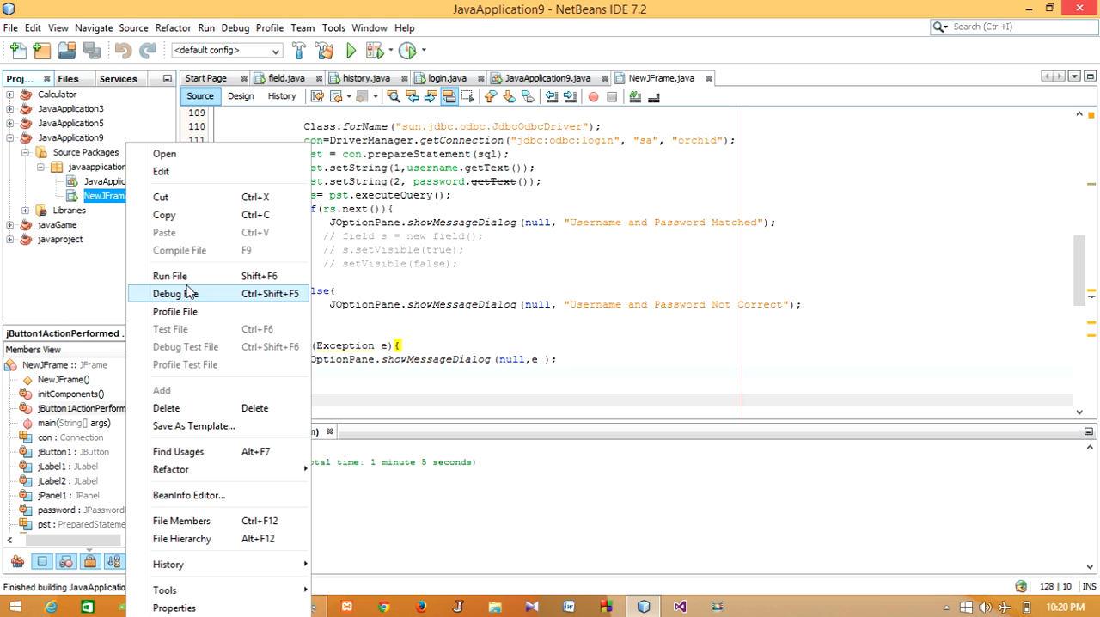
{"action": "left_click", "coordinate": [169, 276]}
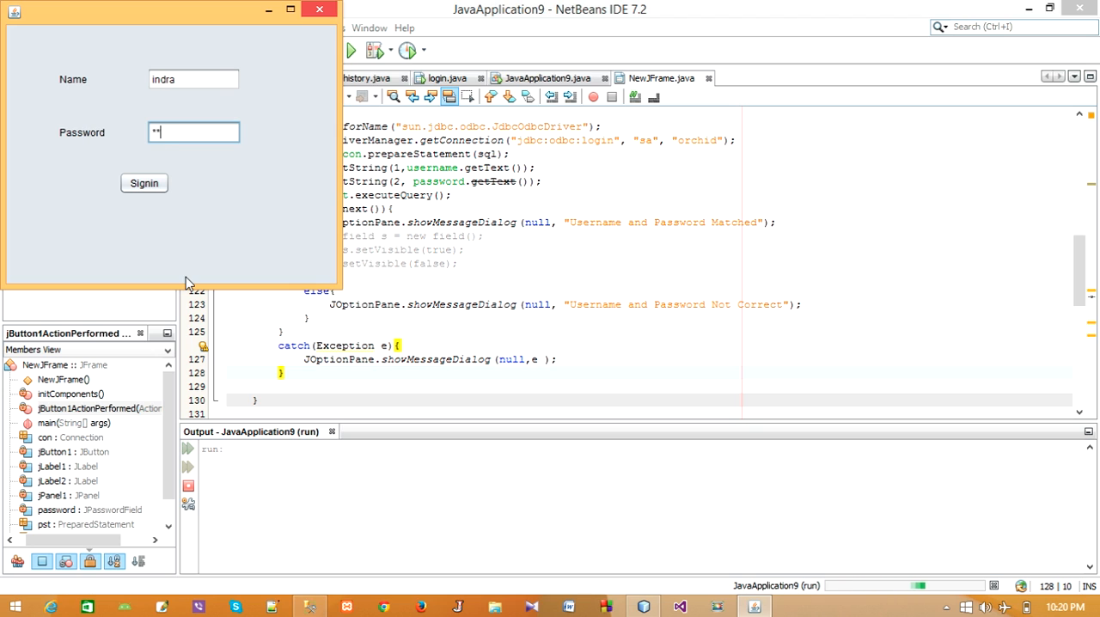
{"action": "left_click", "coordinate": [143, 183]}
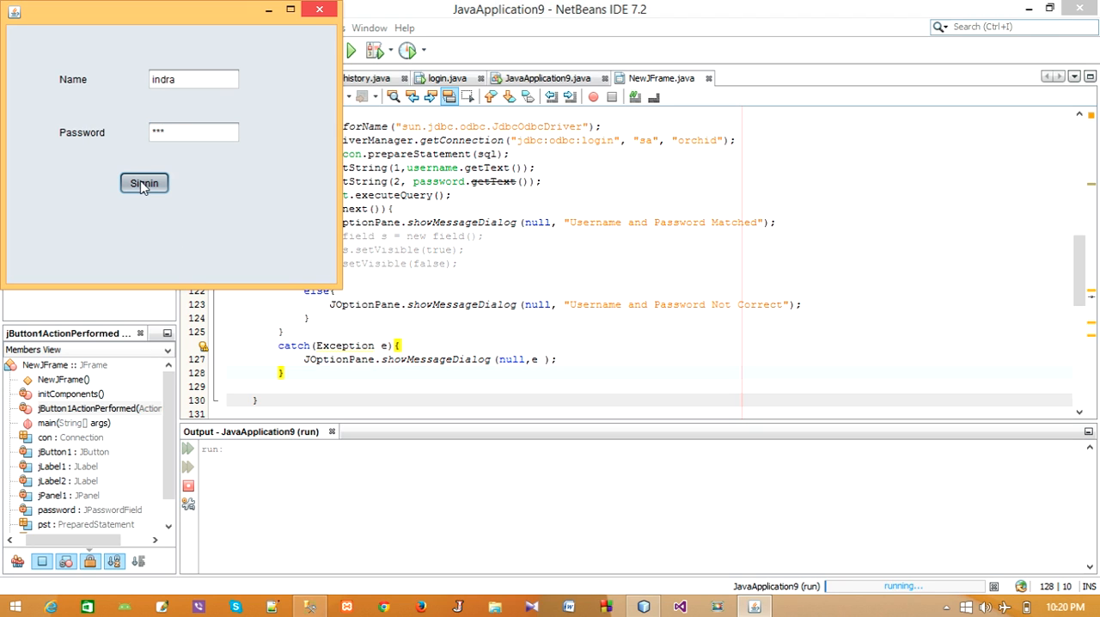
{"action": "left_click", "coordinate": [143, 183]}
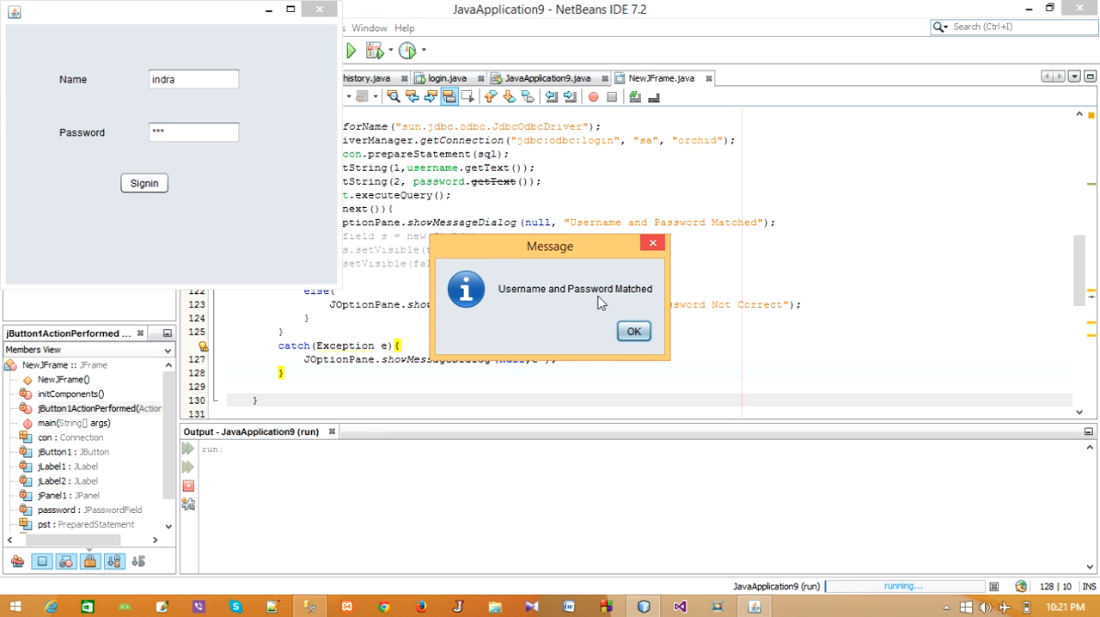
{"action": "left_click", "coordinate": [634, 331]}
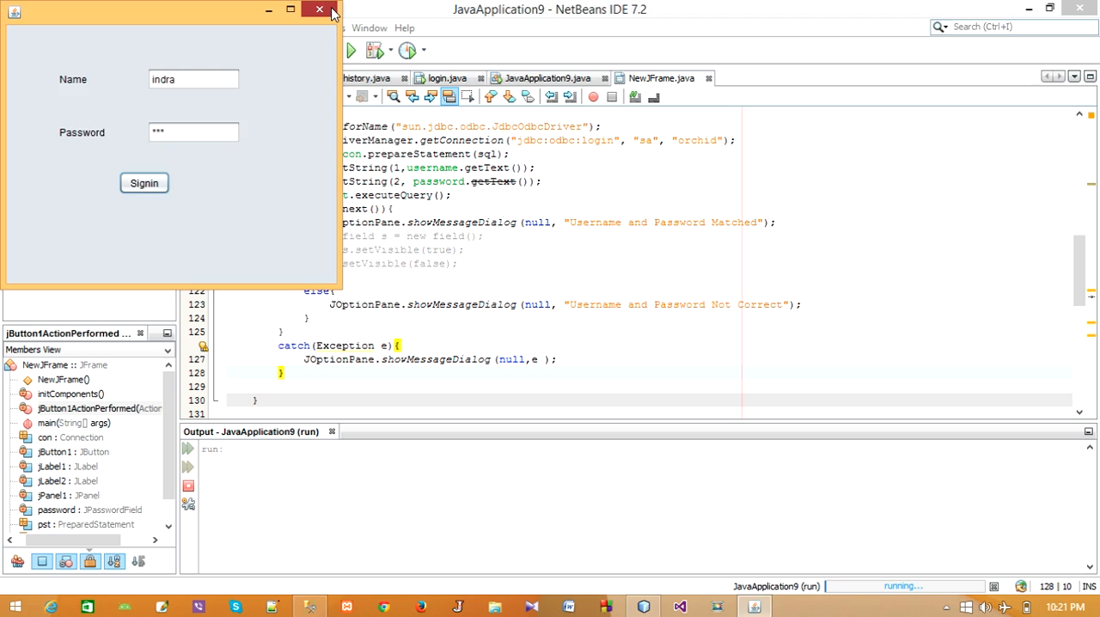
{"action": "left_click", "coordinate": [319, 10]}
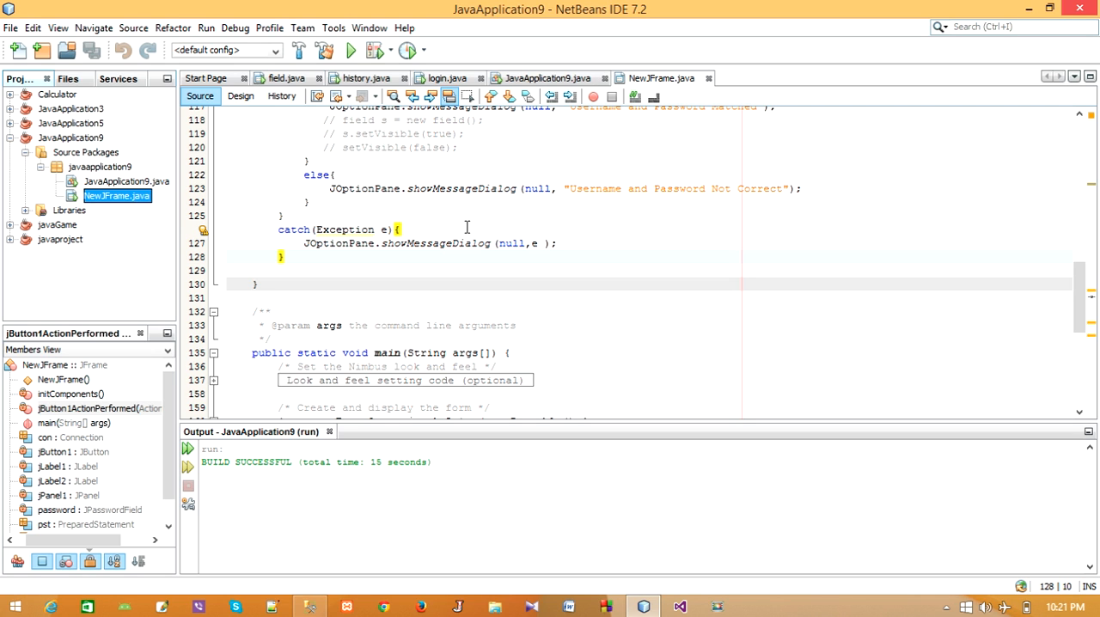
Uncomment the 'field s = new field()' and 's.setVisible(true)' lines in the matched branch.
{"action": "scroll", "scroll_direction": "up", "scroll_amount": 3}
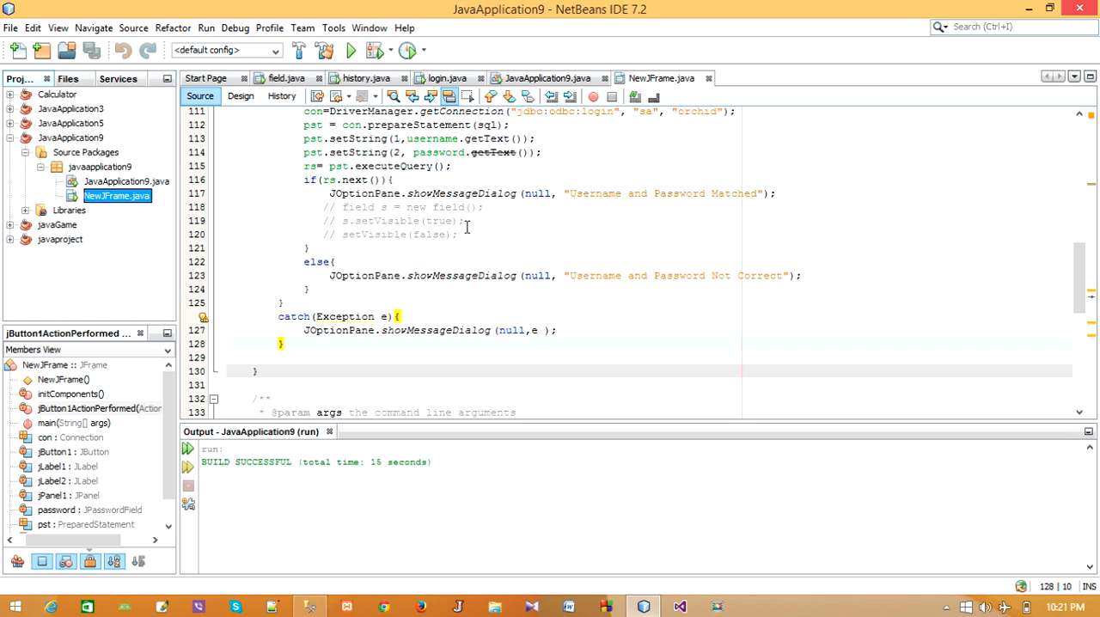
{"action": "mouse_move", "coordinate": [342, 209]}
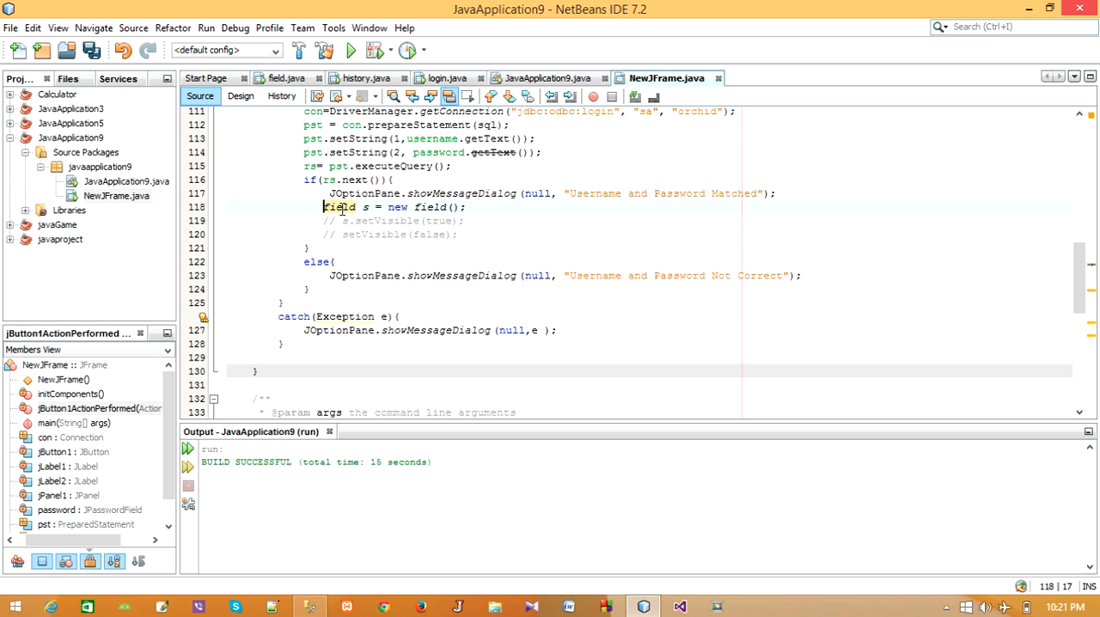
{"action": "left_click", "coordinate": [347, 221]}
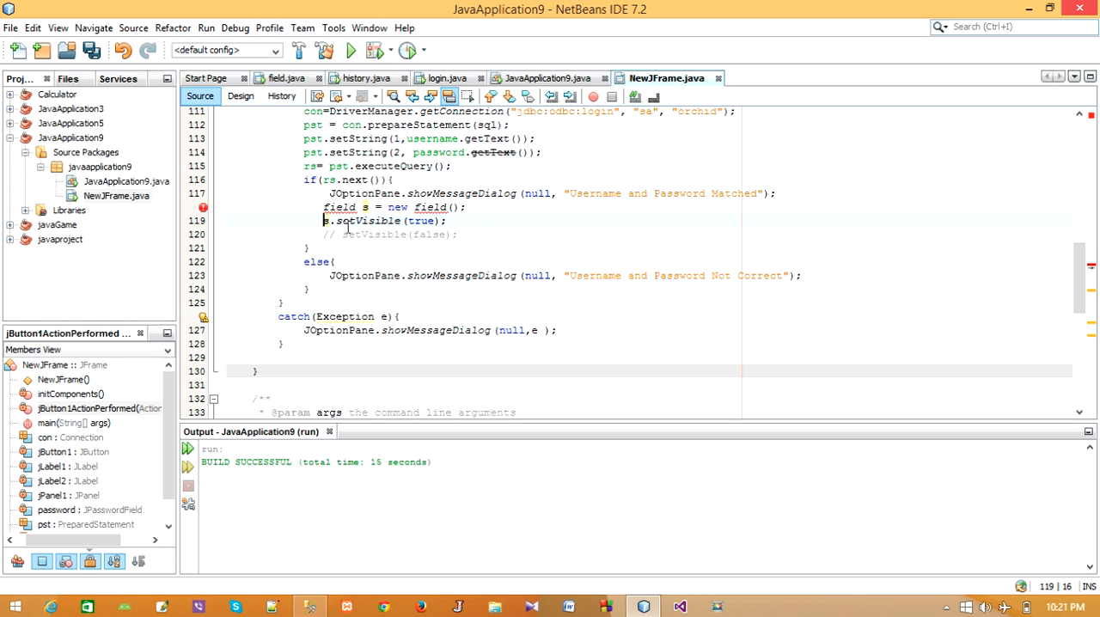
{"action": "left_click", "coordinate": [342, 234]}
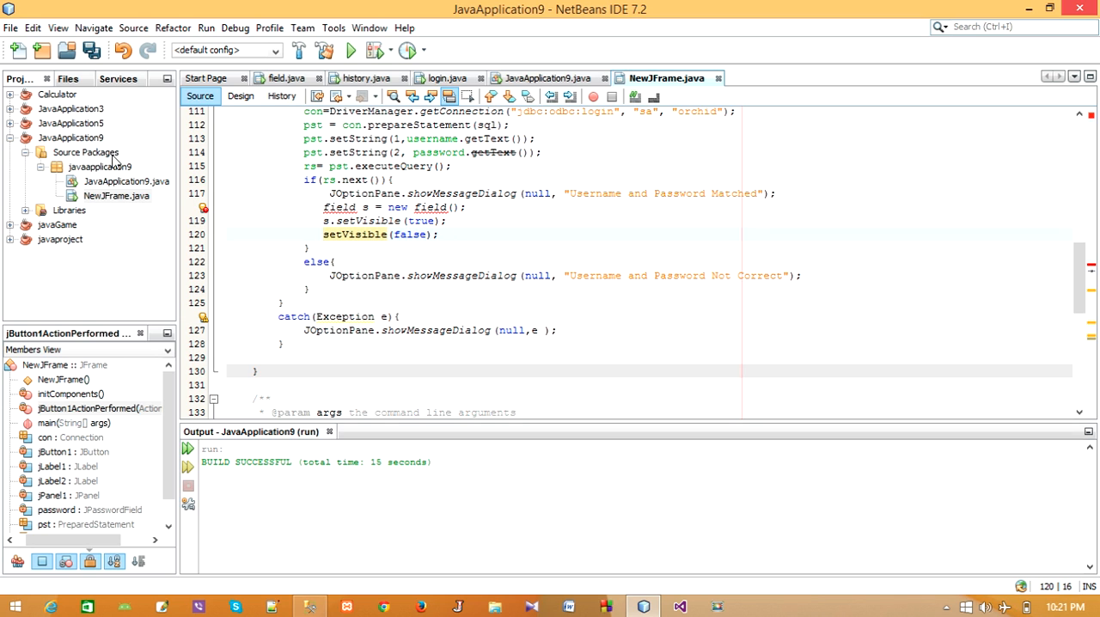
{"action": "left_click", "coordinate": [101, 167]}
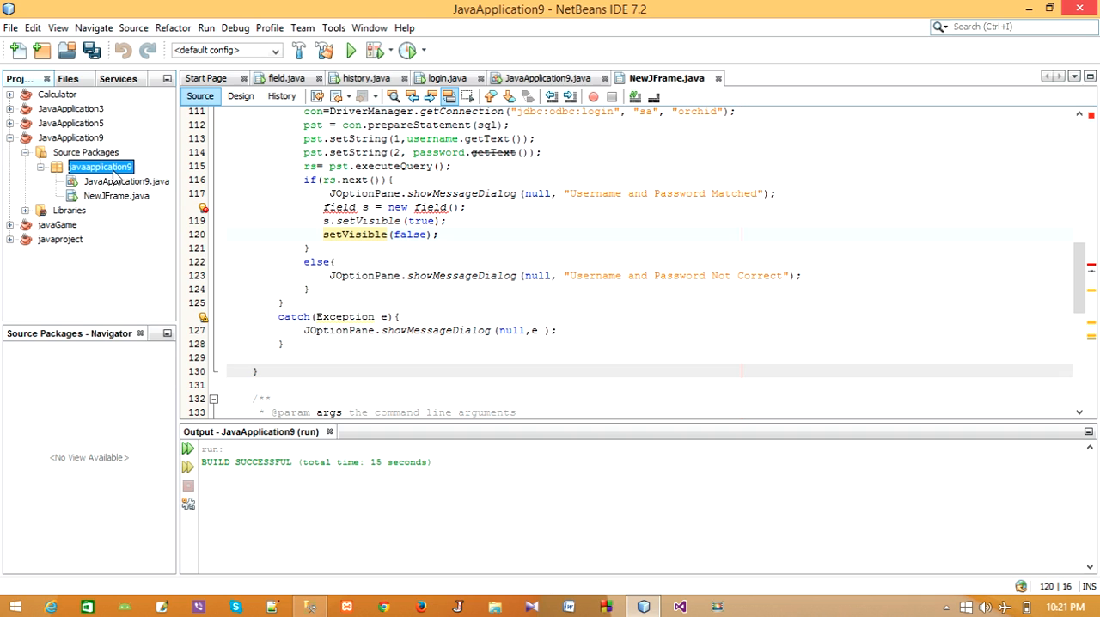
Add a blank JFrame Form named 'field' to the javaapplication9 package.
{"action": "right_click", "coordinate": [101, 167]}
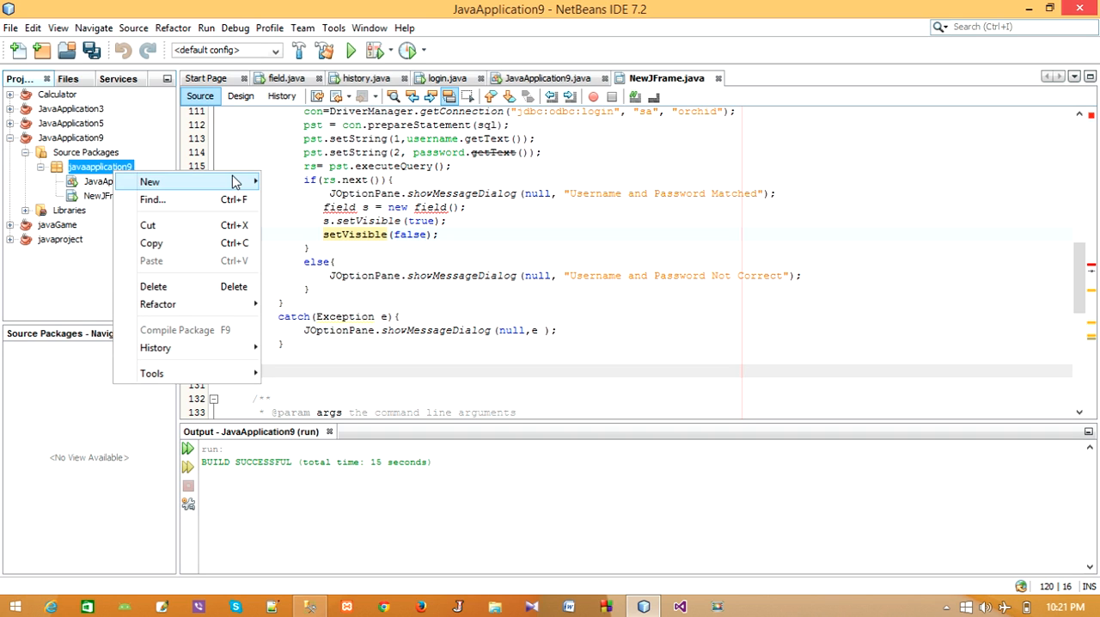
{"action": "left_click", "coordinate": [151, 181]}
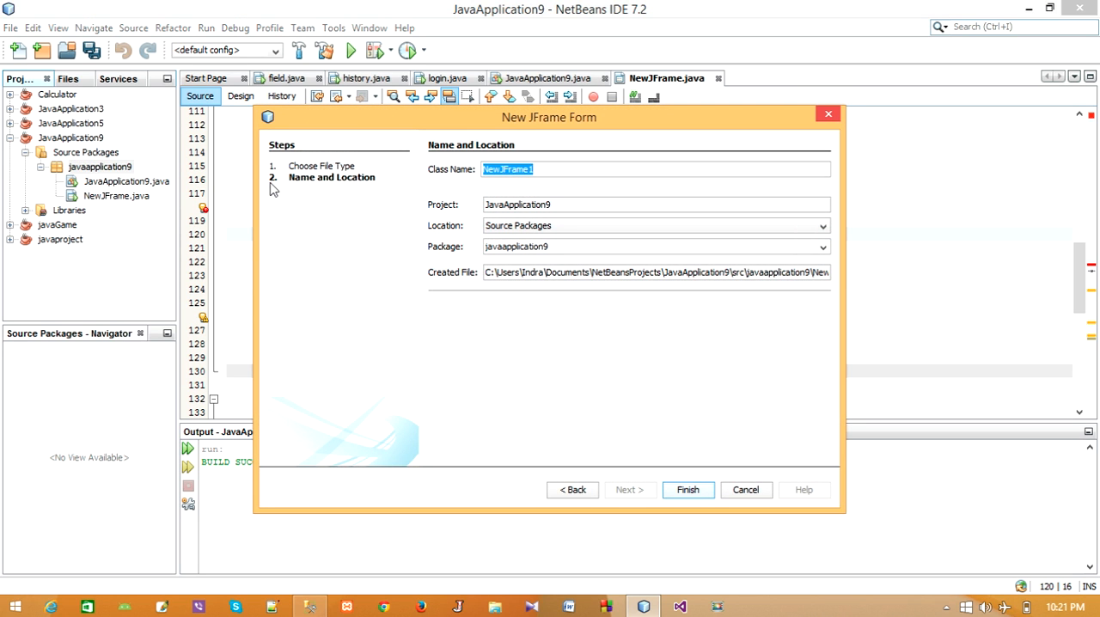
{"action": "mouse_move", "coordinate": [455, 108]}
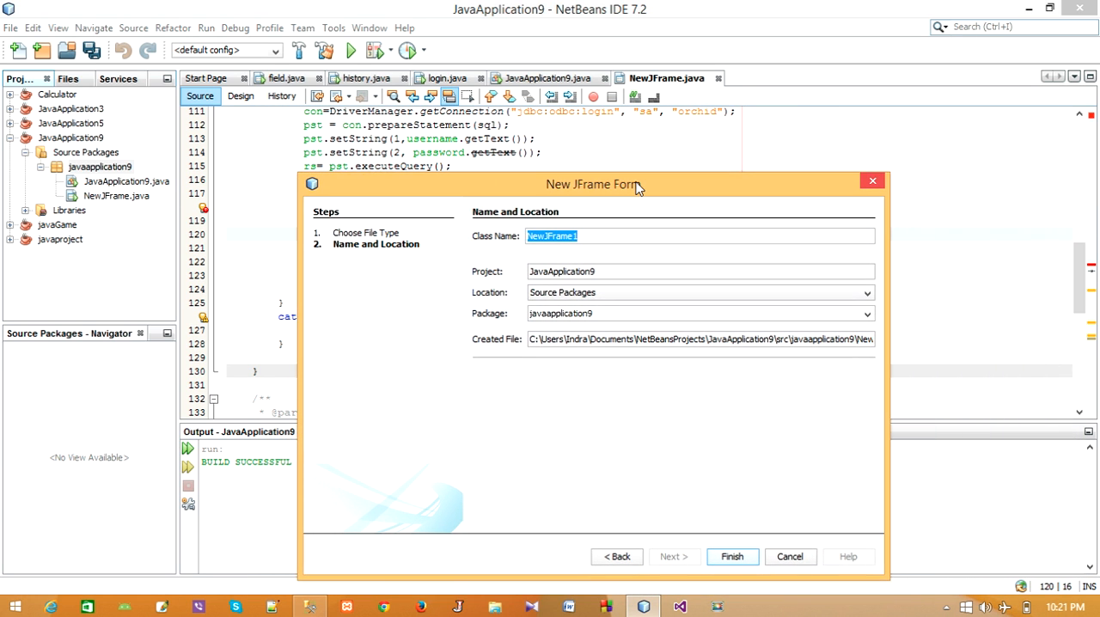
{"action": "type", "text": "fi"}
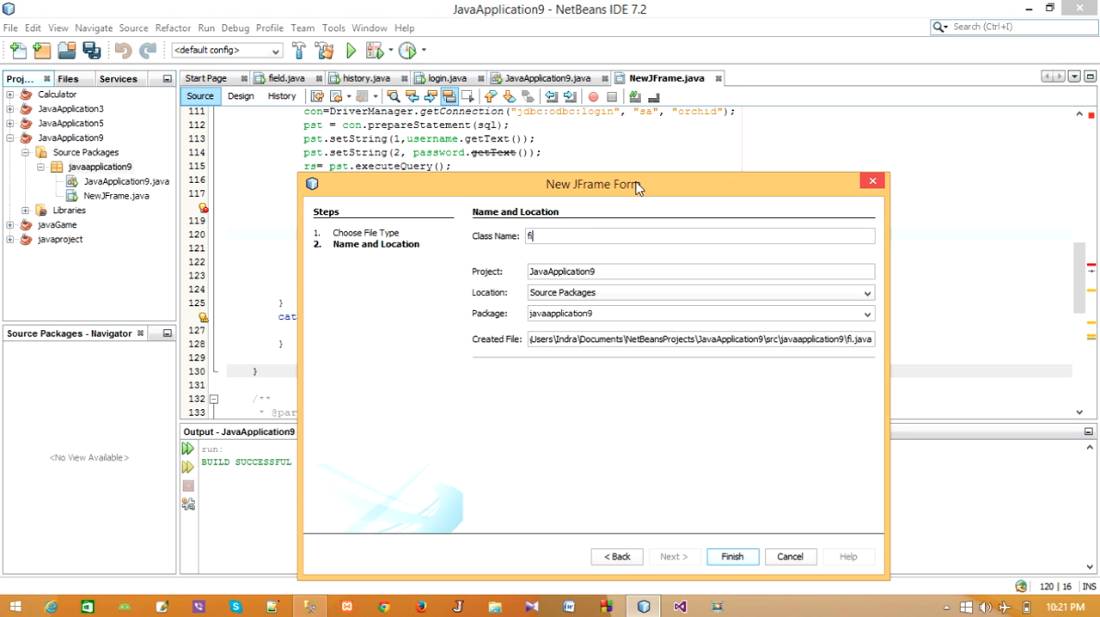
{"action": "type", "text": "eld"}
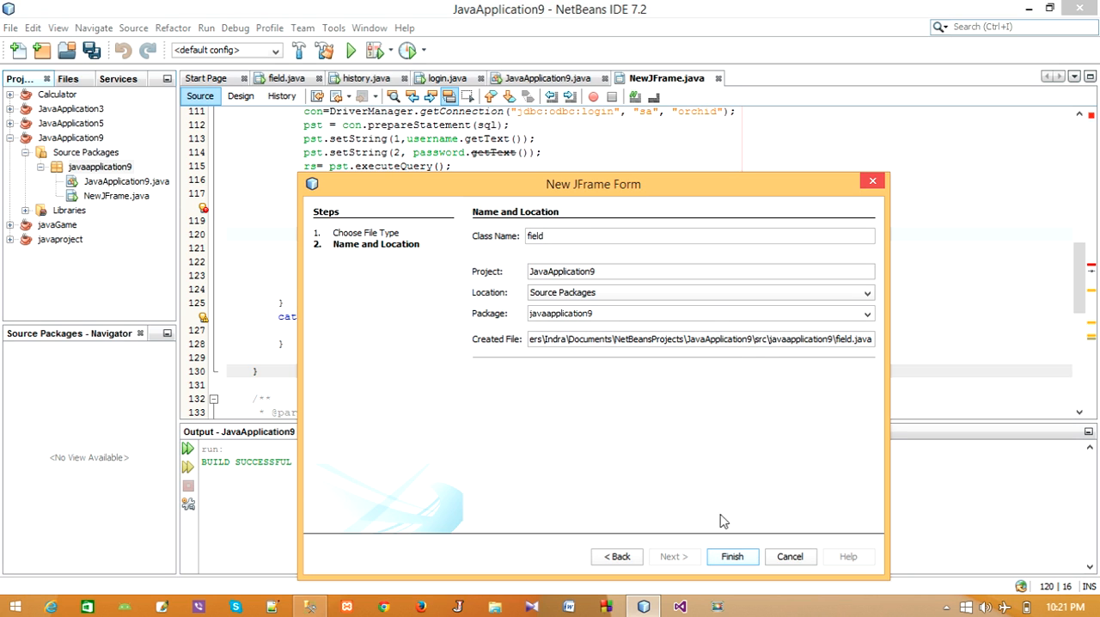
{"action": "left_click", "coordinate": [731, 557]}
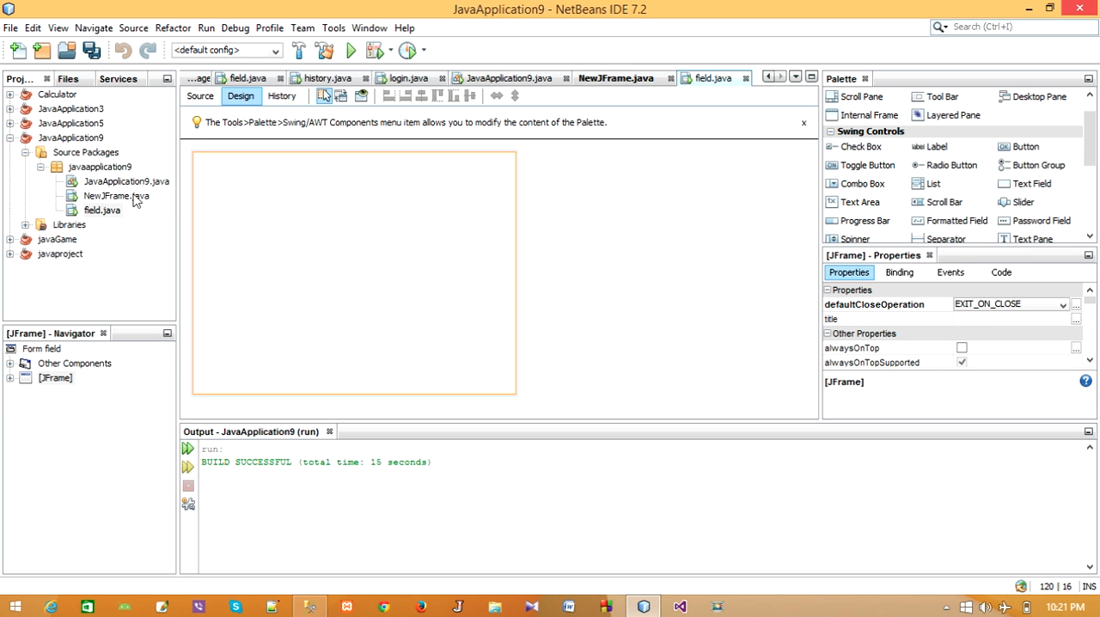
{"action": "left_click", "coordinate": [114, 196]}
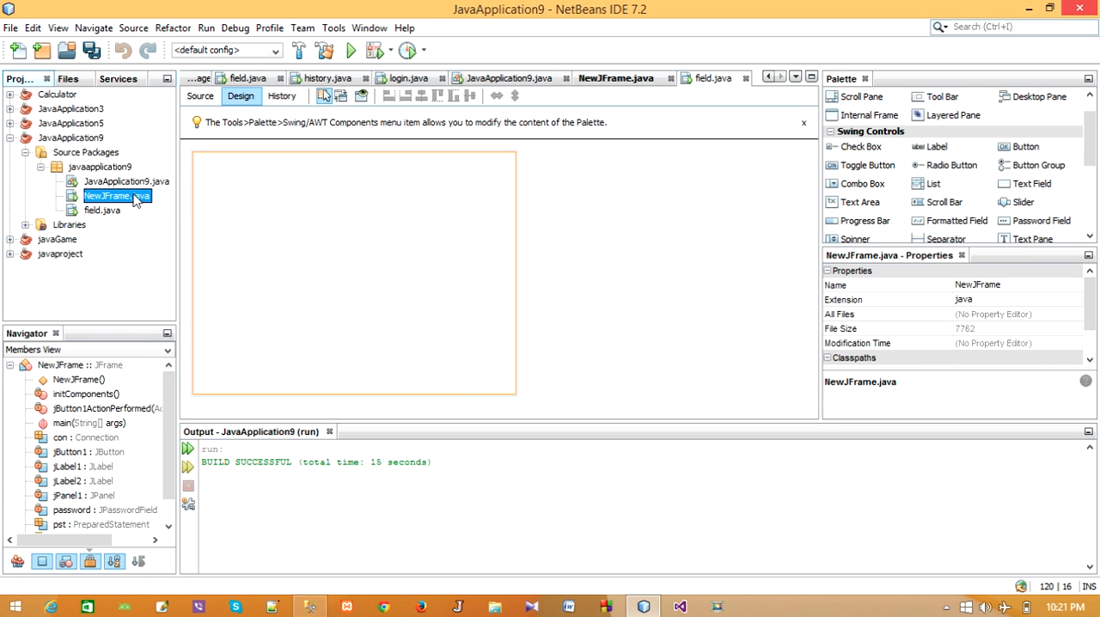
Run NewJFrame.java and sign in with the name 'indra'.
{"action": "right_click", "coordinate": [108, 196]}
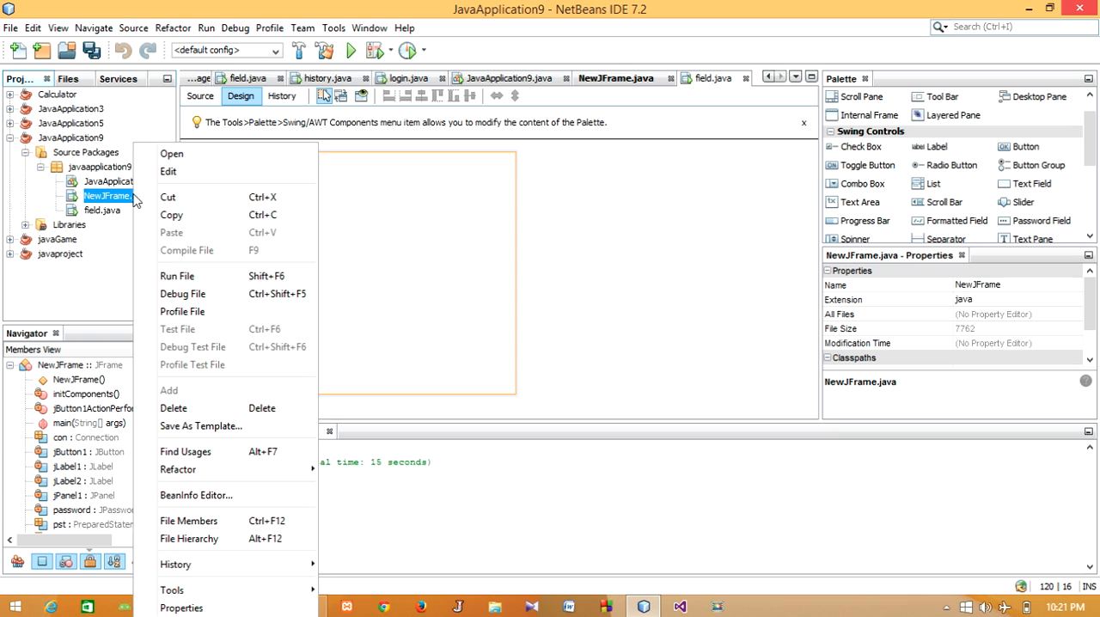
{"action": "mouse_move", "coordinate": [189, 275]}
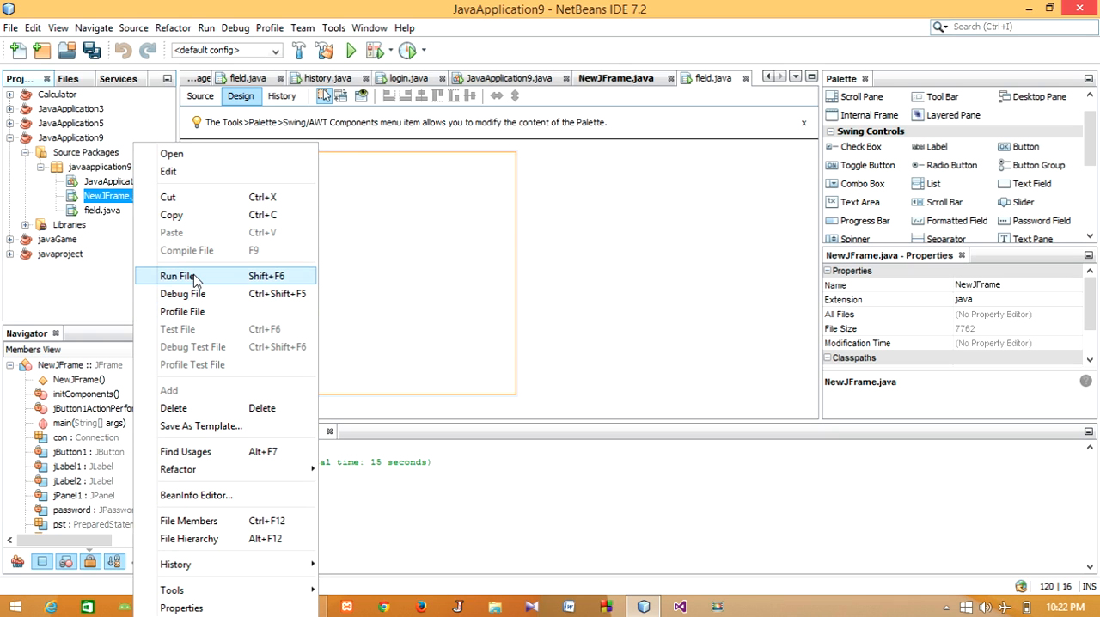
{"action": "left_click", "coordinate": [178, 275]}
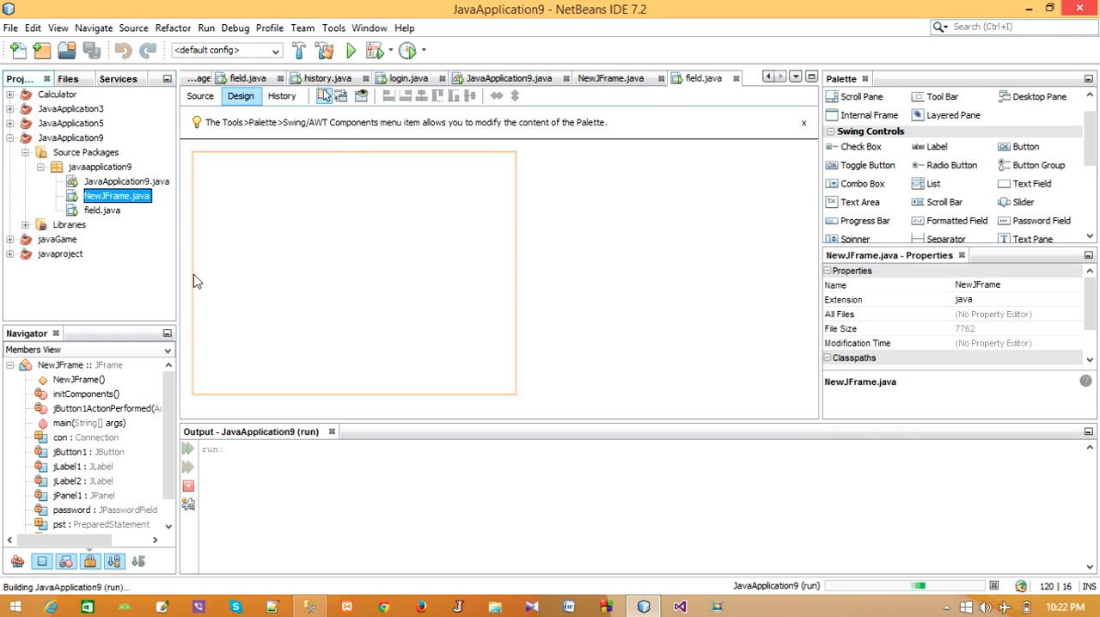
{"action": "left_click", "coordinate": [350, 49]}
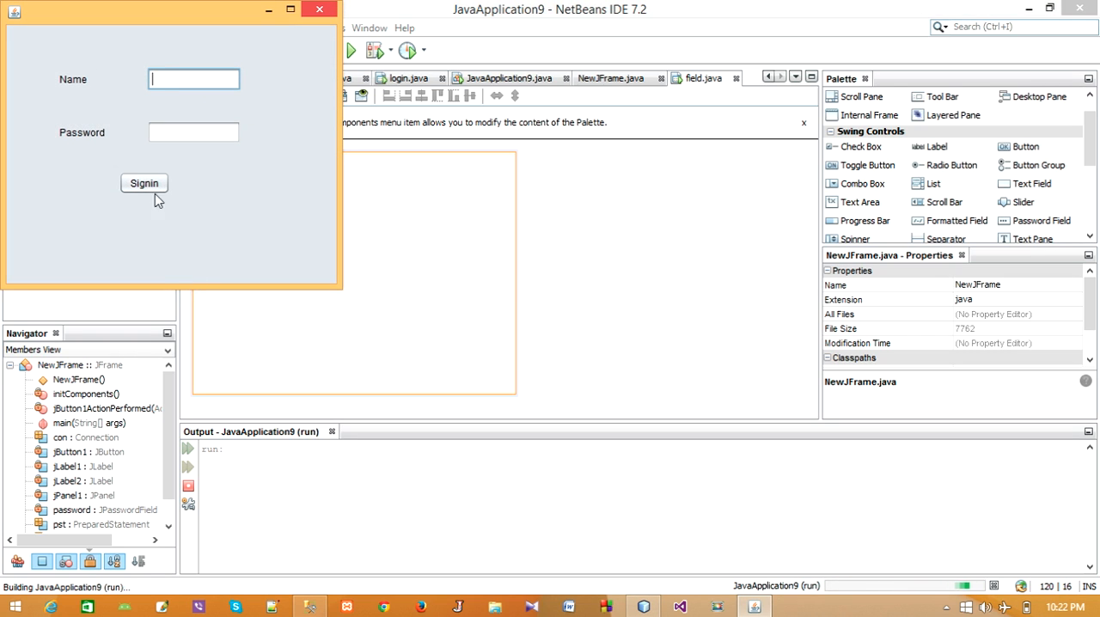
{"action": "type", "text": "indra"}
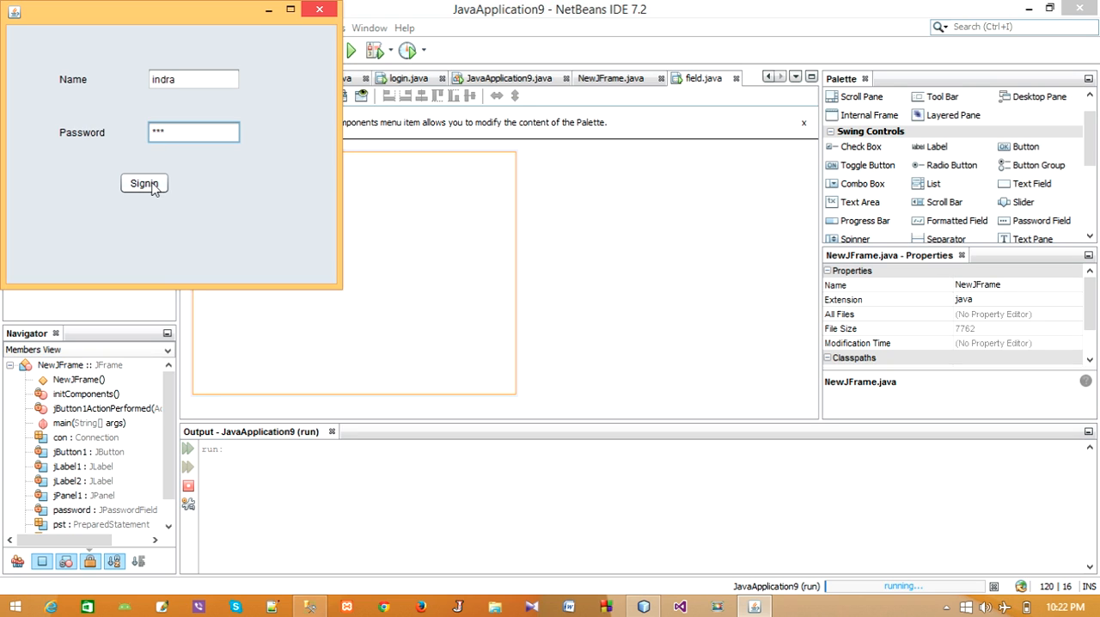
{"action": "left_click", "coordinate": [143, 184]}
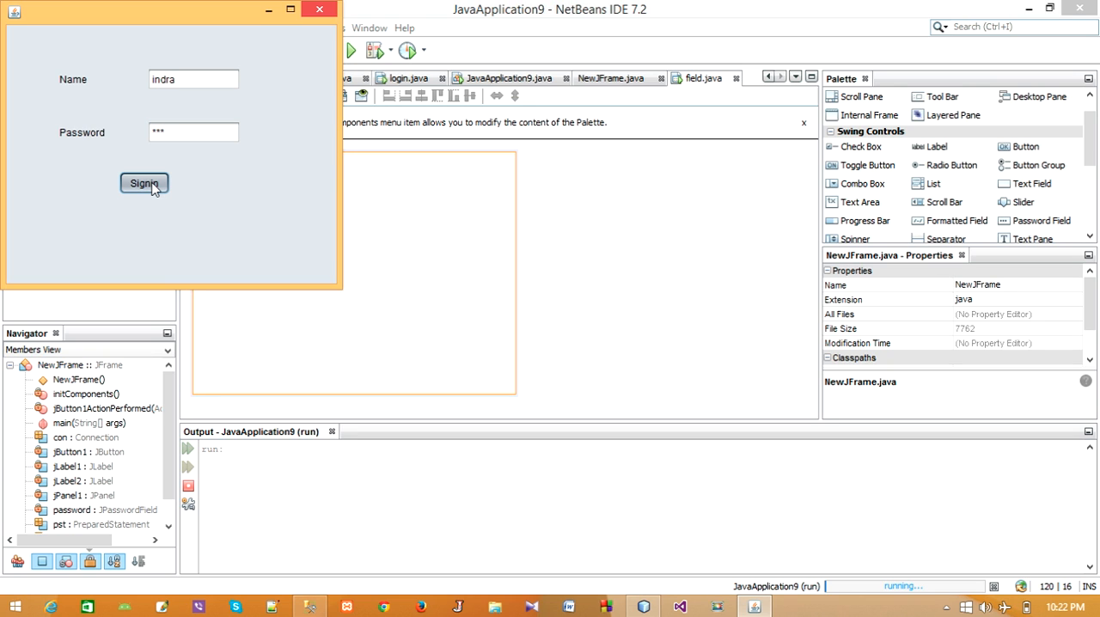
{"action": "left_click", "coordinate": [144, 183]}
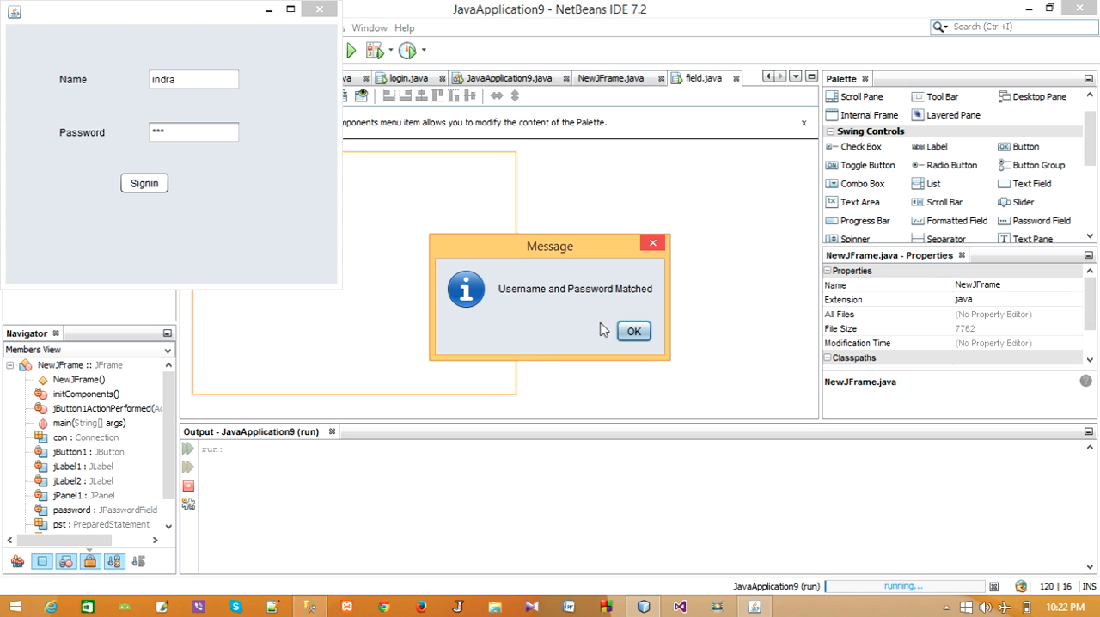
Dismiss the match message, then move and close the blank field window.
{"action": "left_click", "coordinate": [634, 331]}
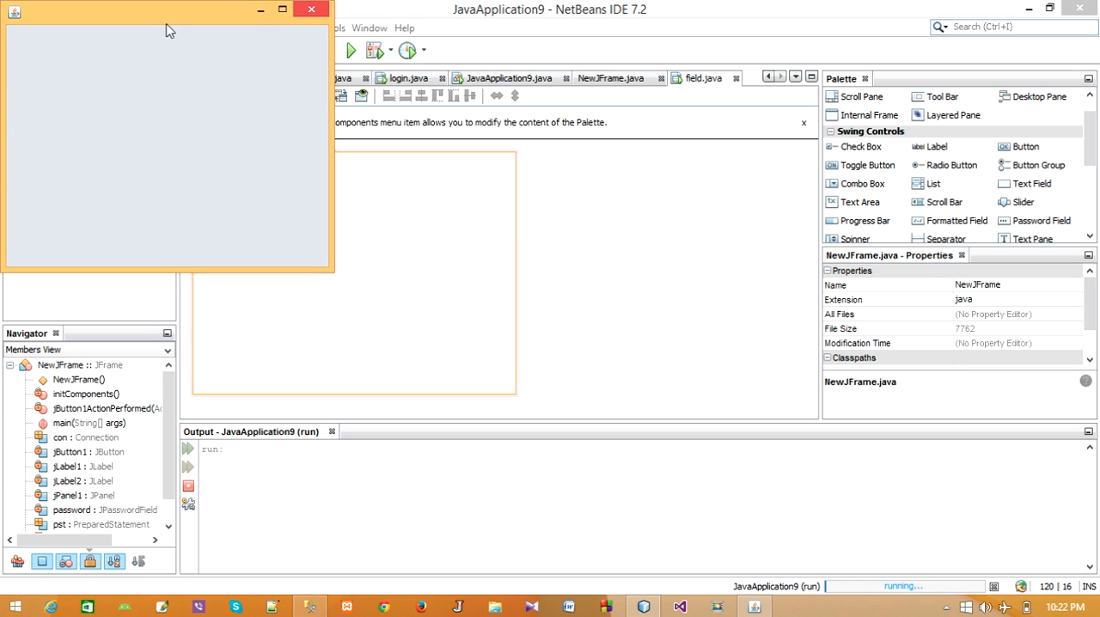
{"action": "left_click_drag", "start_coordinate": [169, 30], "coordinate": [494, 194]}
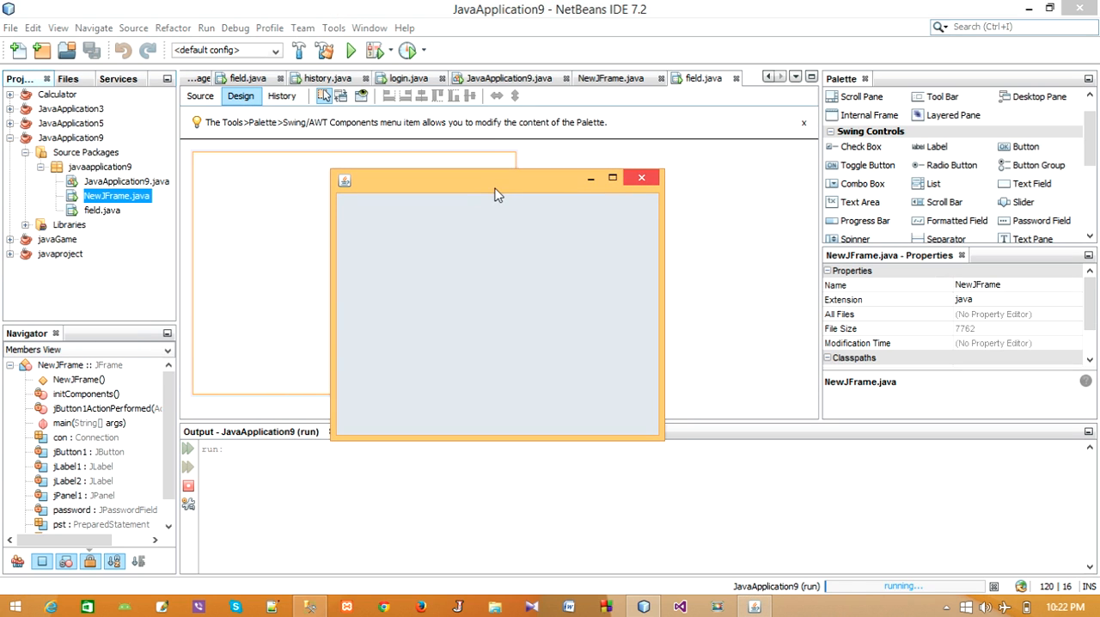
{"action": "left_click", "coordinate": [641, 178]}
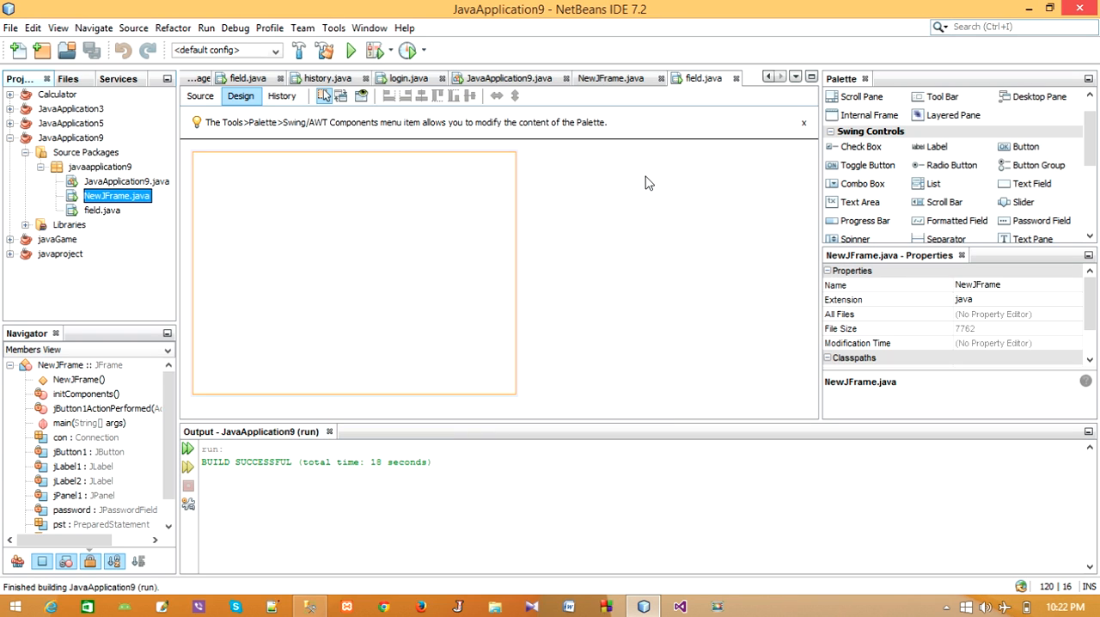